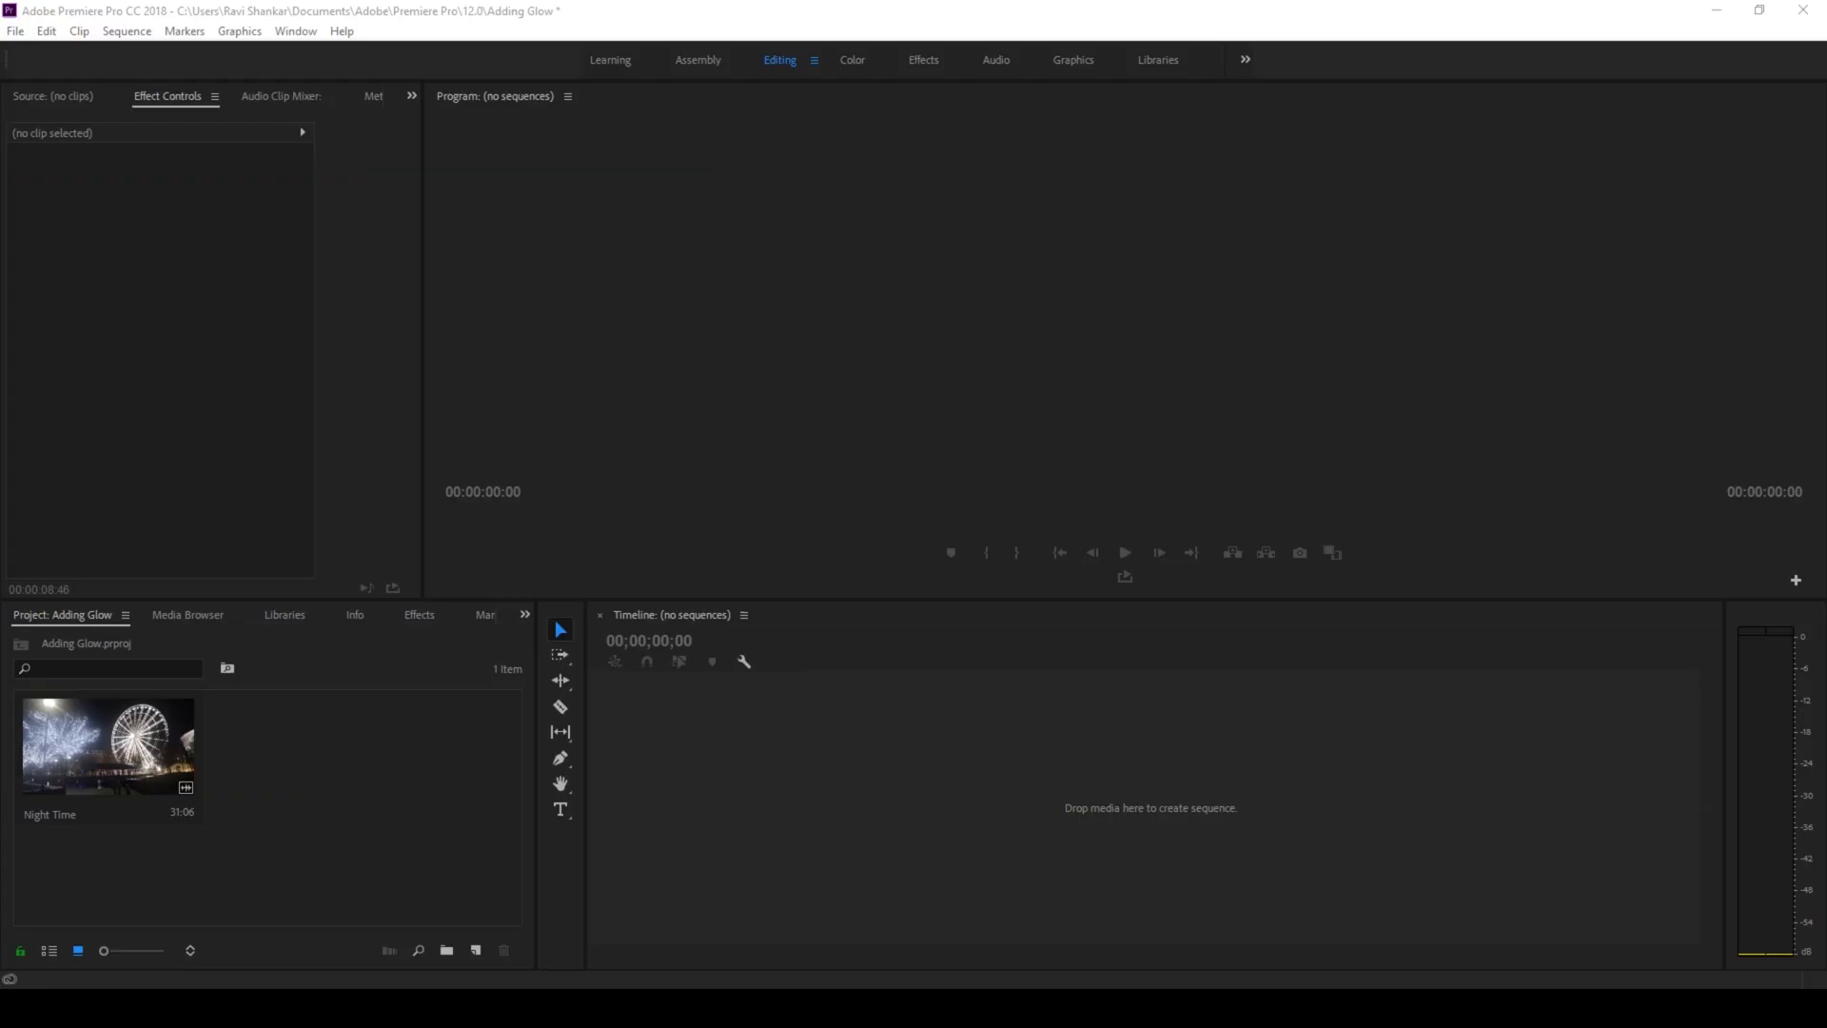
mouse_move(343, 806)
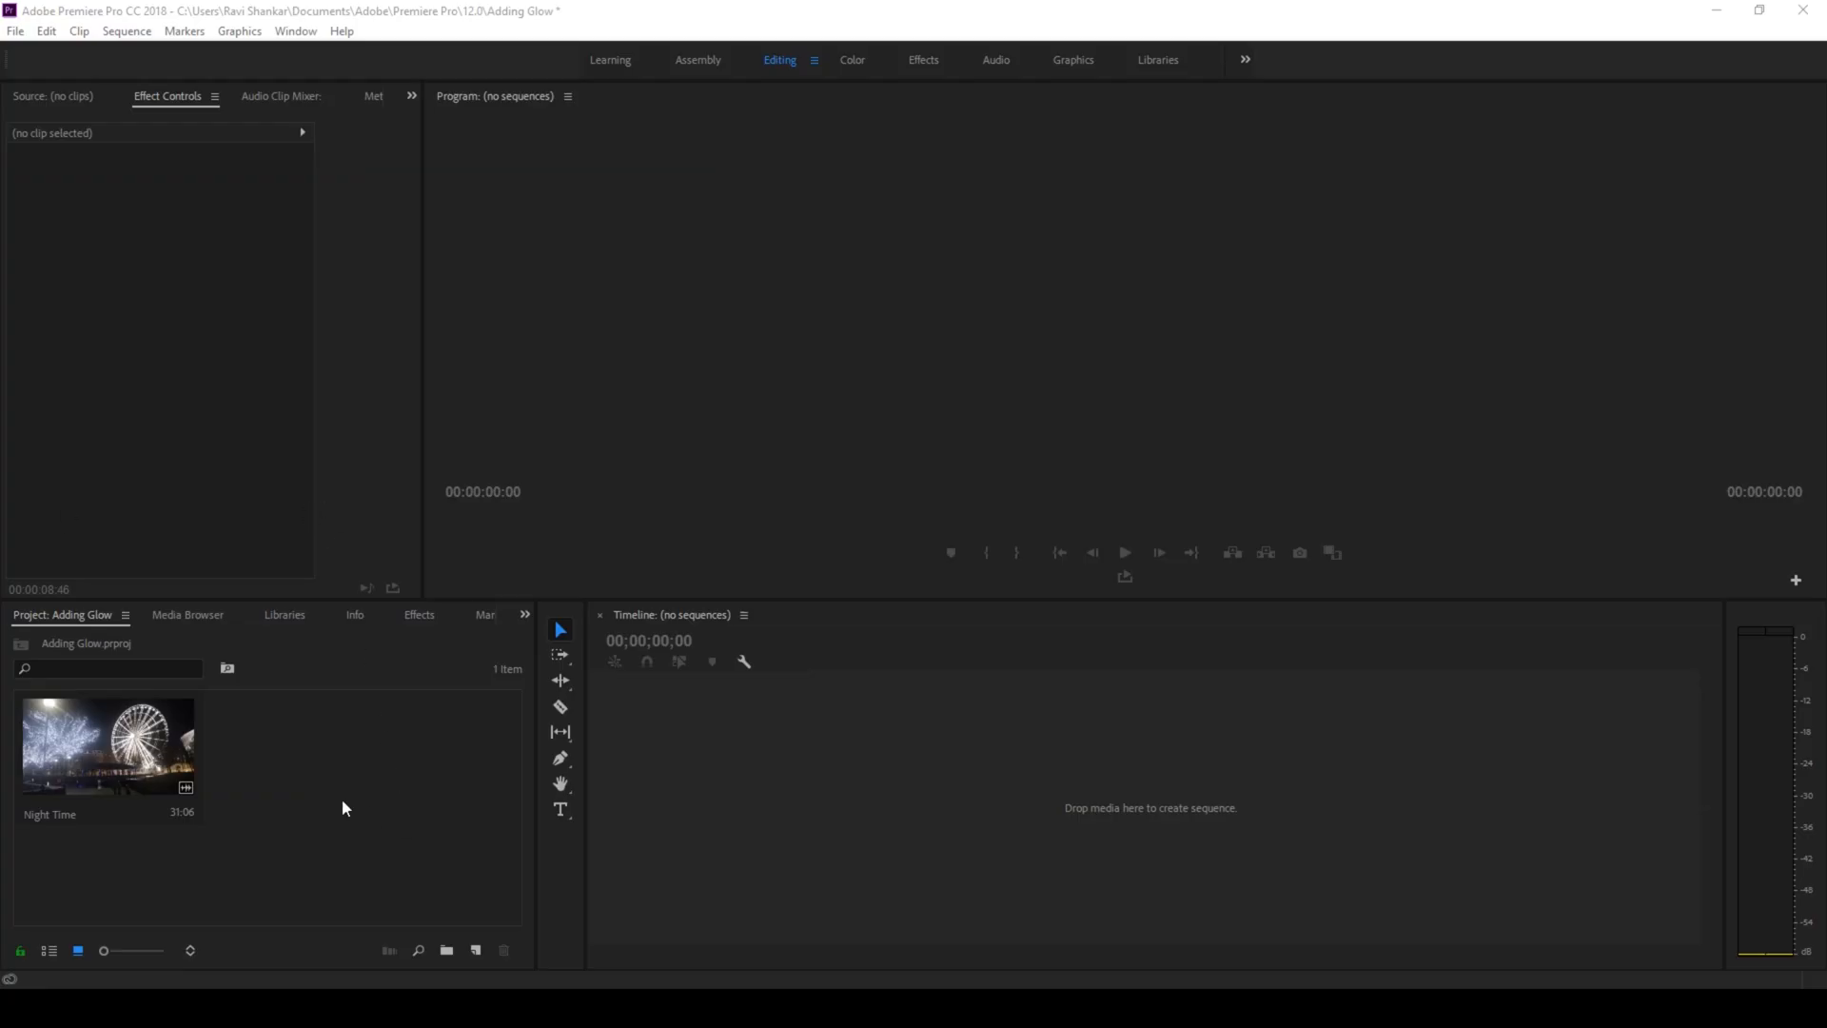
- Create a new 'Night Time' sequence from the ferris wheel clip in the Project panel
left_click(105, 746)
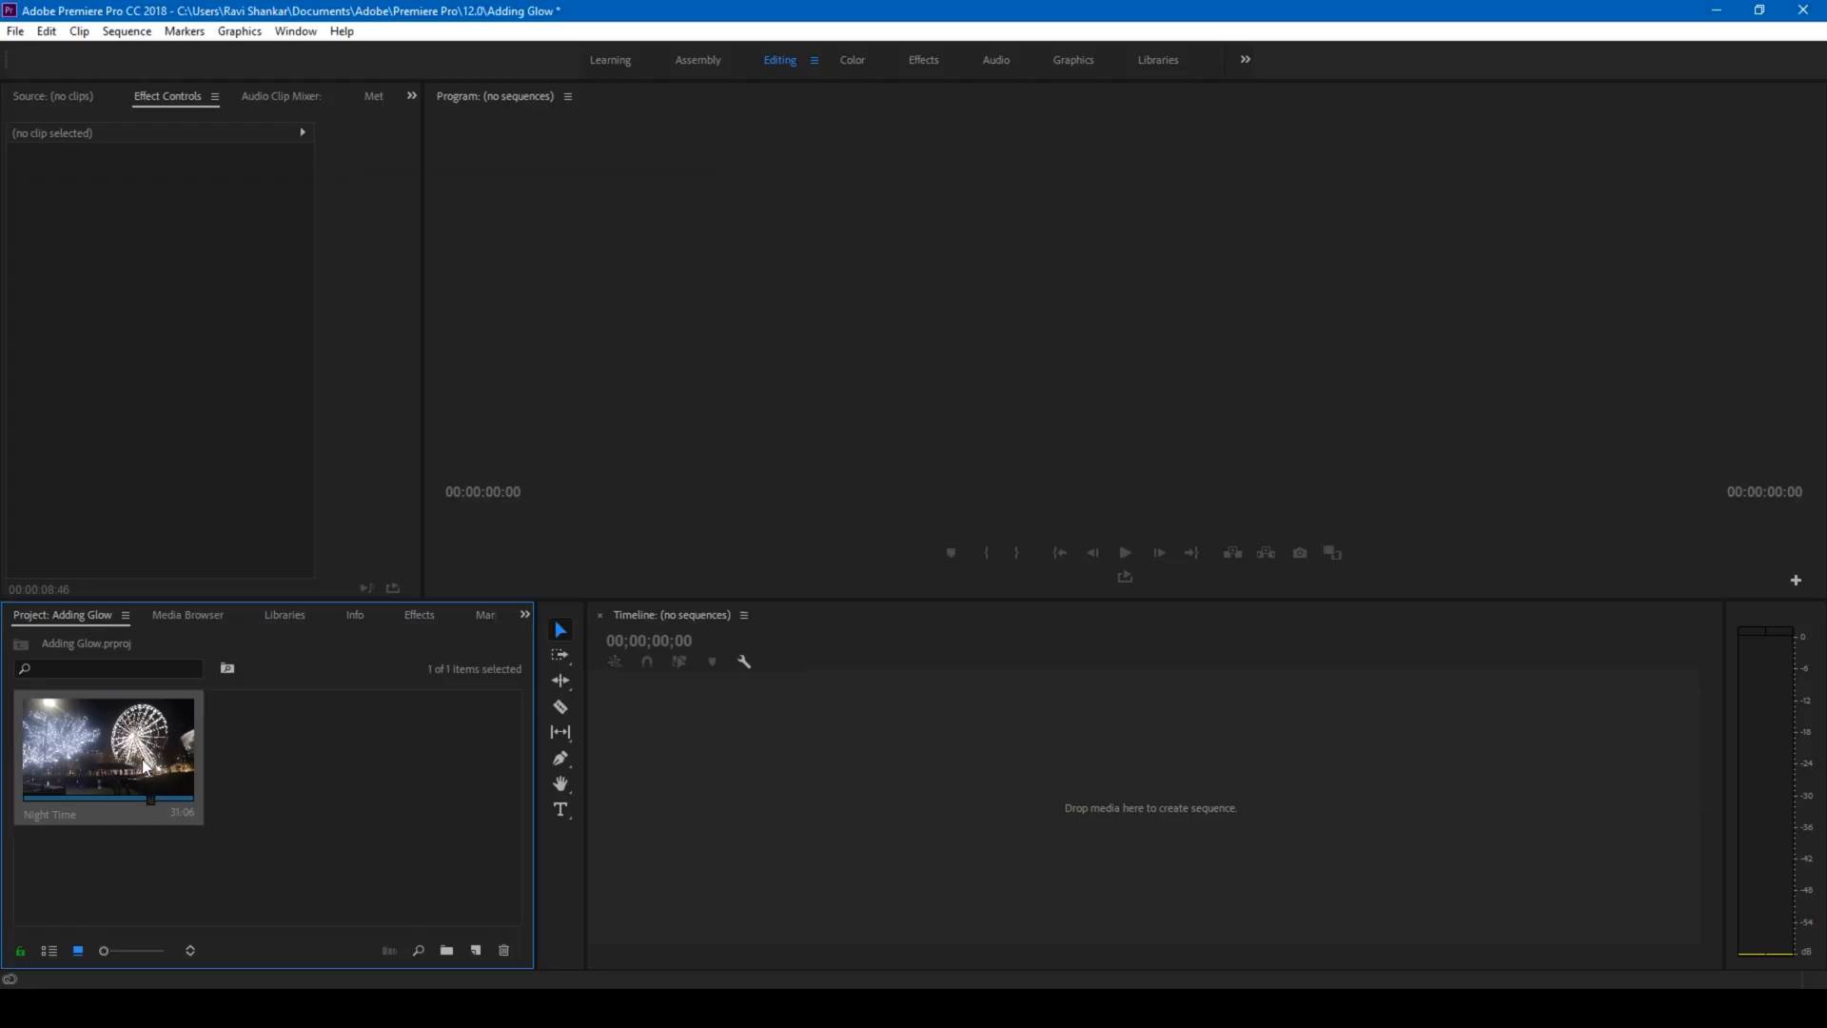
right_click(105, 747)
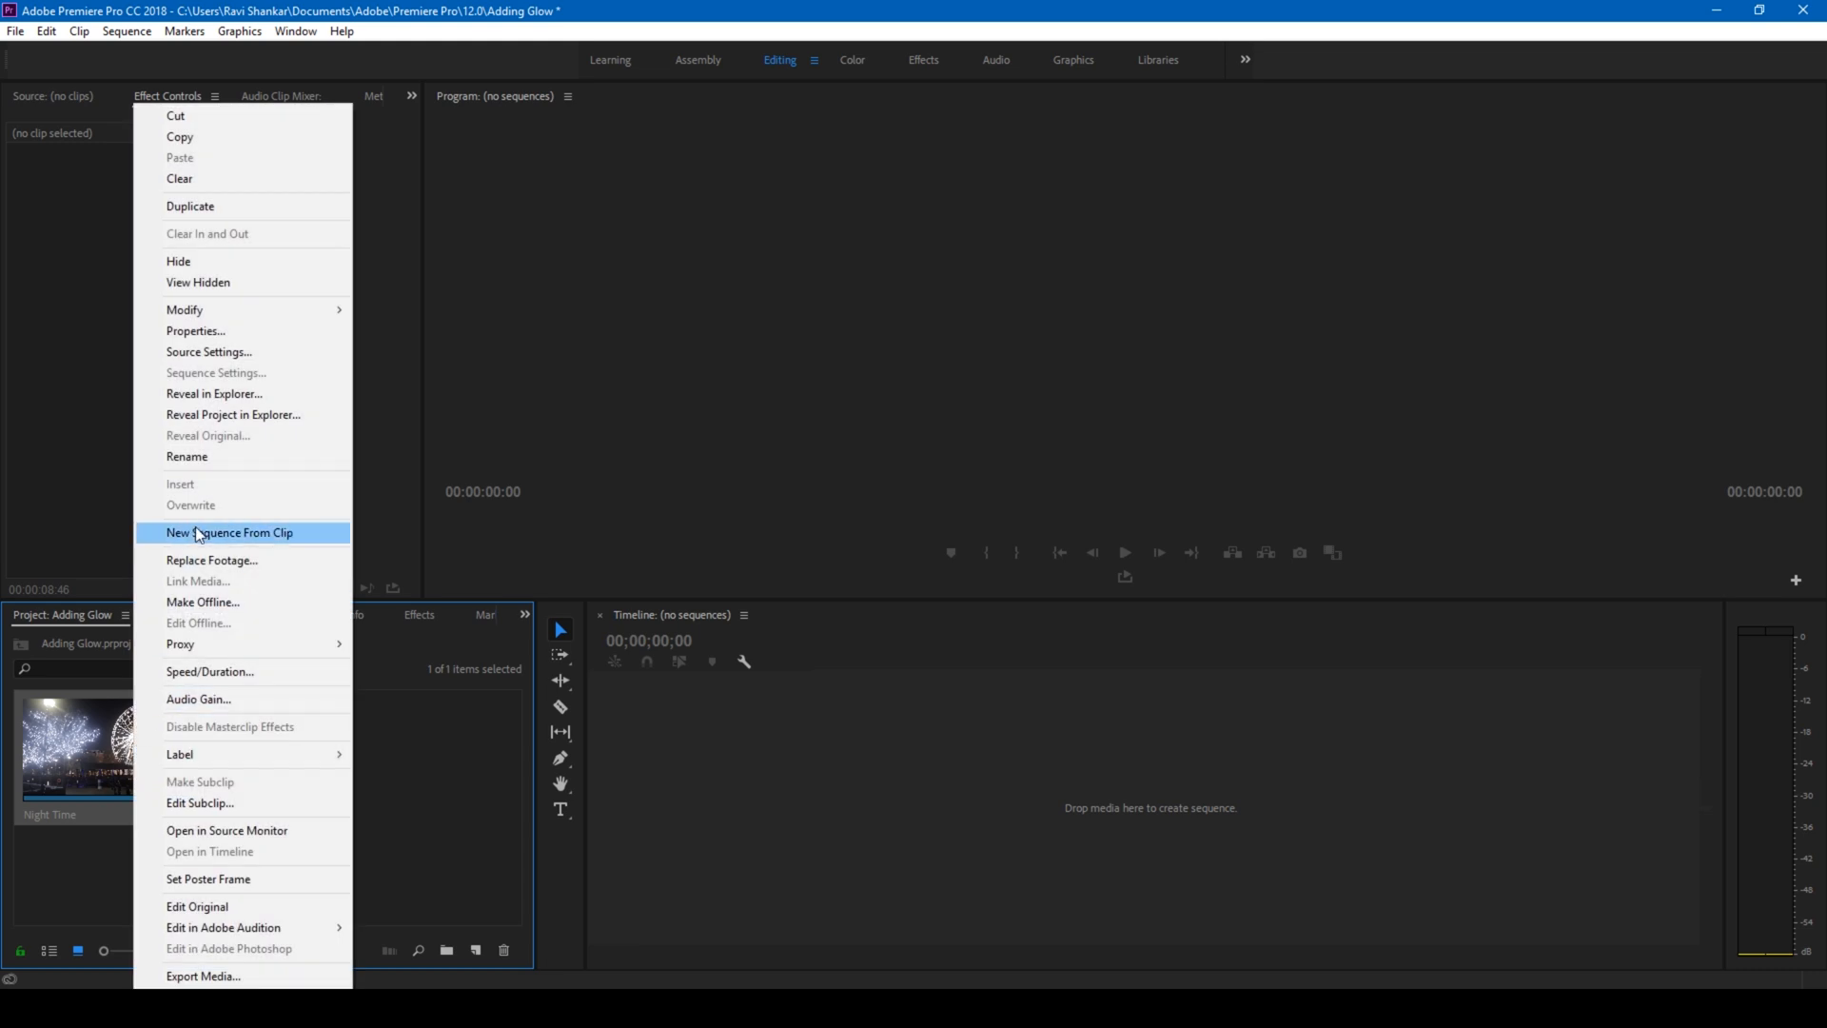
left_click(228, 533)
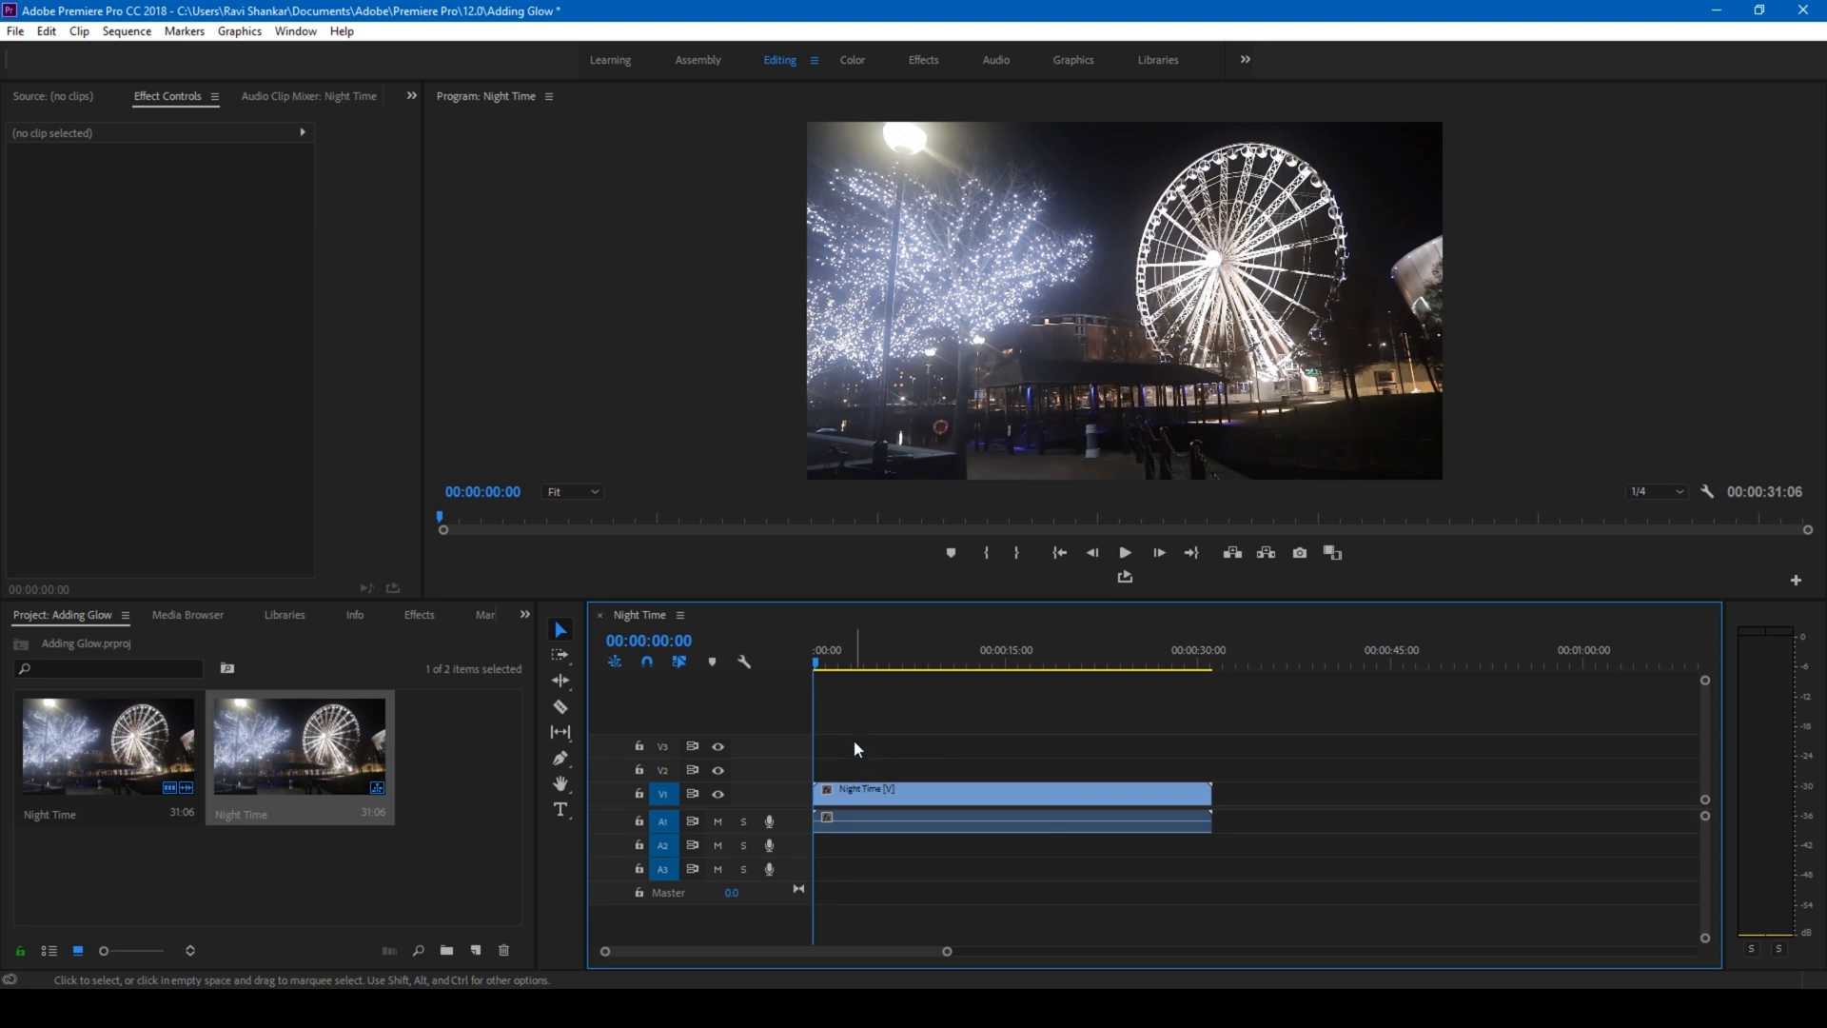
mouse_move(713, 650)
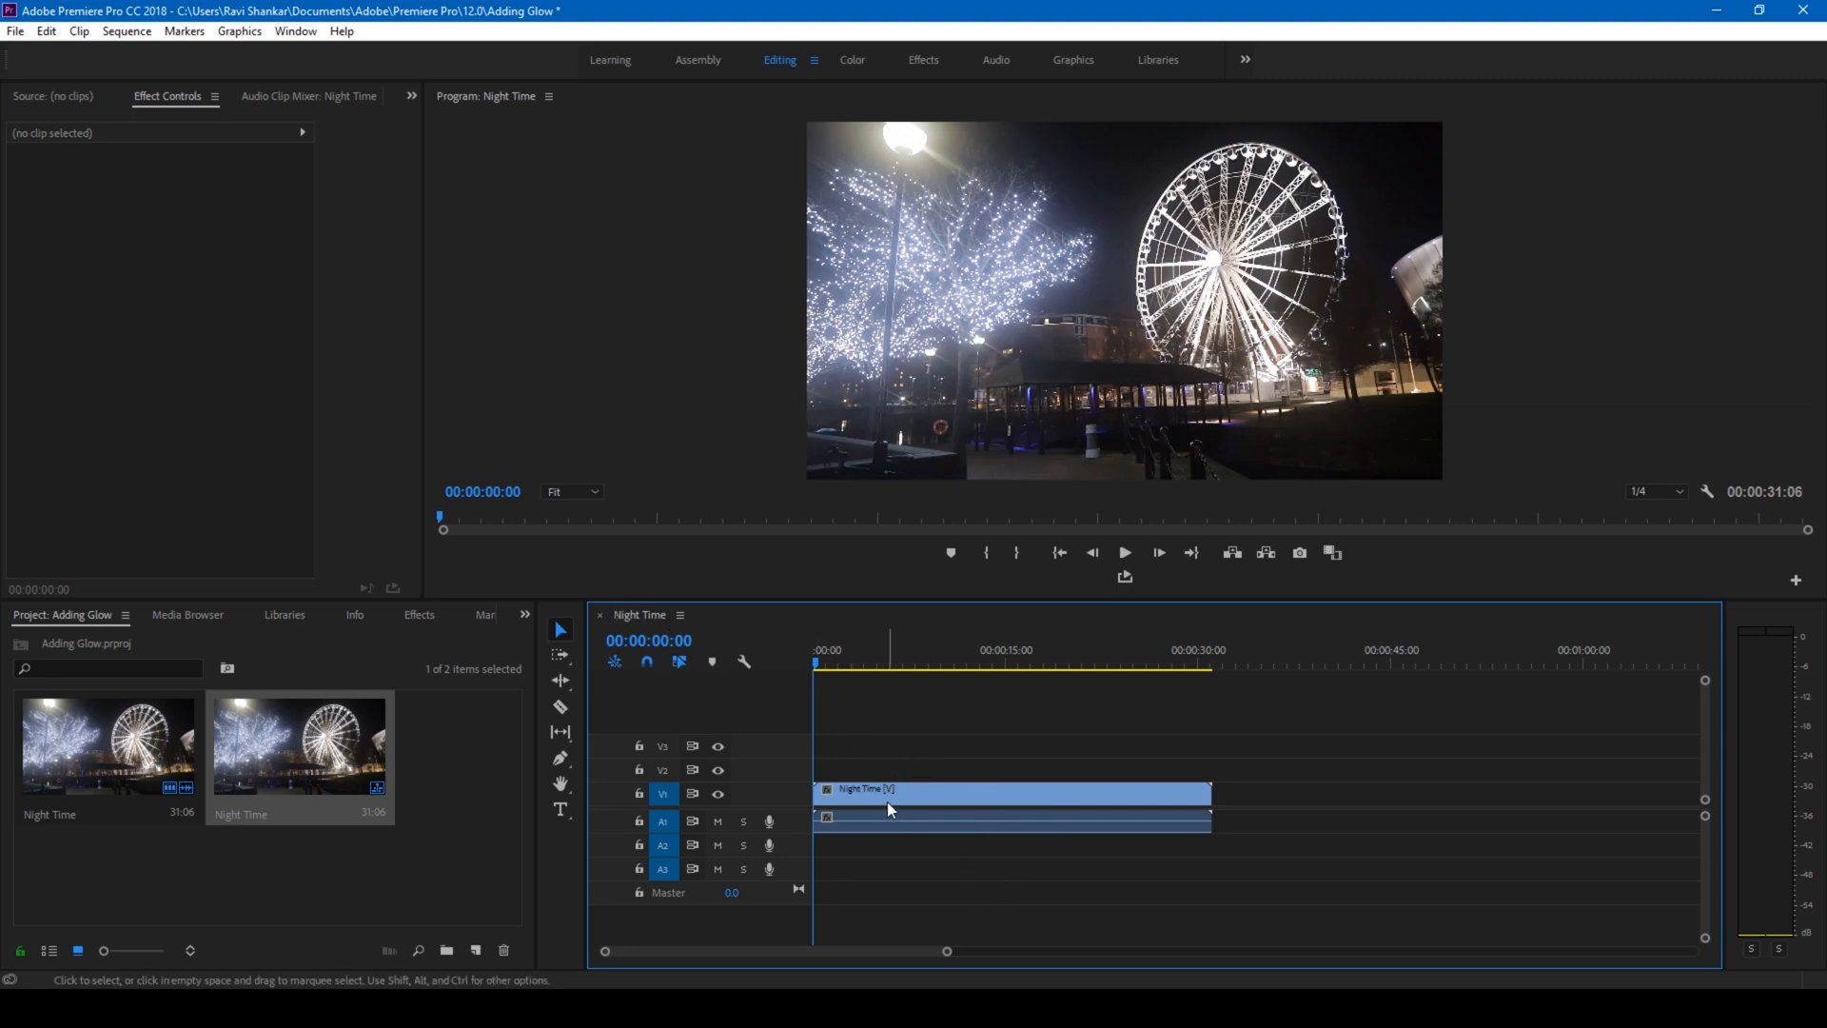
- Select the Night Time clip in the sequence timeline
left_click(1008, 788)
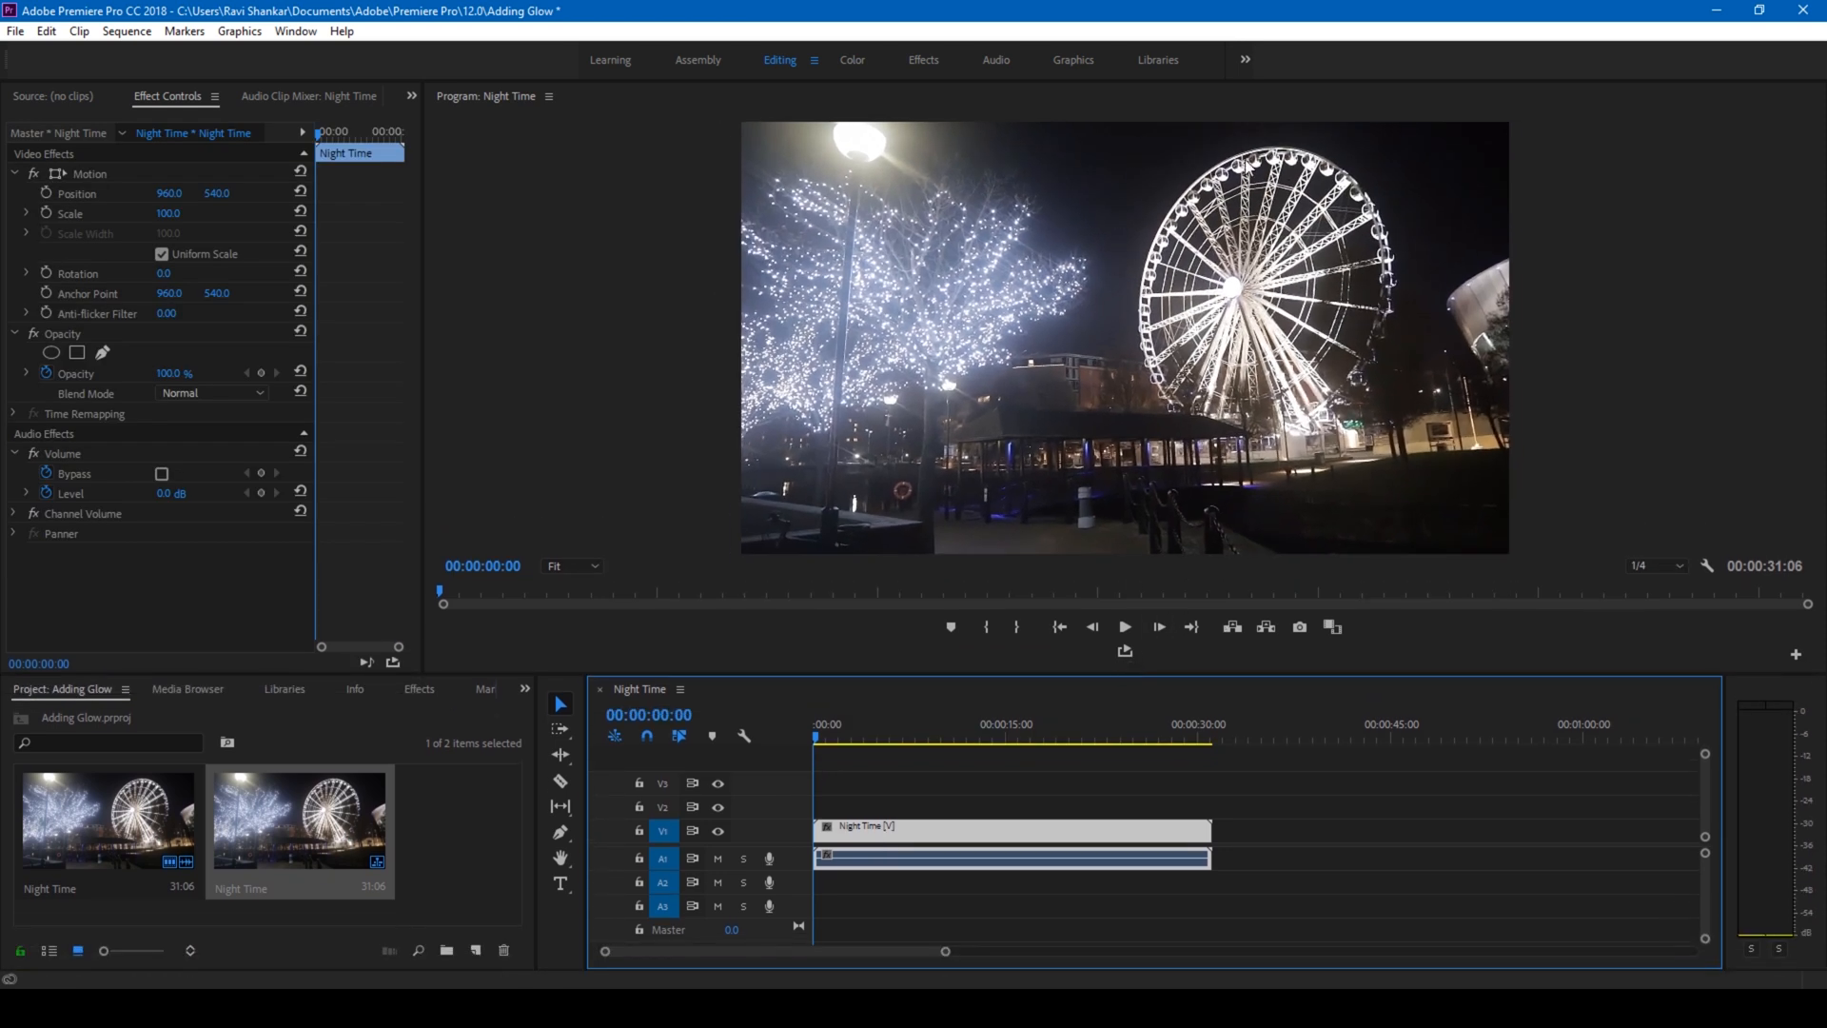
mouse_move(1095, 271)
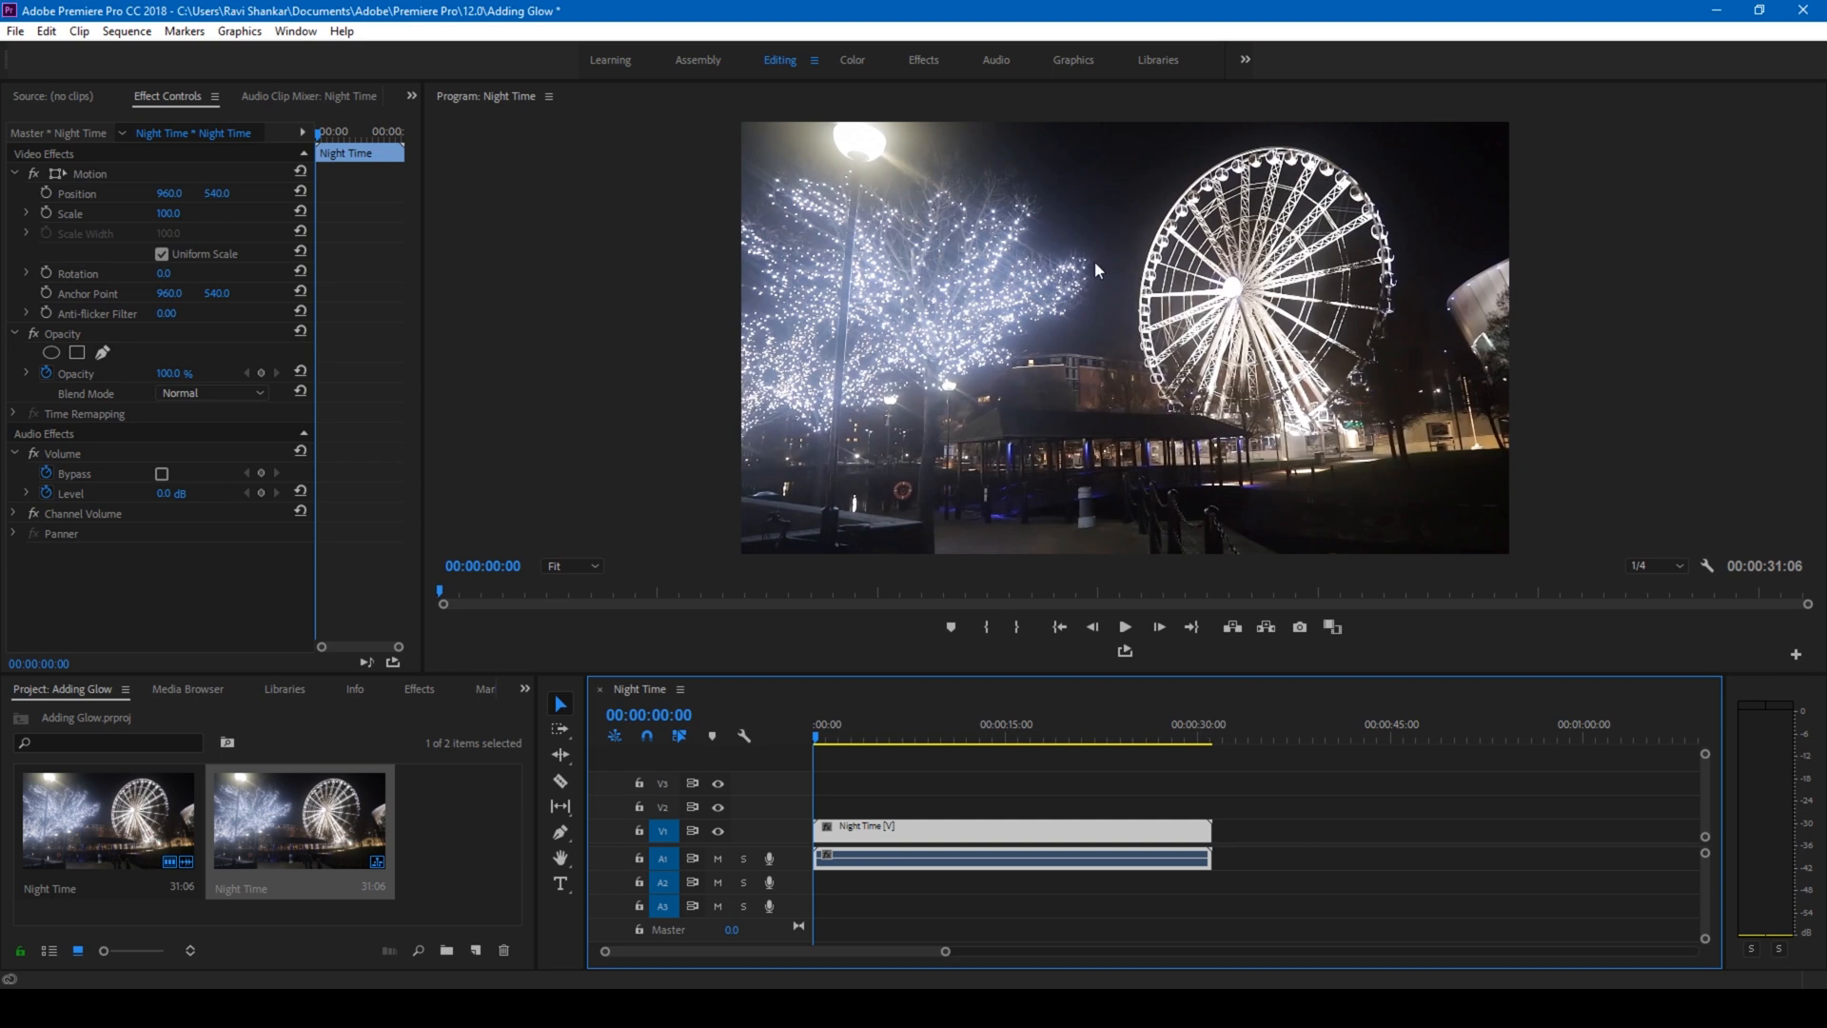
mouse_move(716, 243)
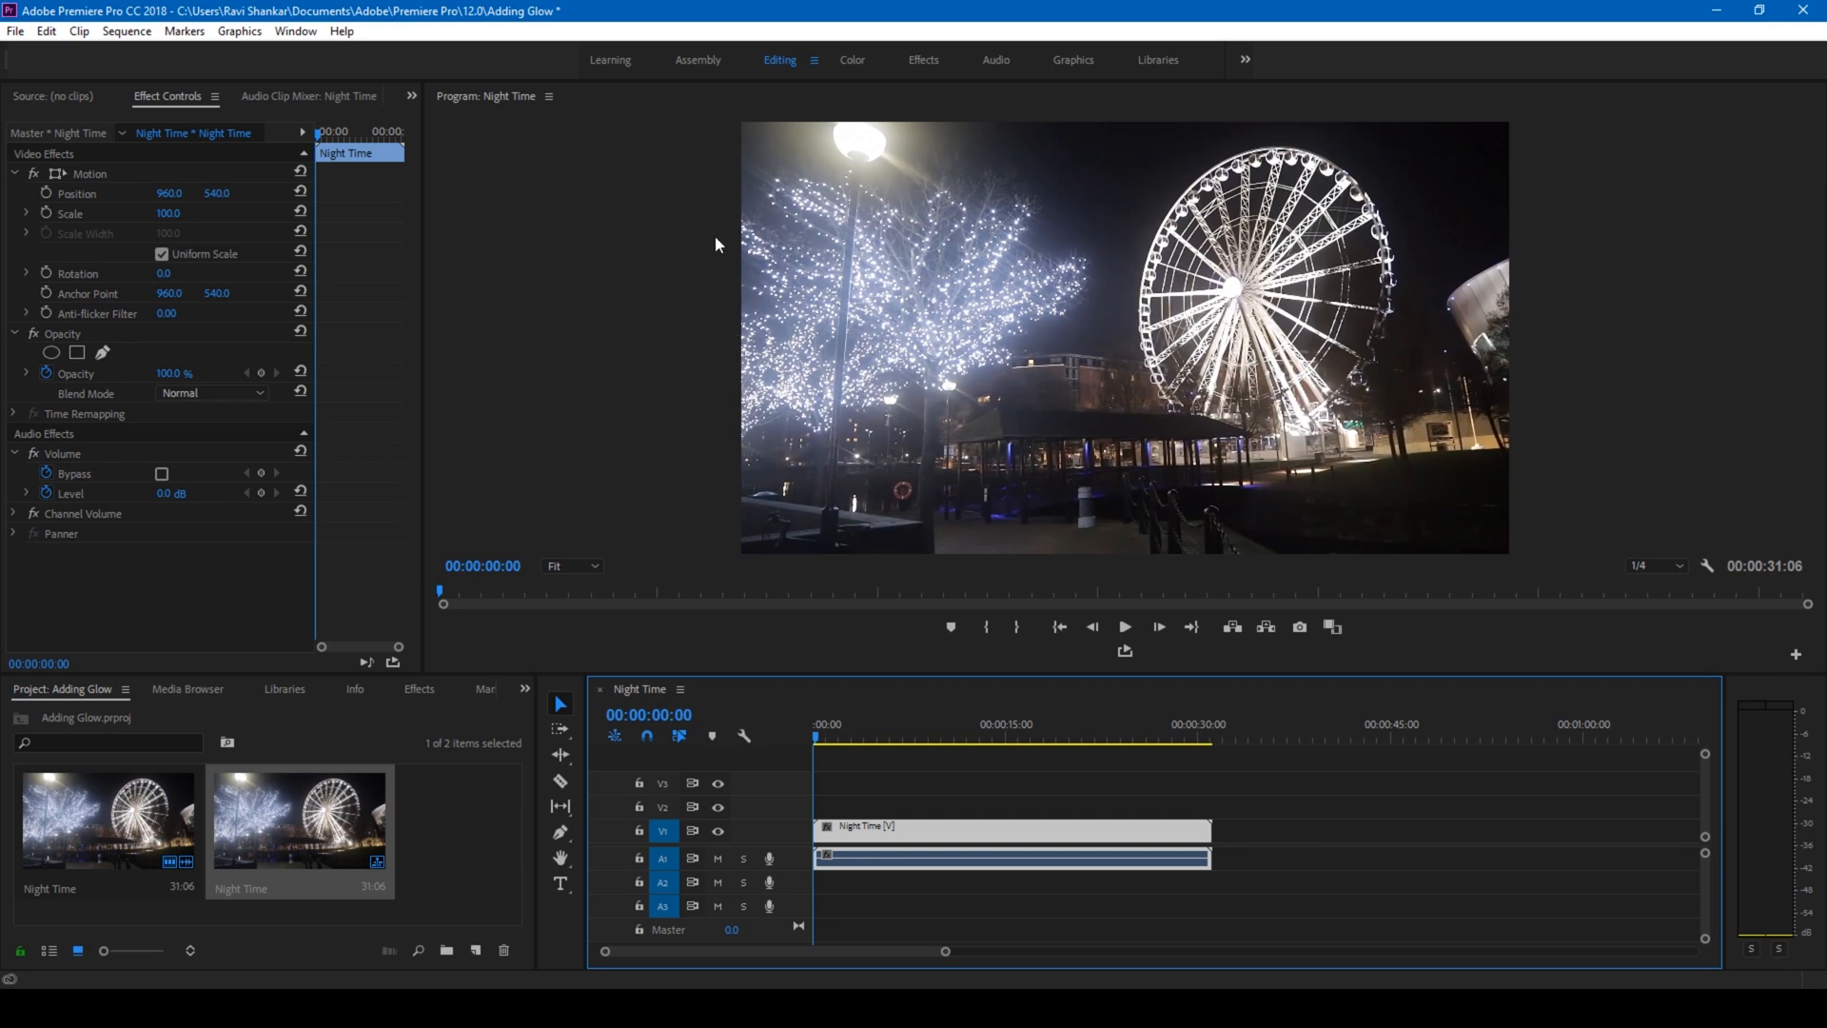
mouse_move(1029, 284)
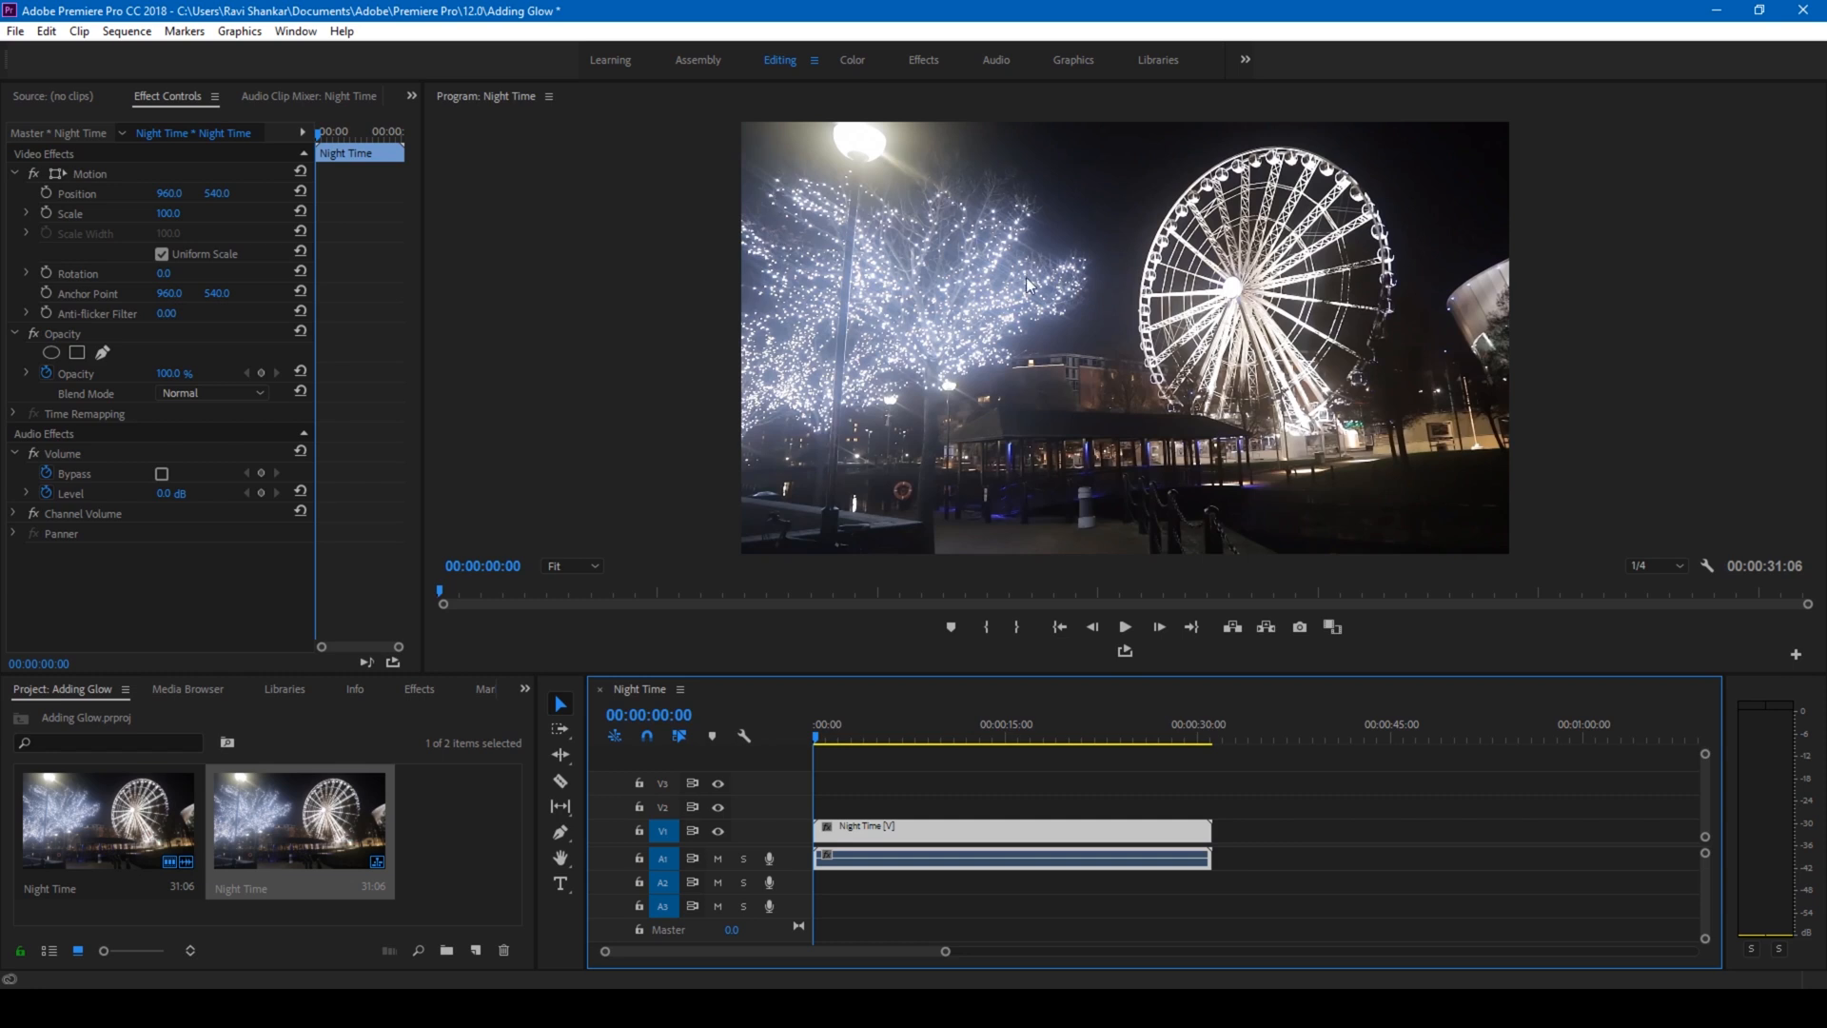
mouse_move(866, 374)
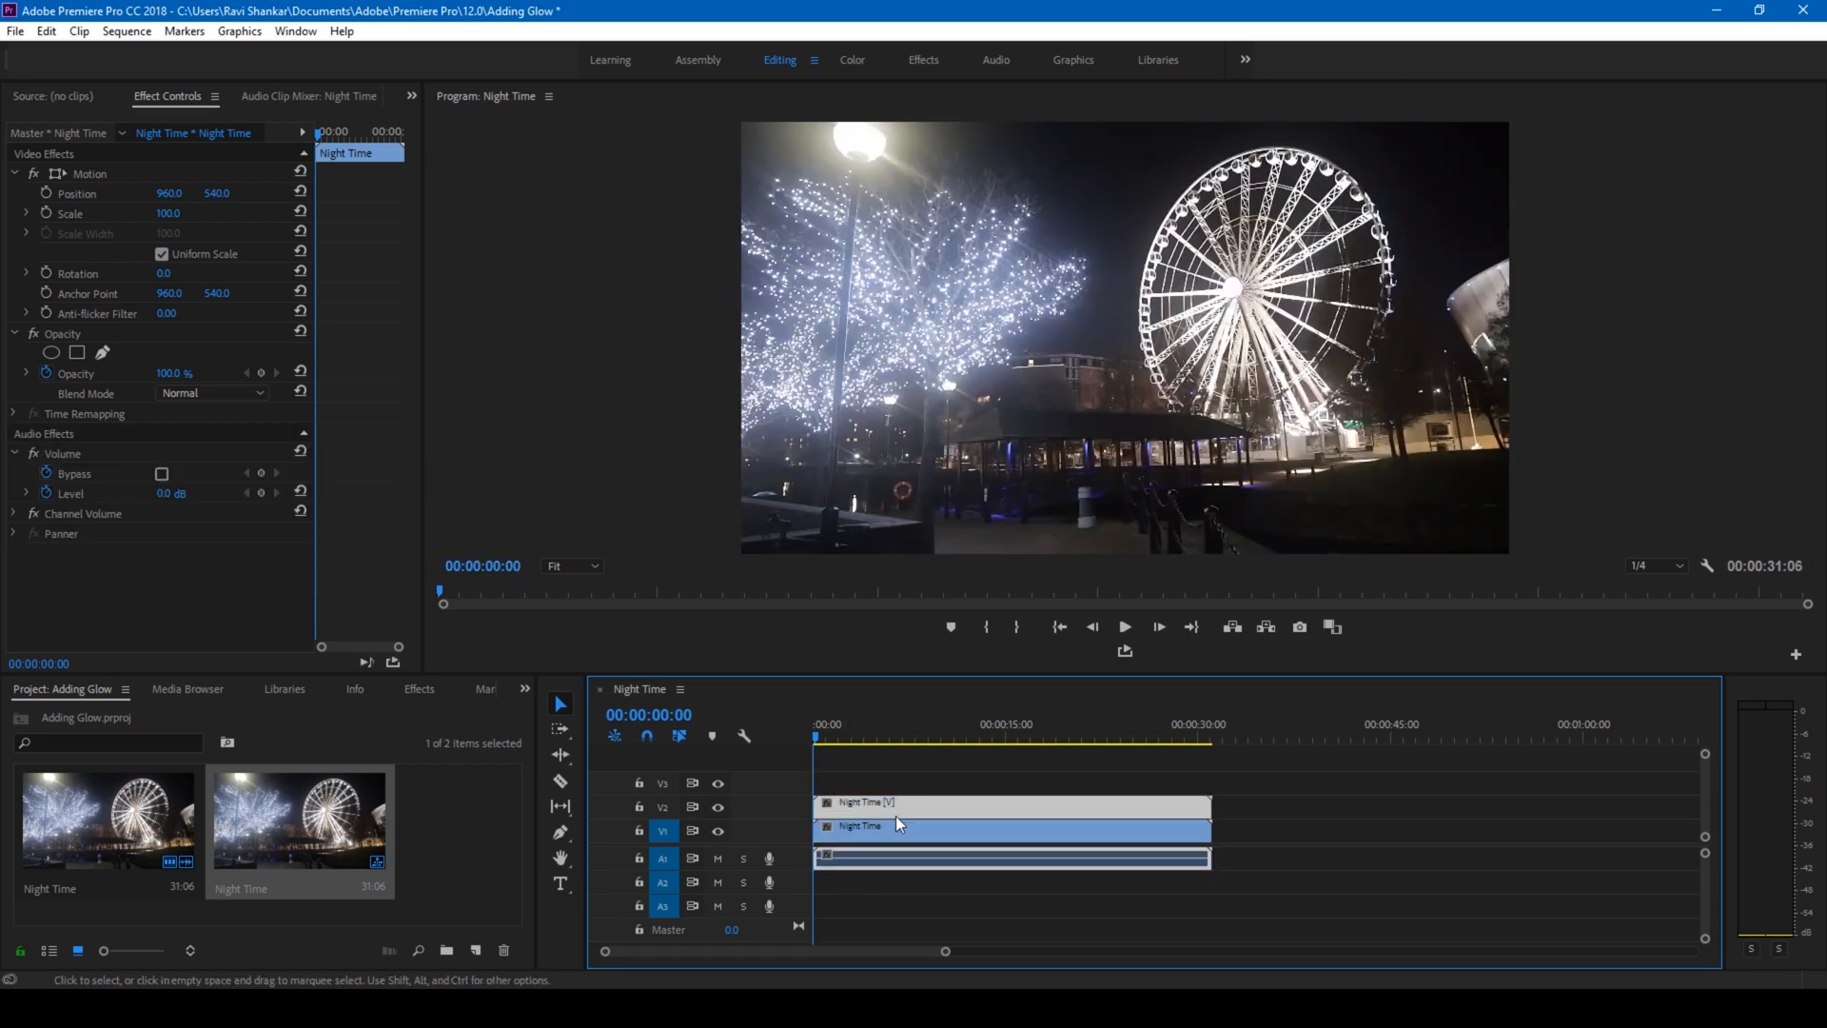
mouse_move(920, 806)
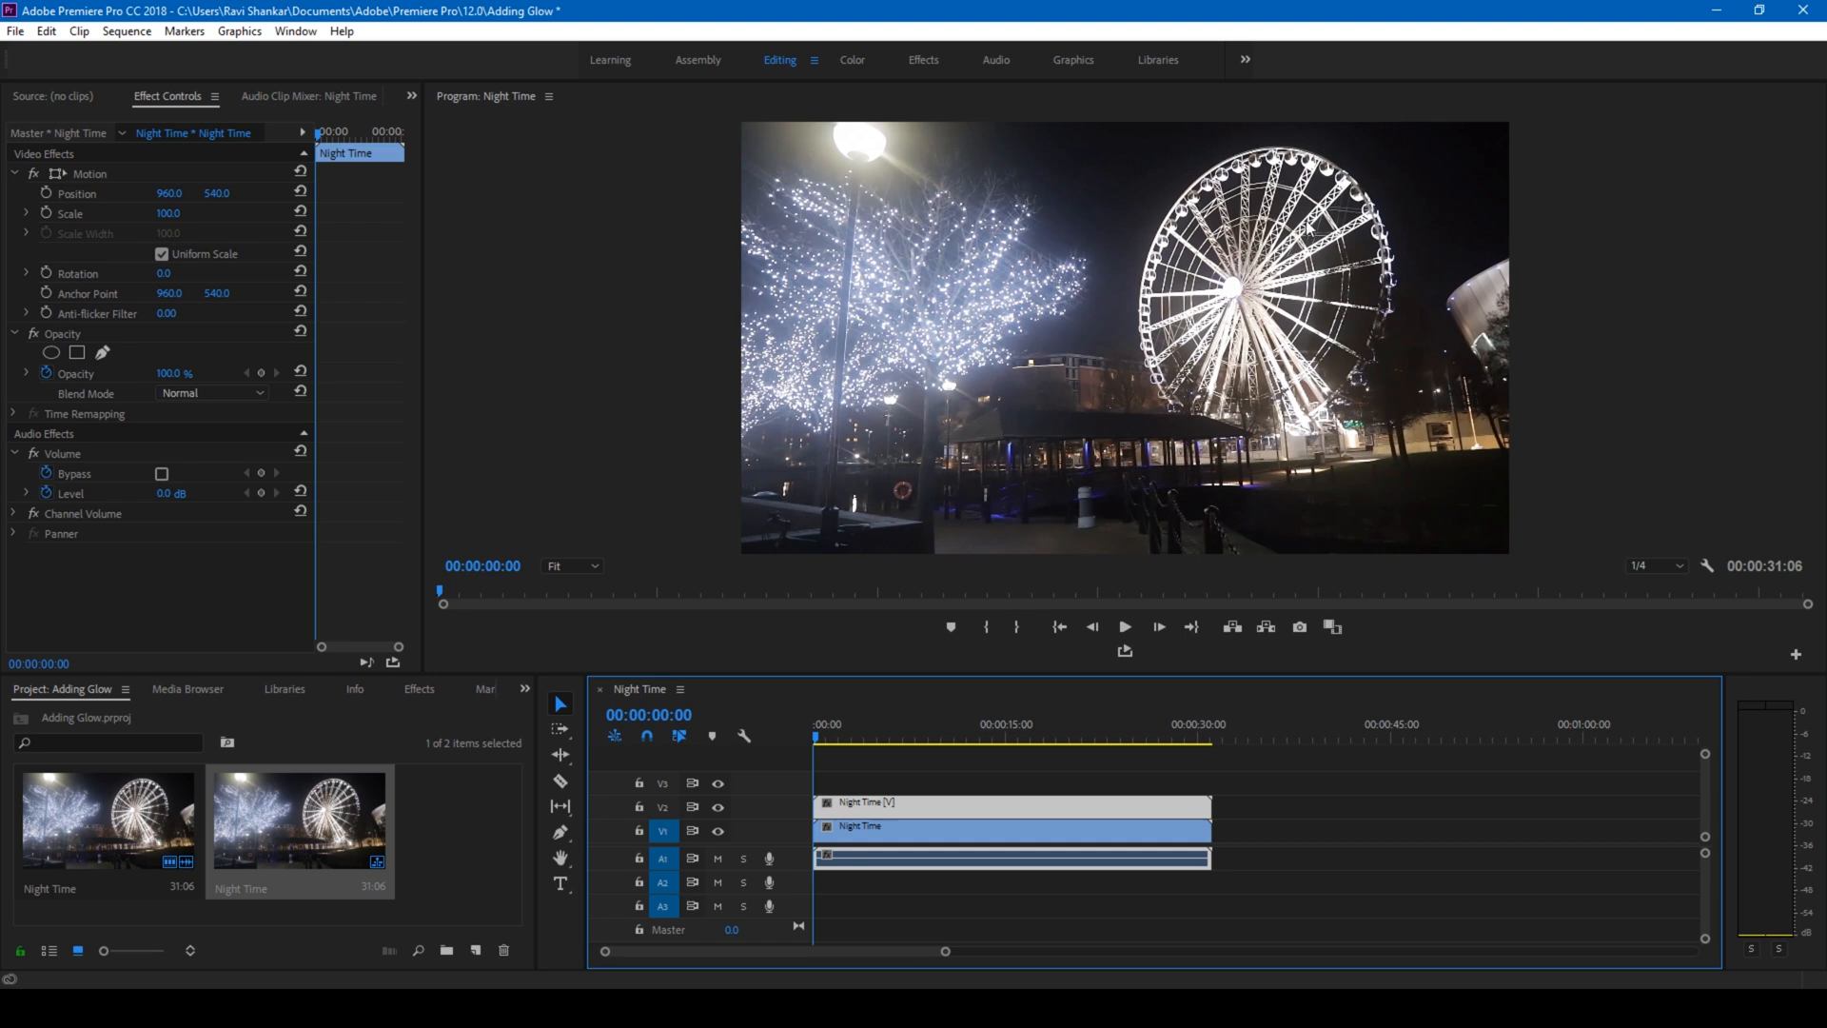
mouse_move(393, 665)
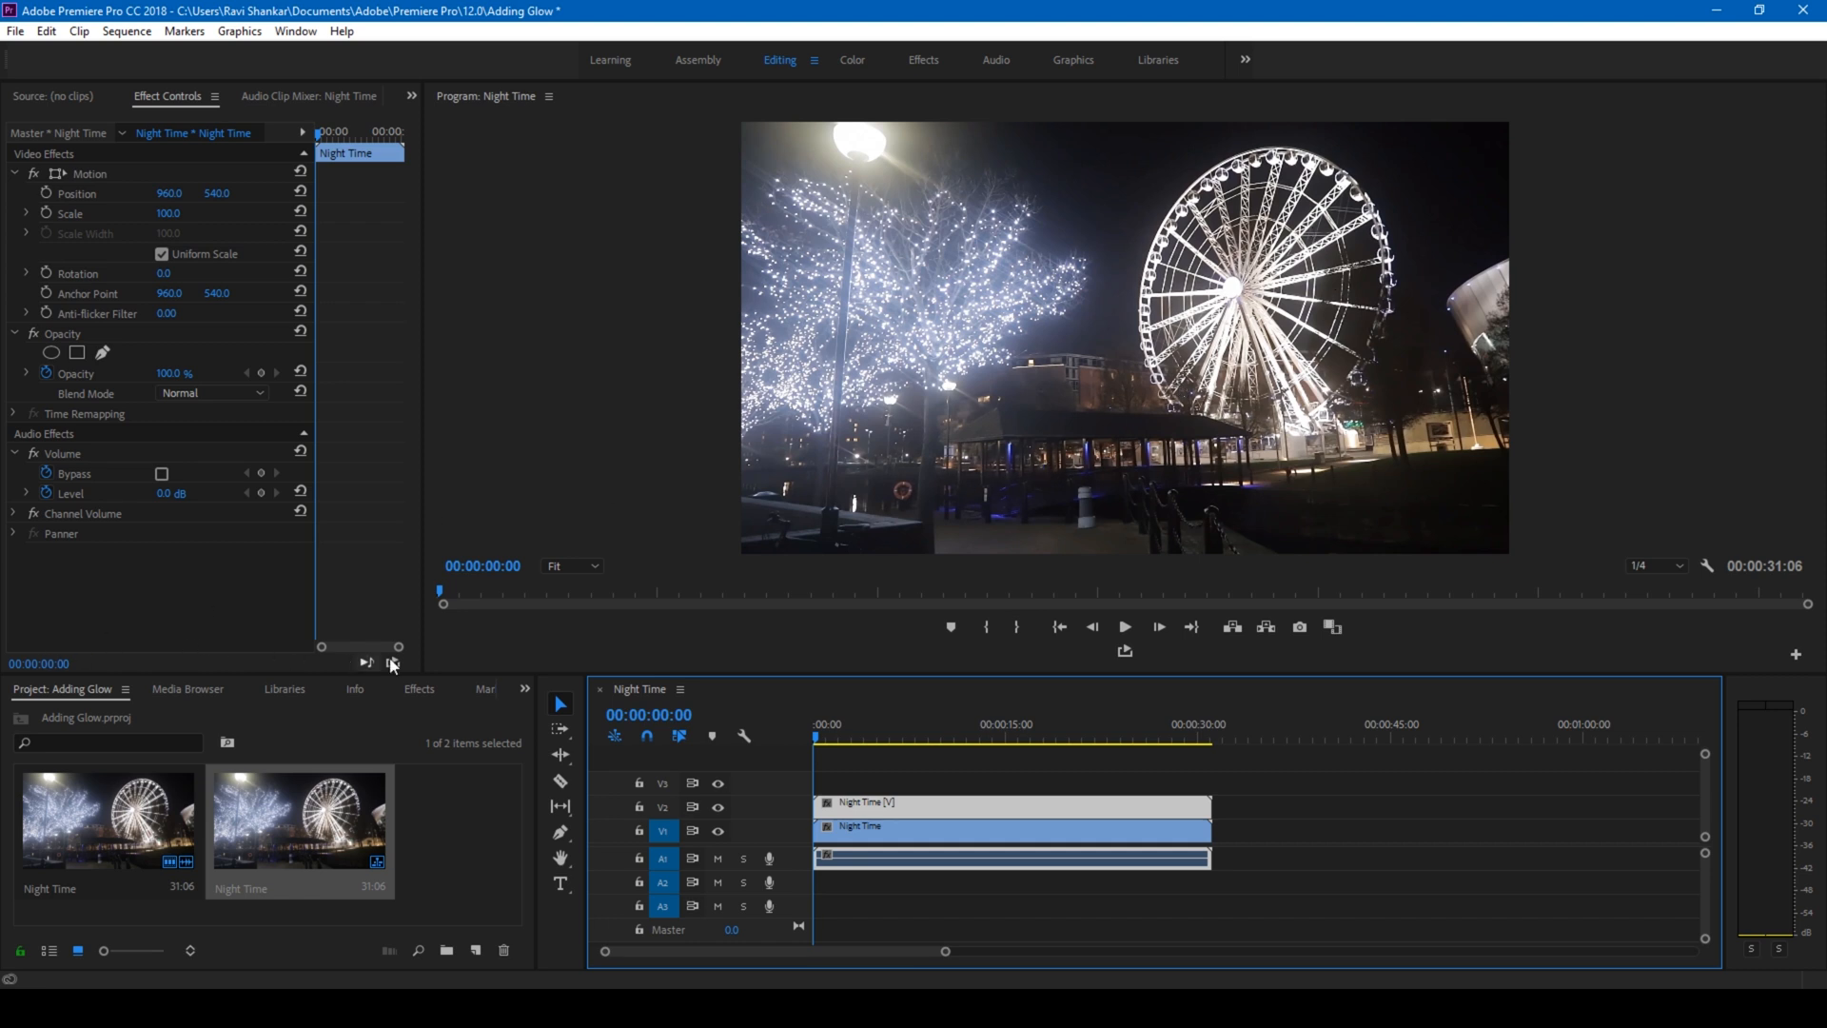
- Search the Effects panel for Luma Key and apply it to the Night Time clip
left_click(419, 689)
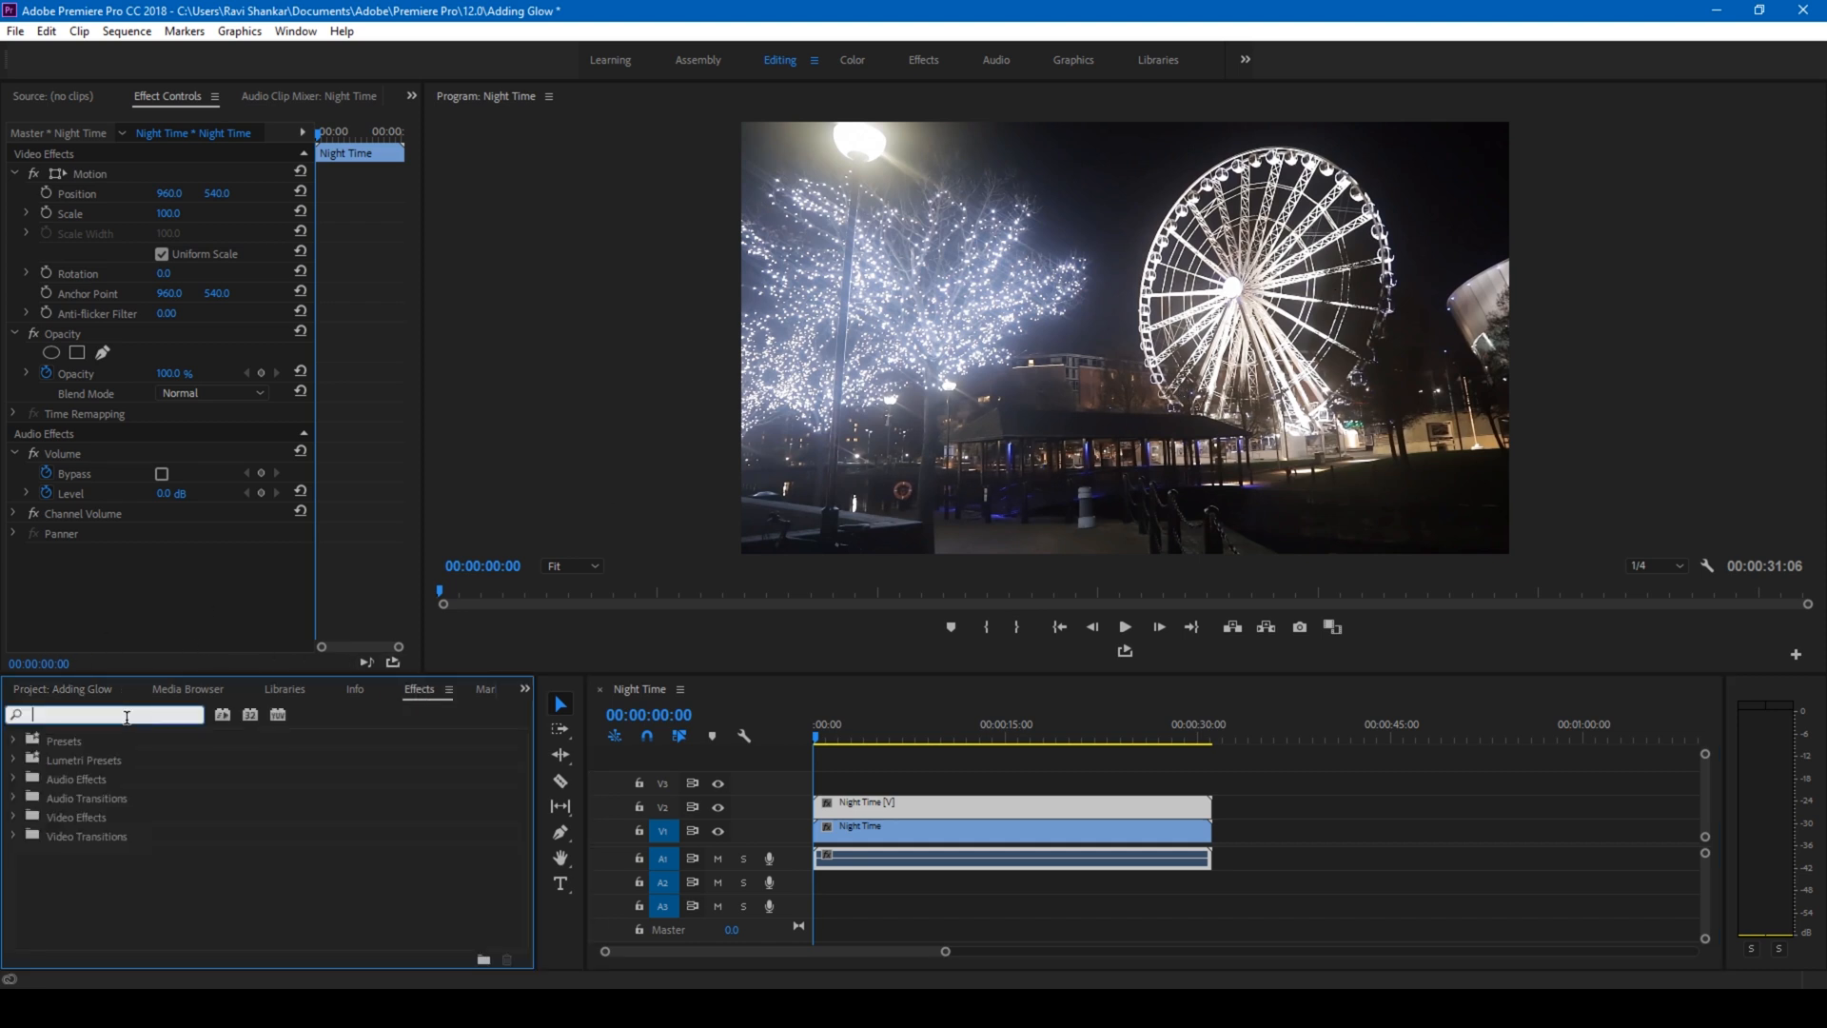
type("Tin")
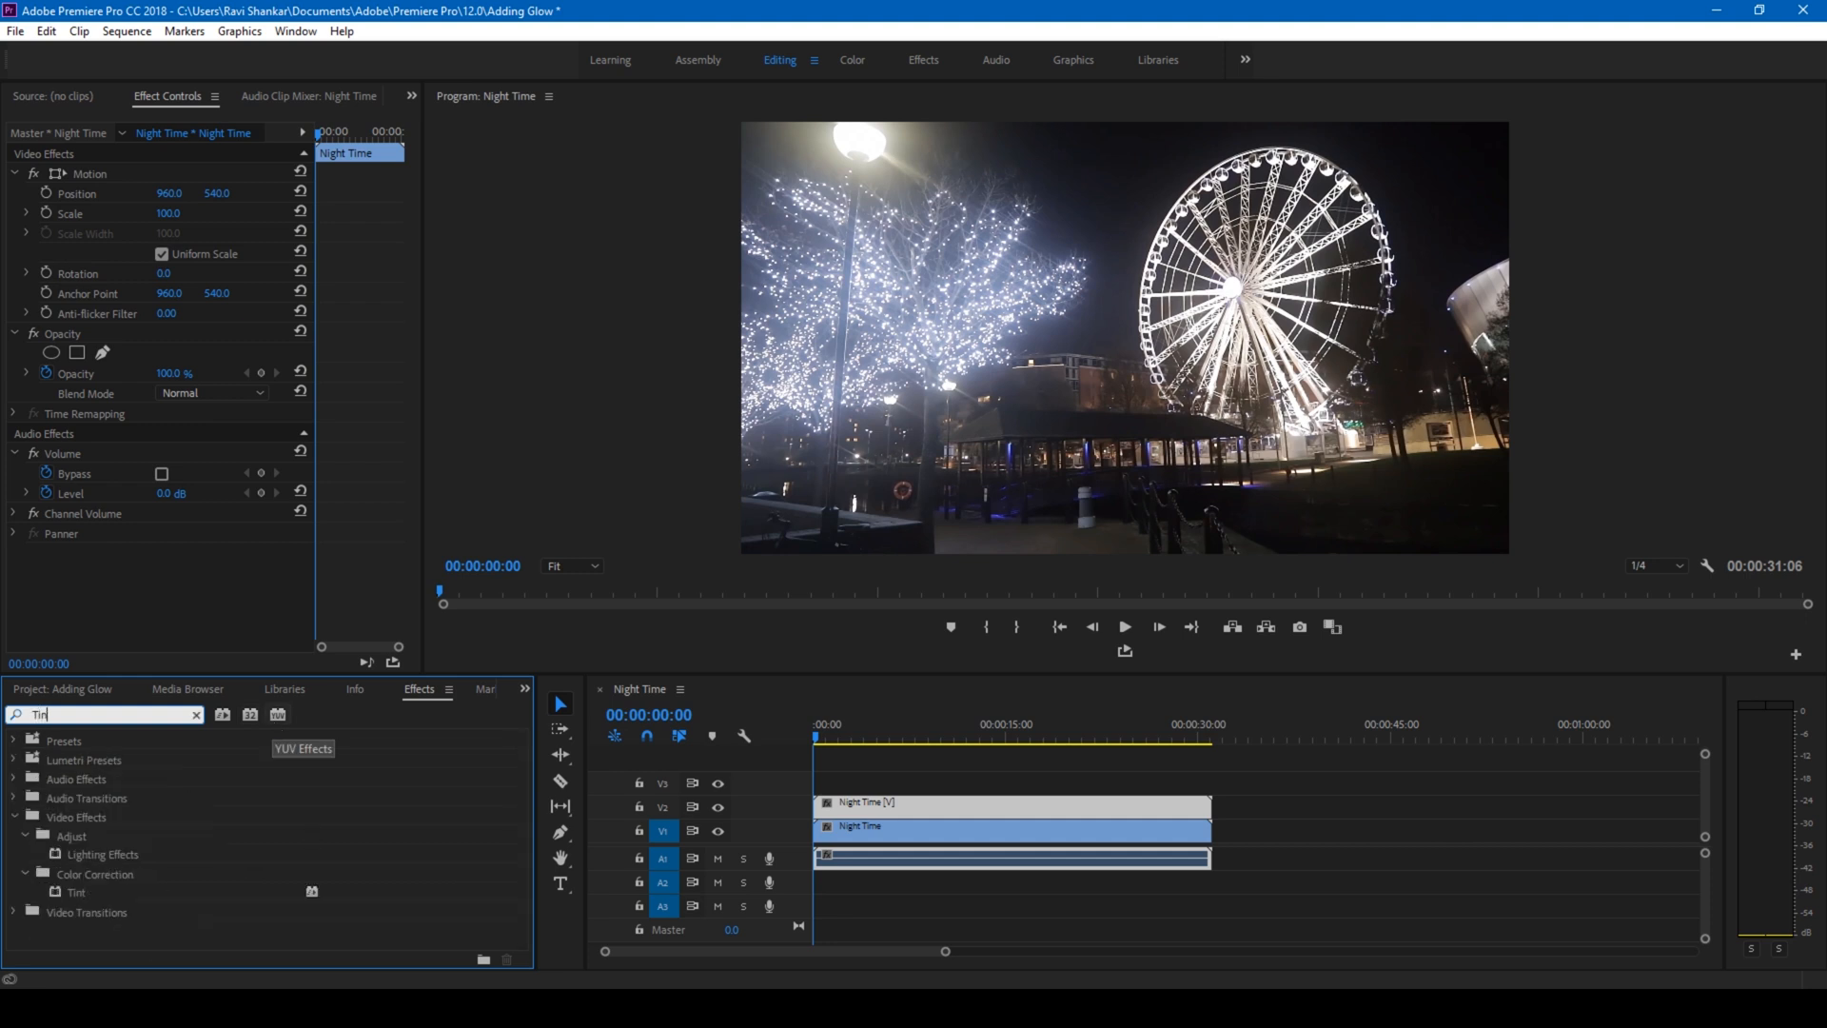
left_click(196, 713)
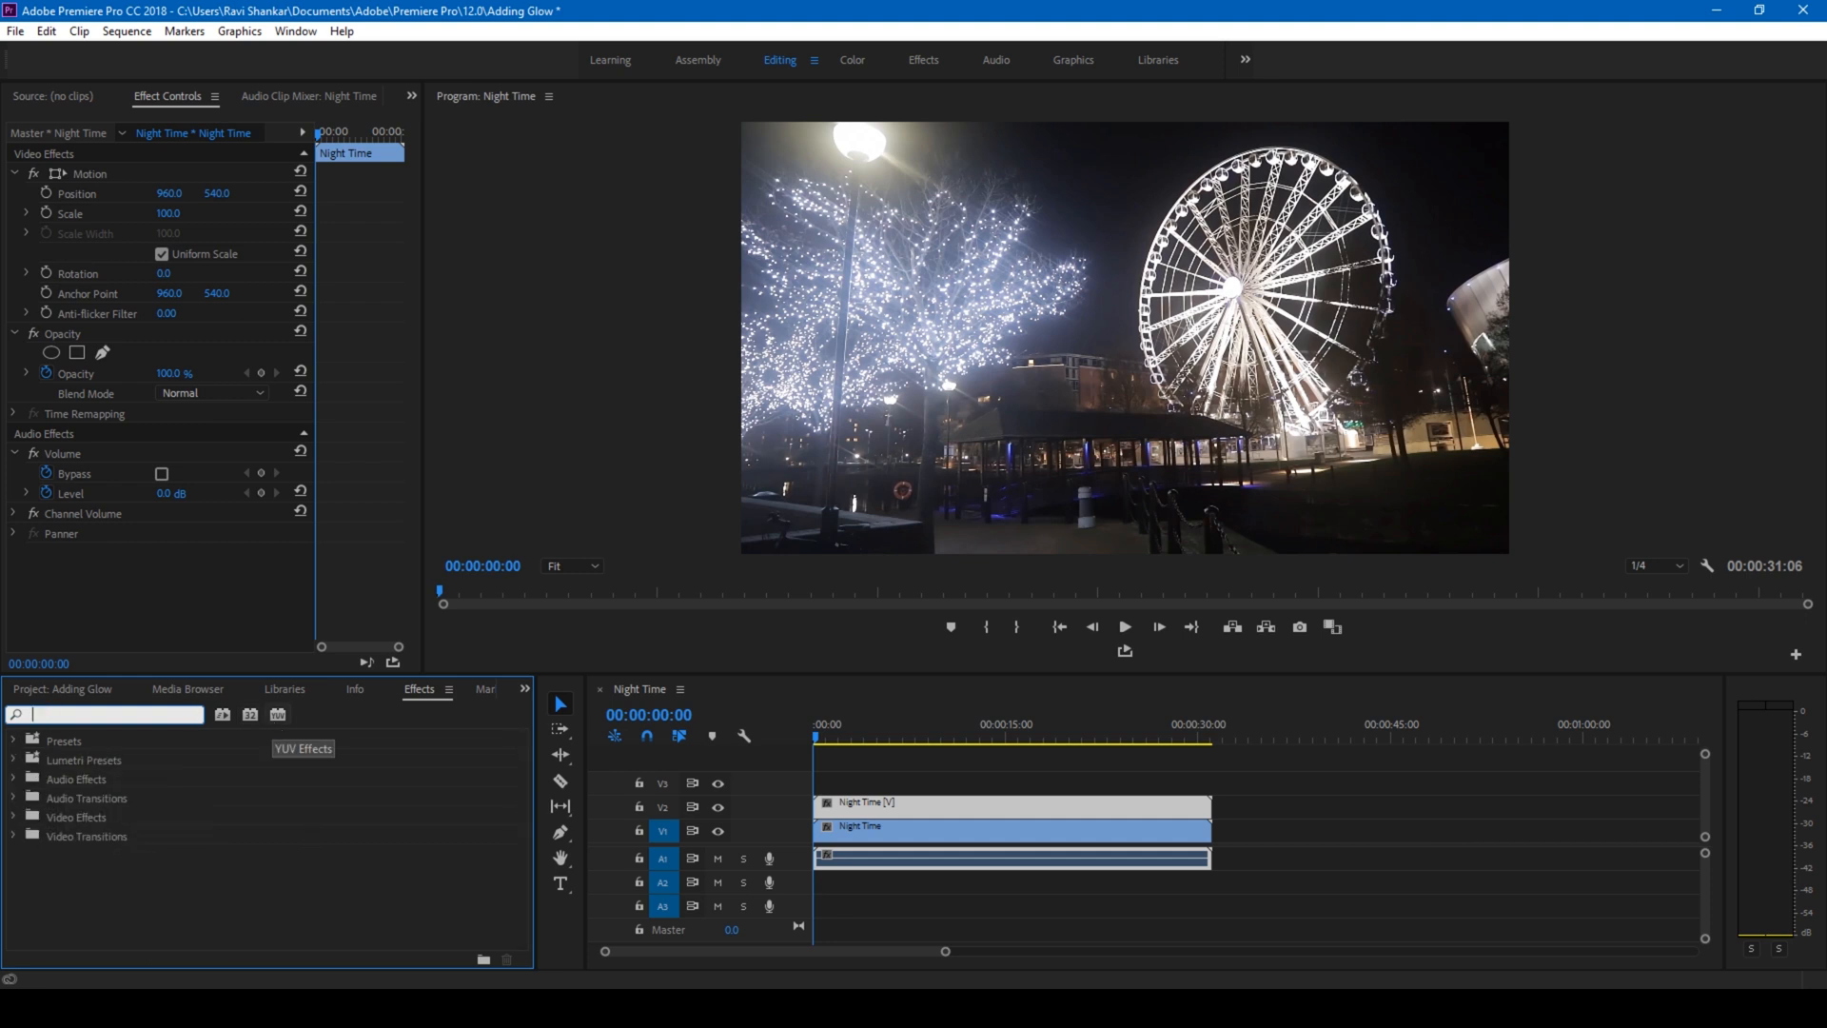
type("Luma Key")
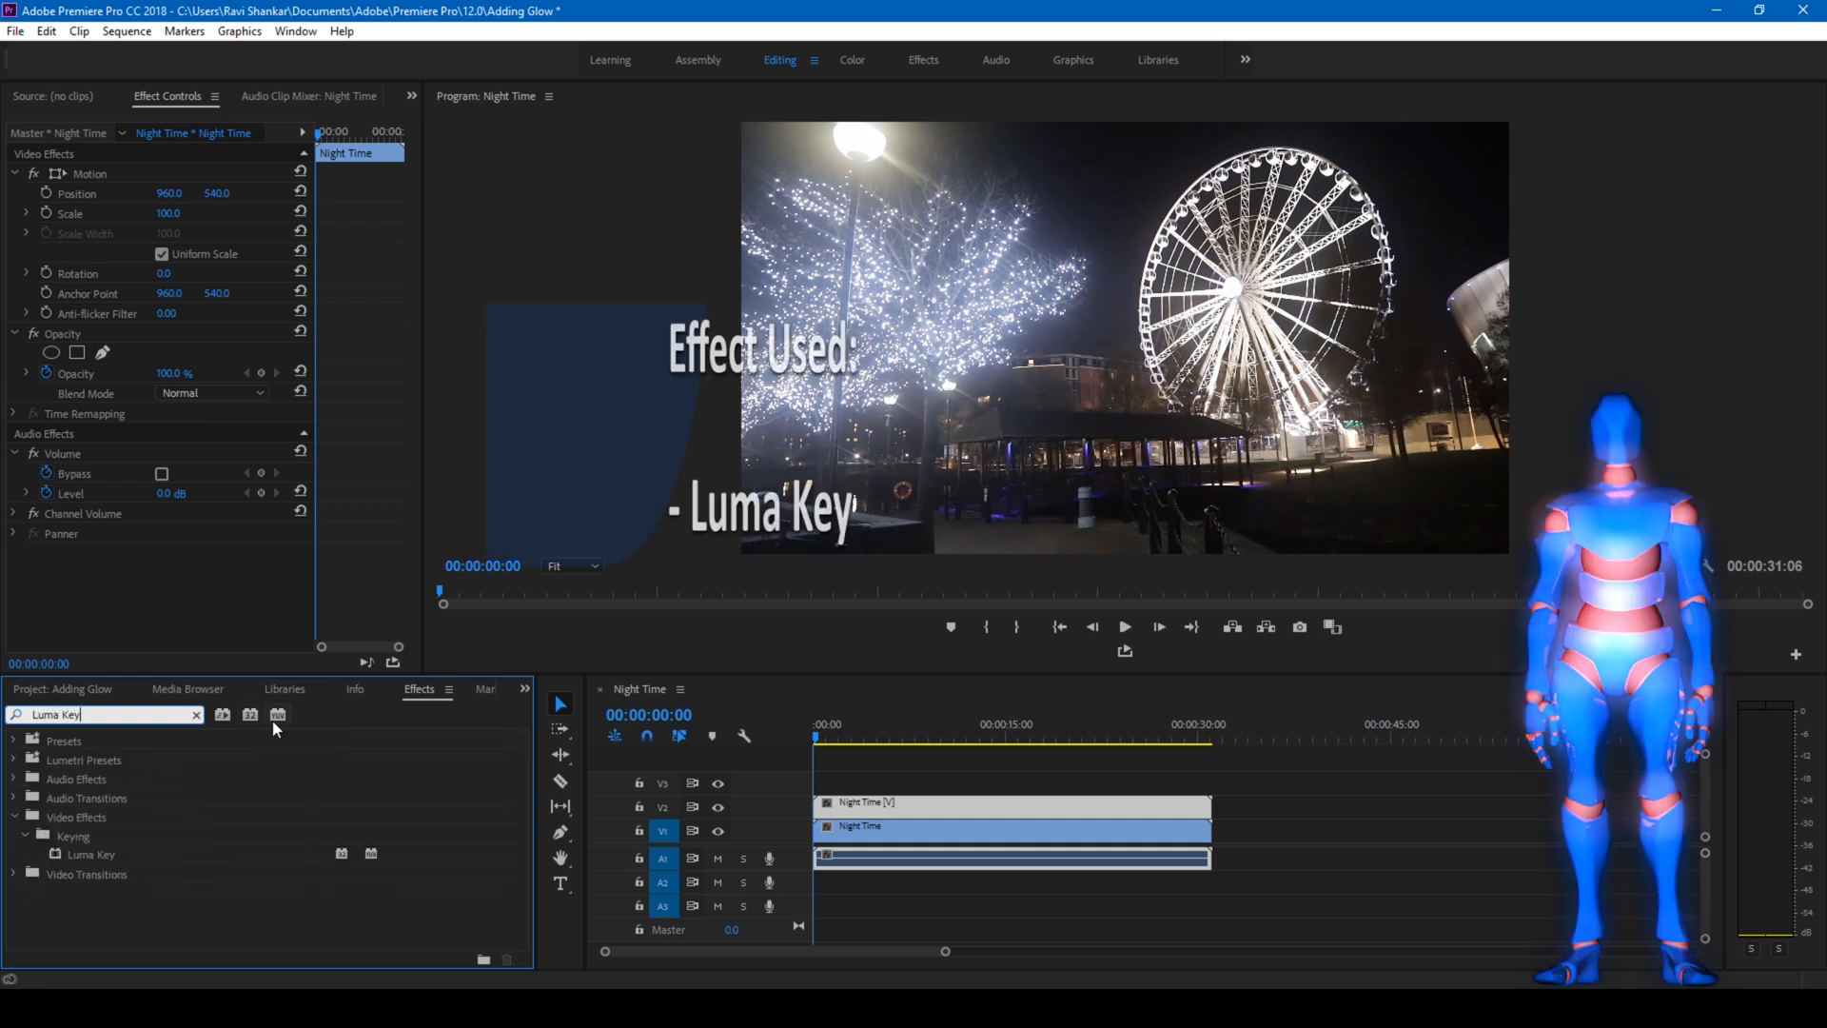
left_click(91, 854)
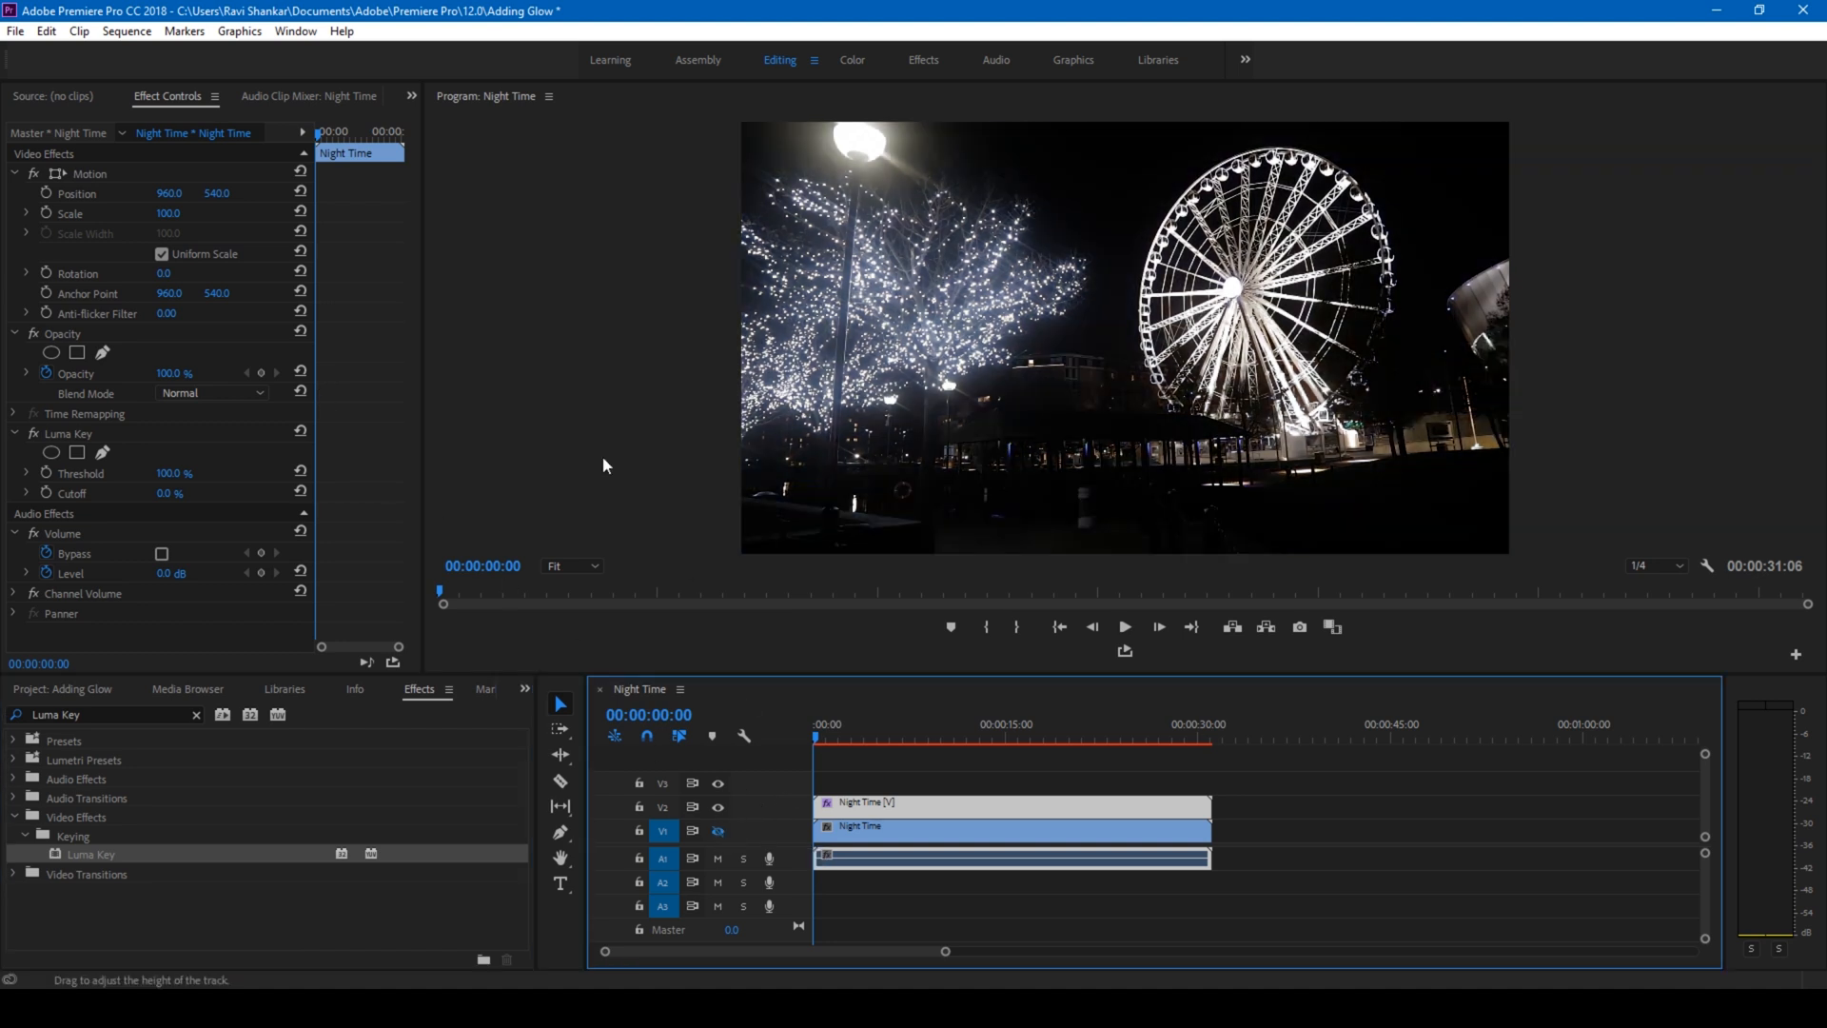
mouse_move(1020, 193)
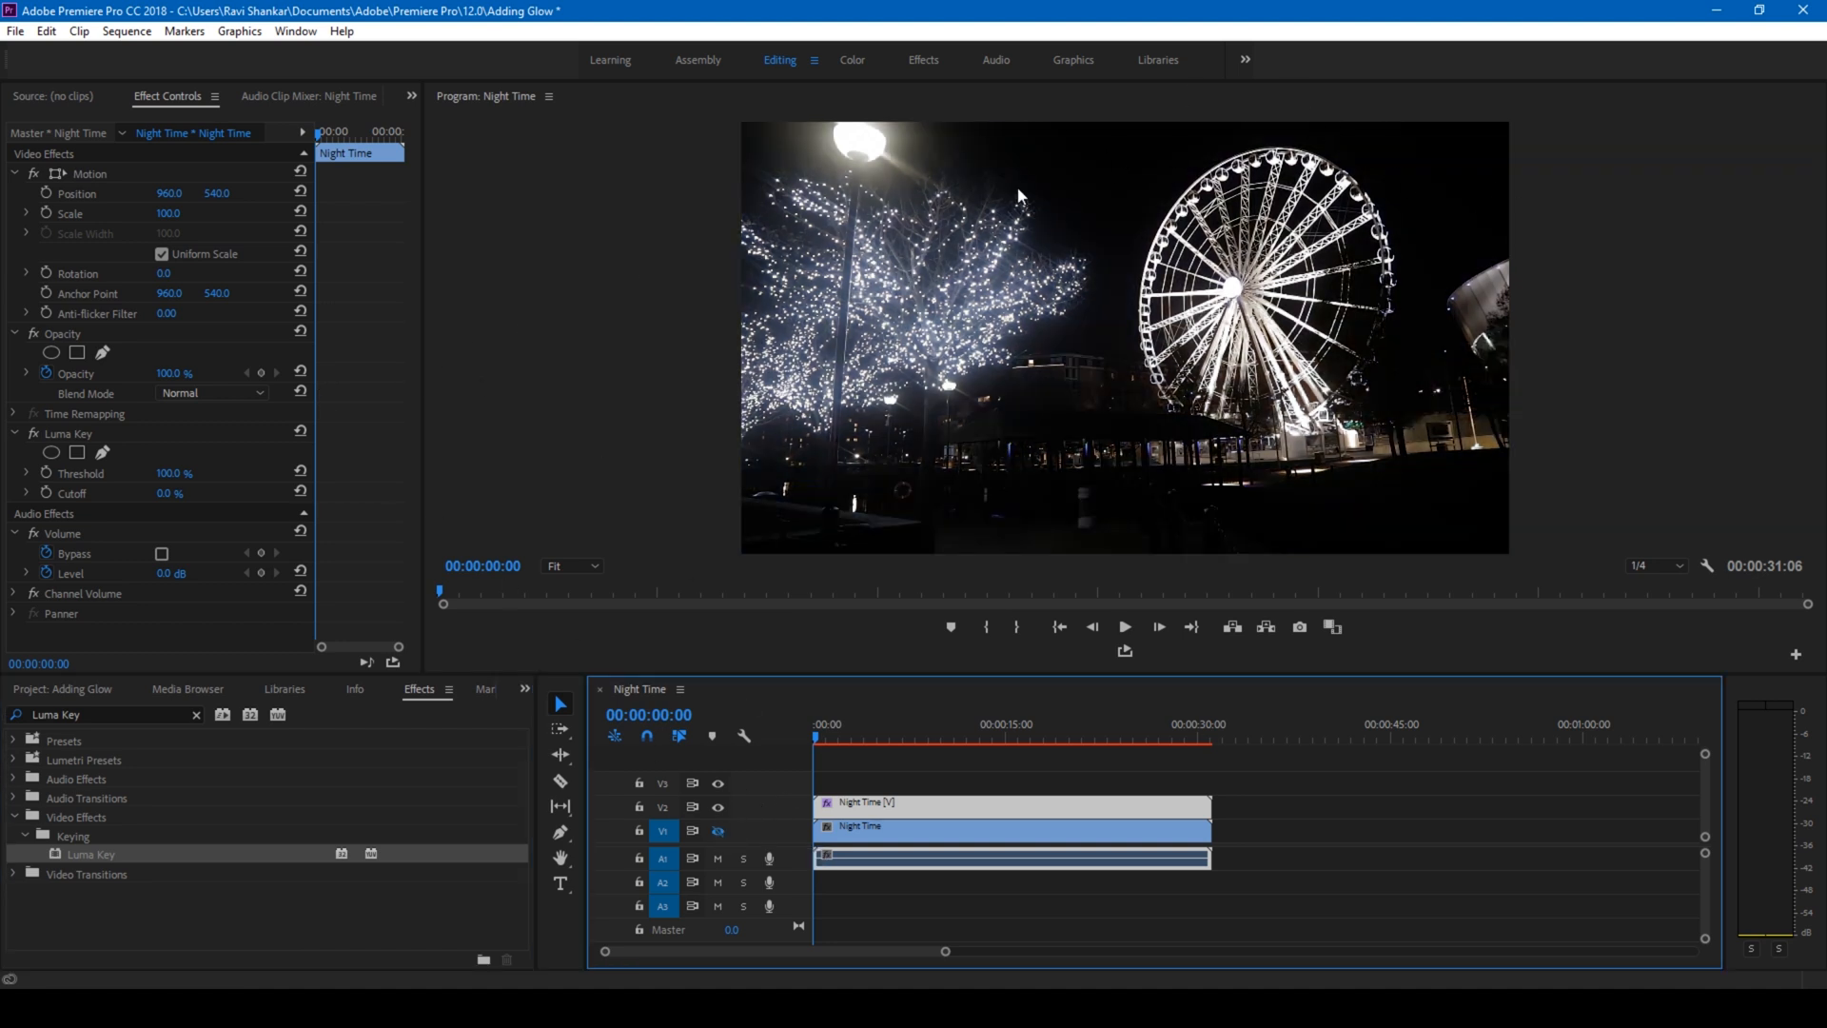
mouse_move(375, 320)
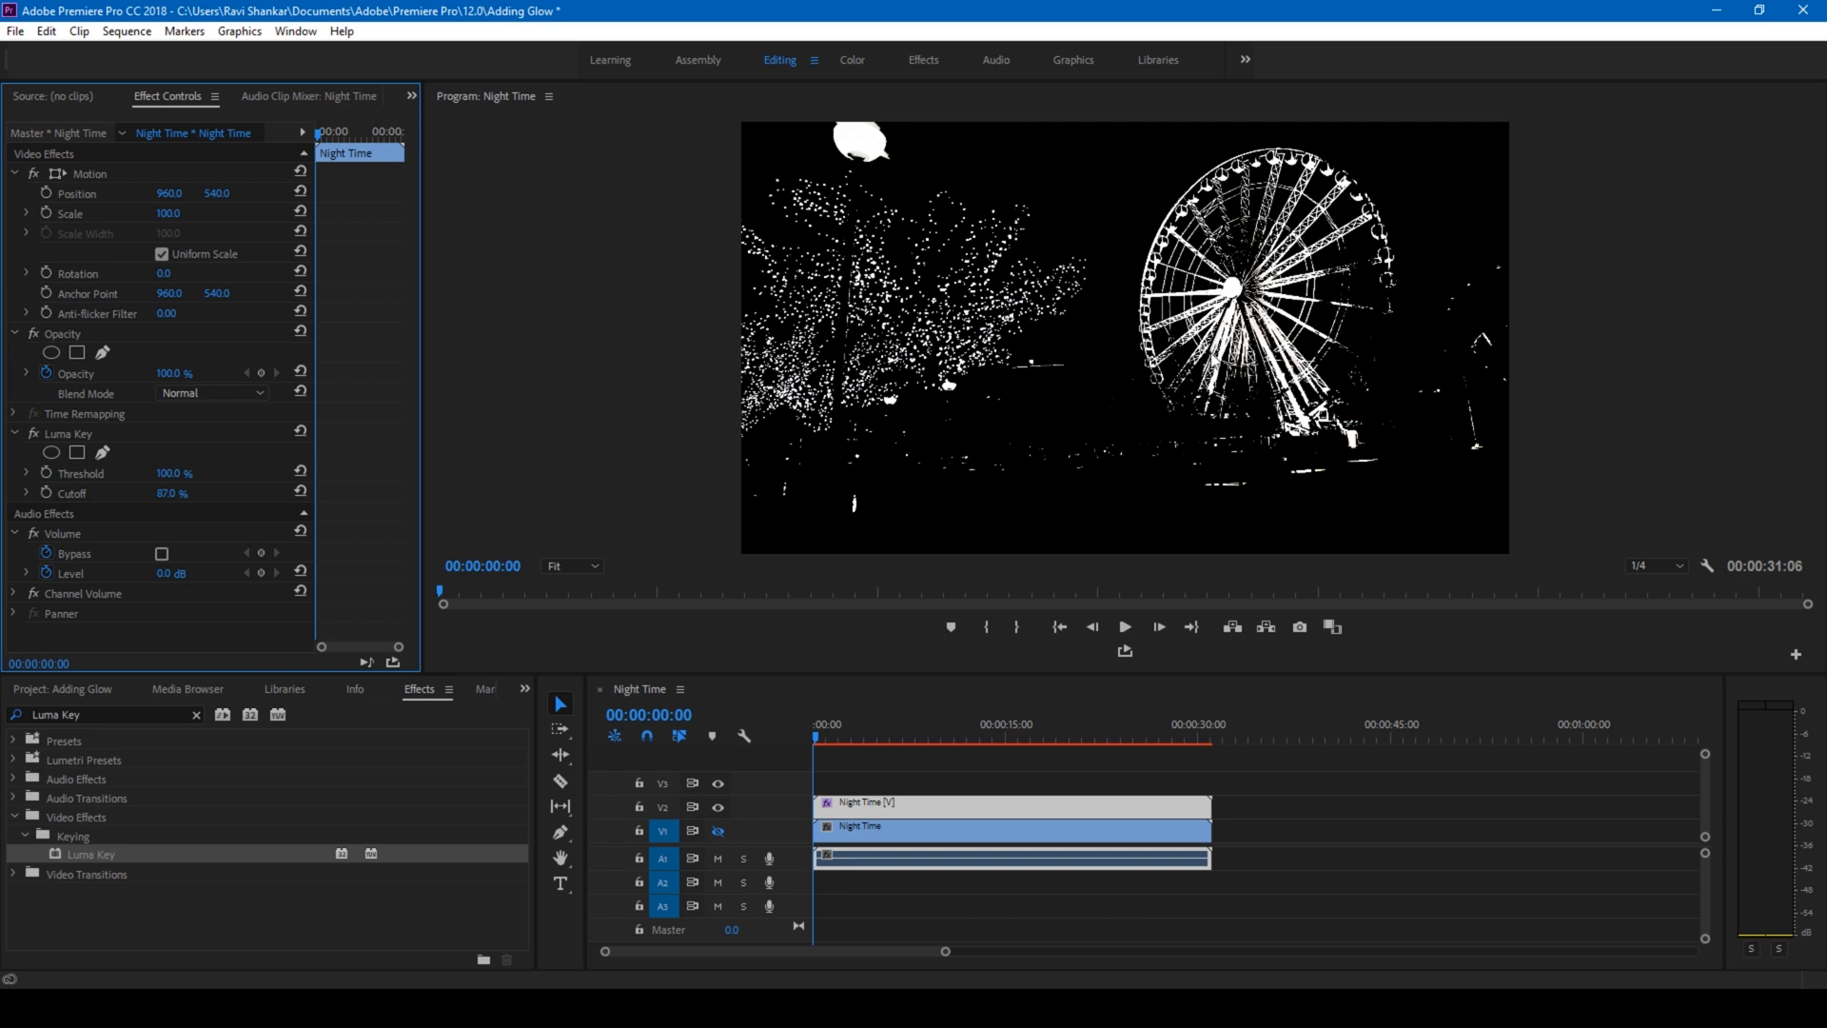
mouse_move(981, 266)
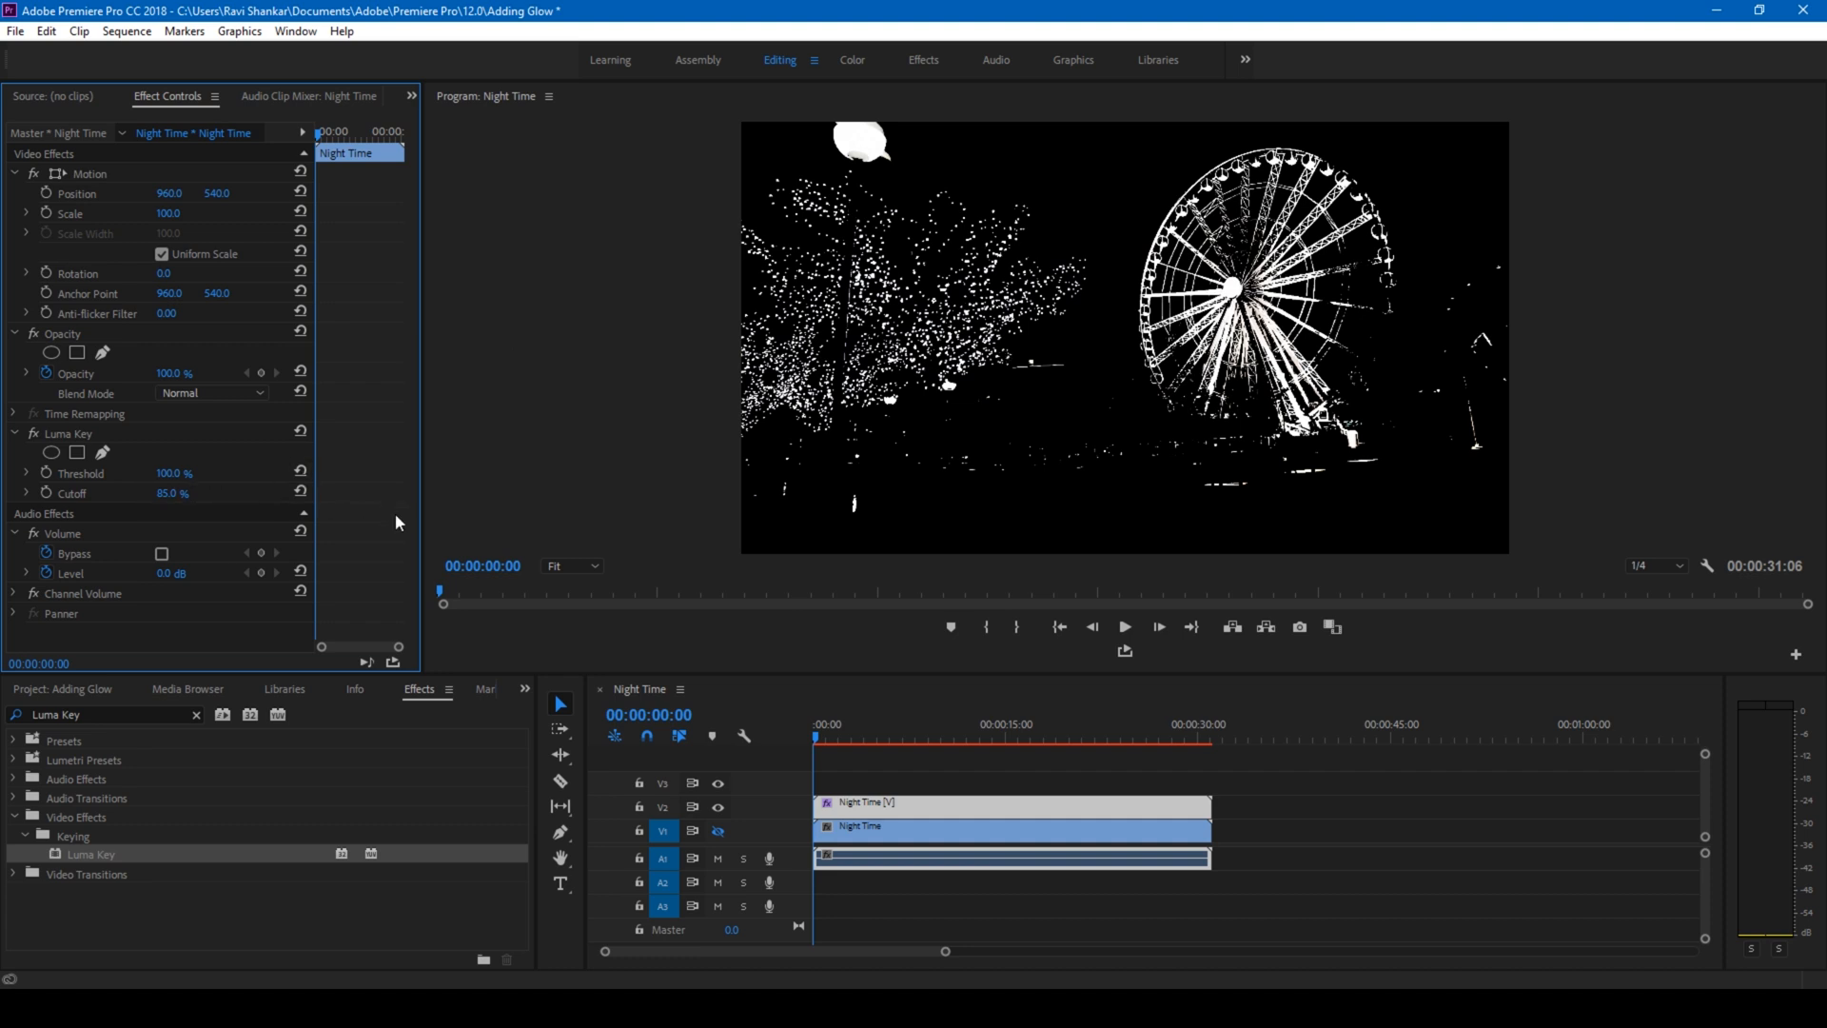
- Turn V1 track output back on to show the full-colour ferris wheel
left_click(717, 830)
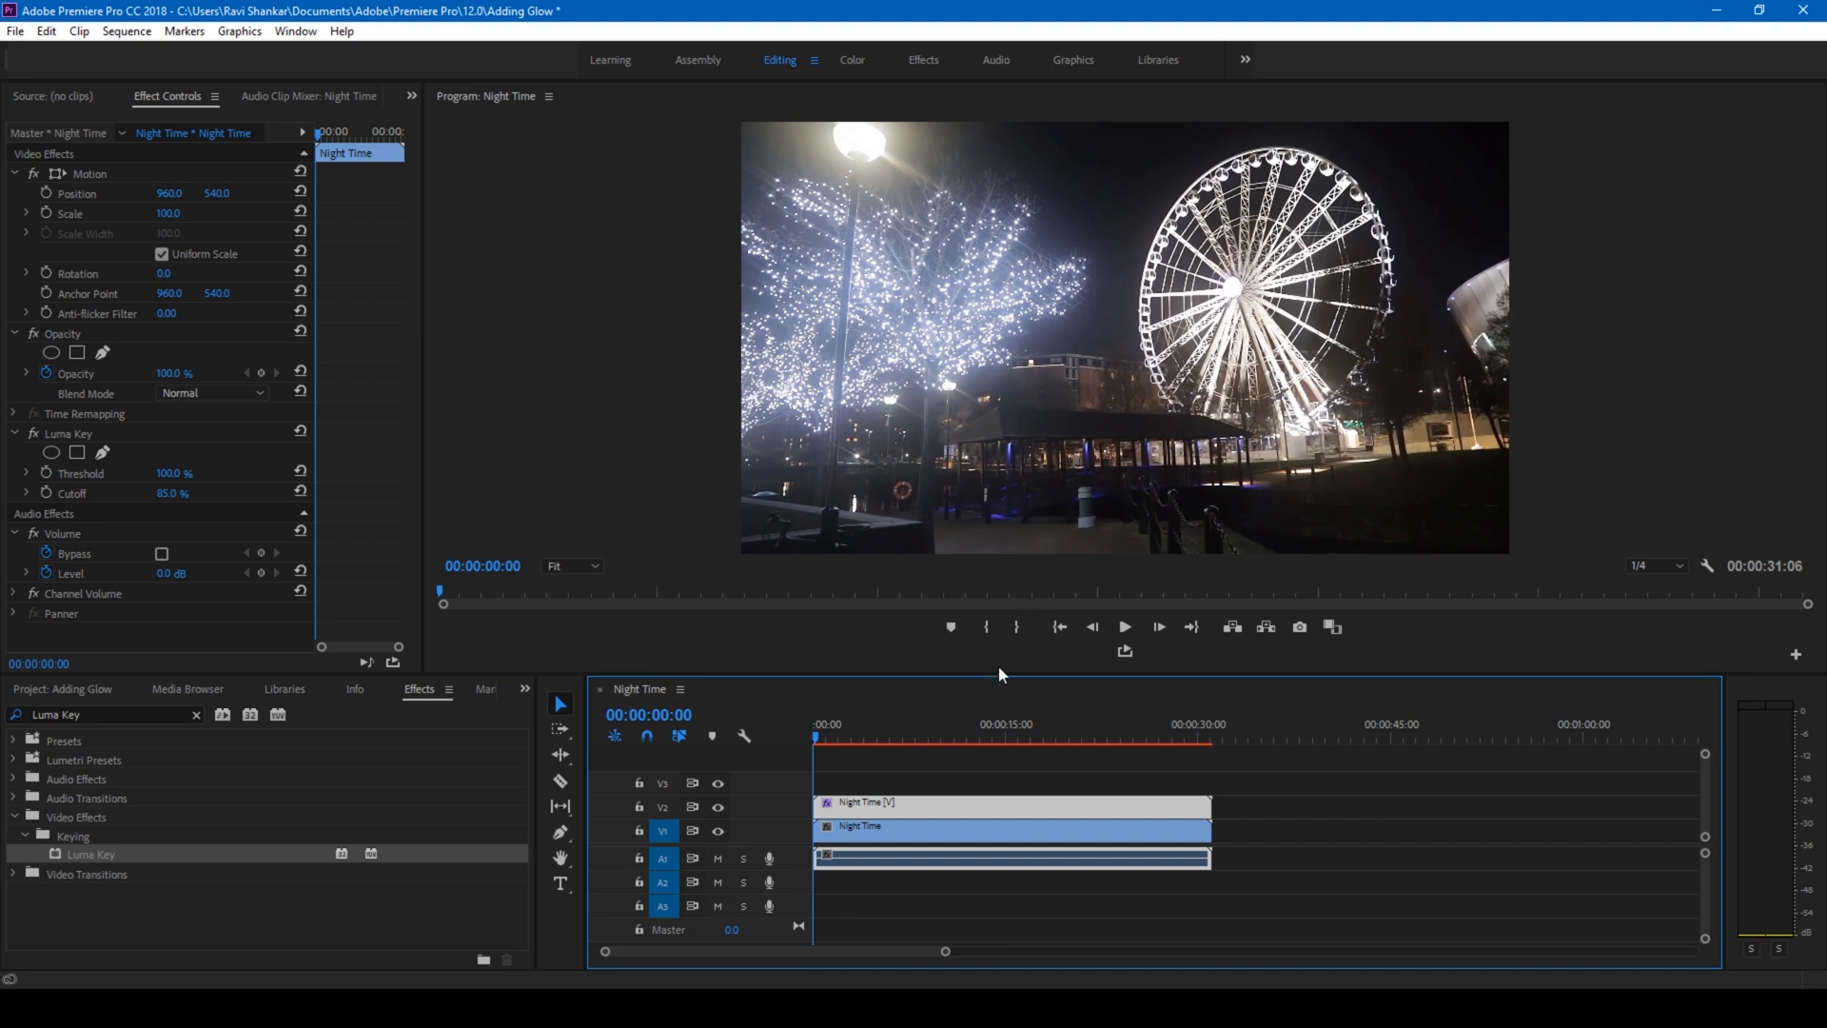
mouse_move(278, 473)
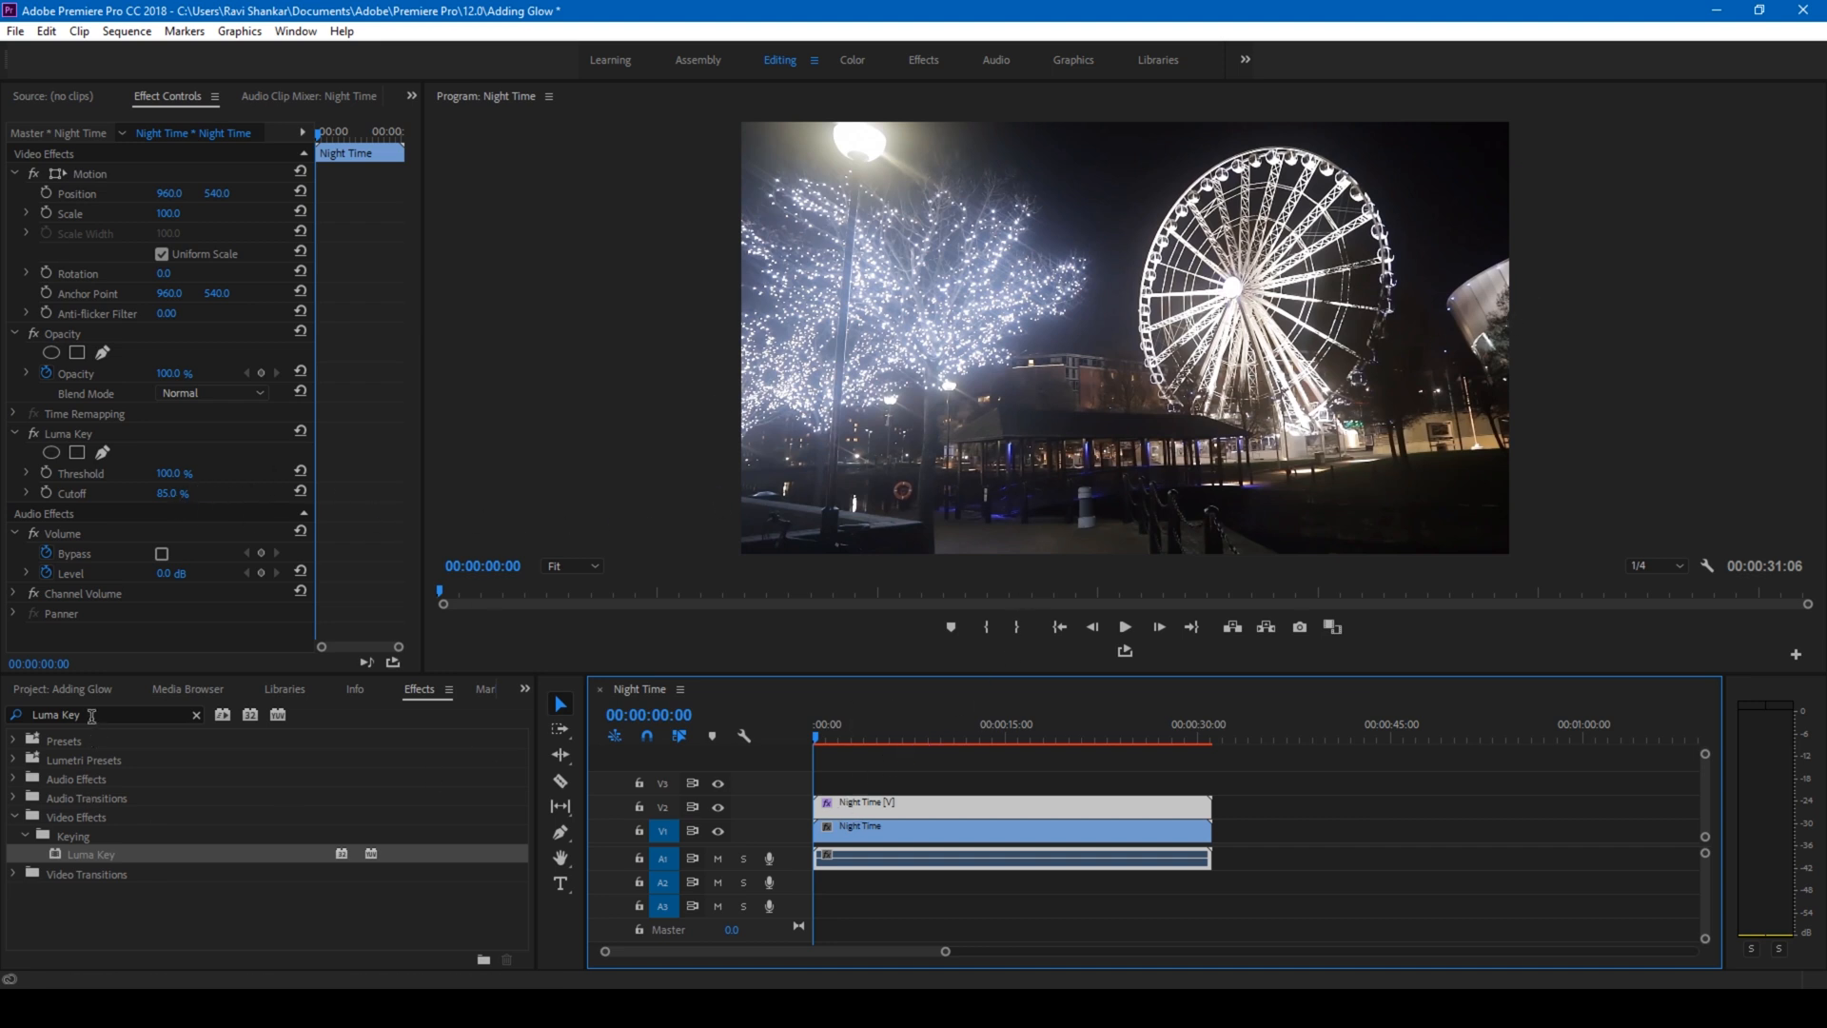
- Apply Gaussian Blur to the keyed top Night Time clip with blurriness 200
type("G")
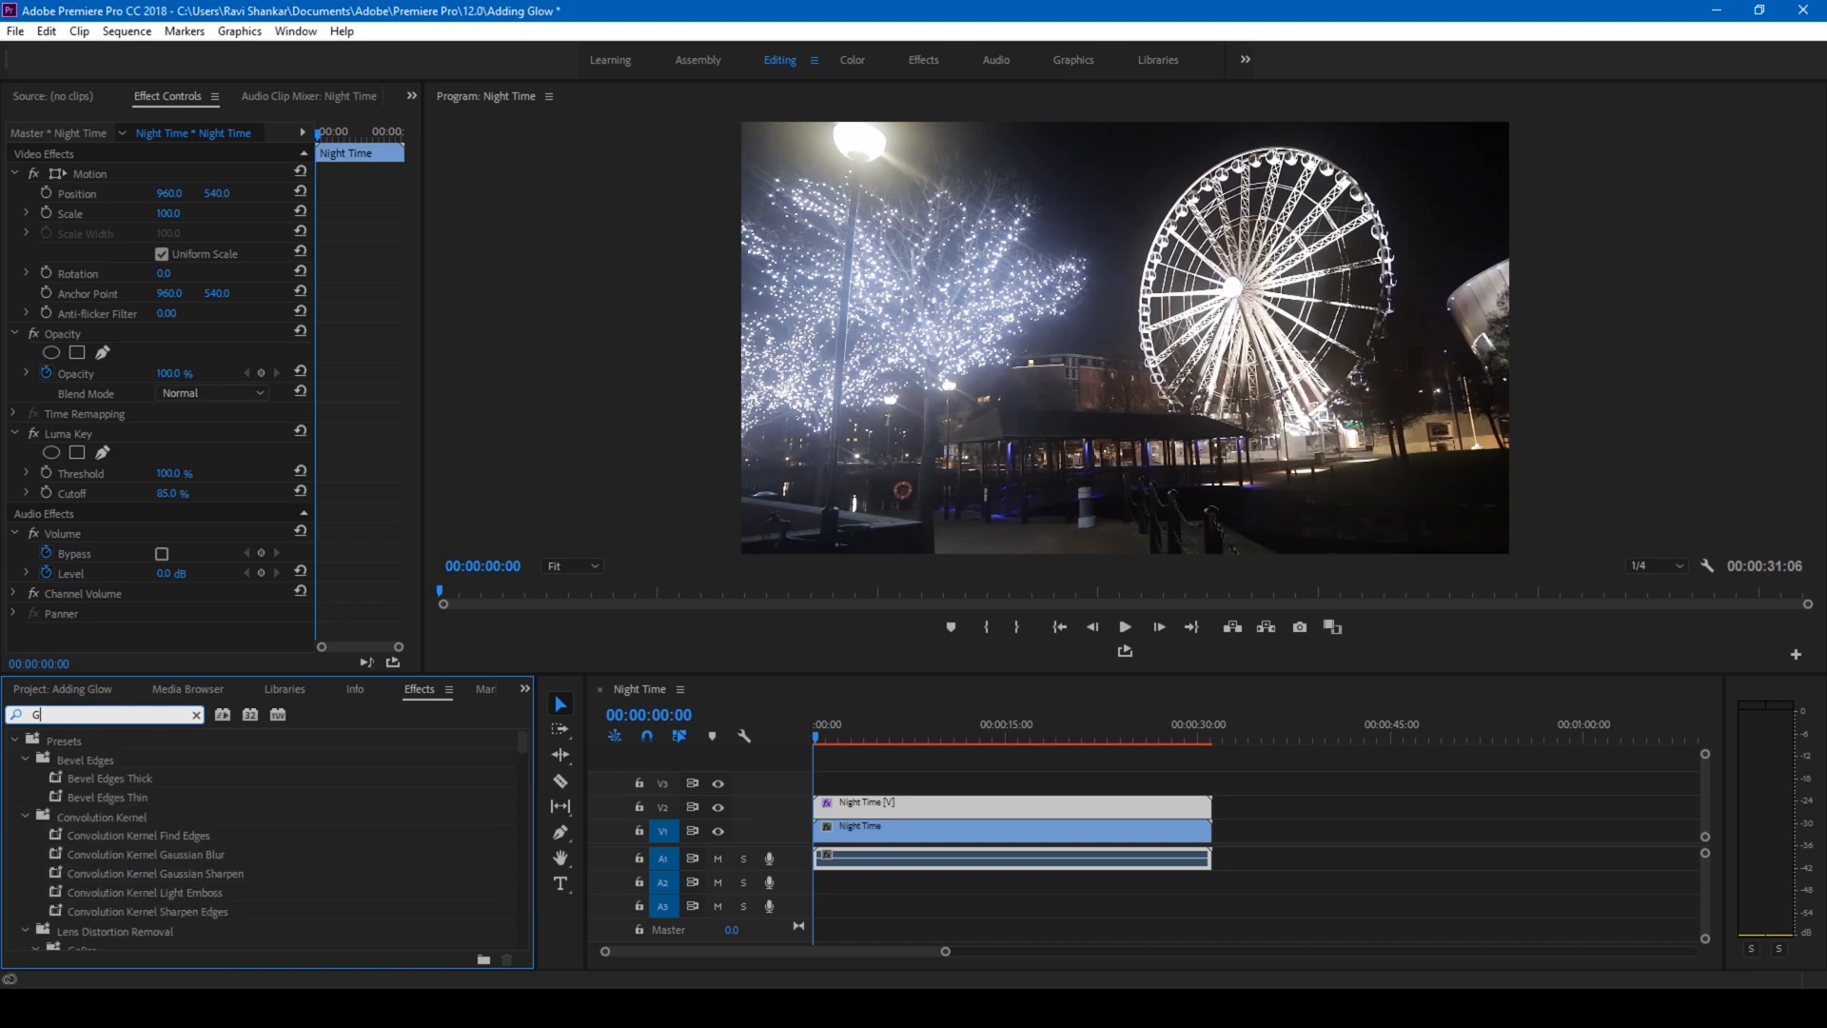
type("aus")
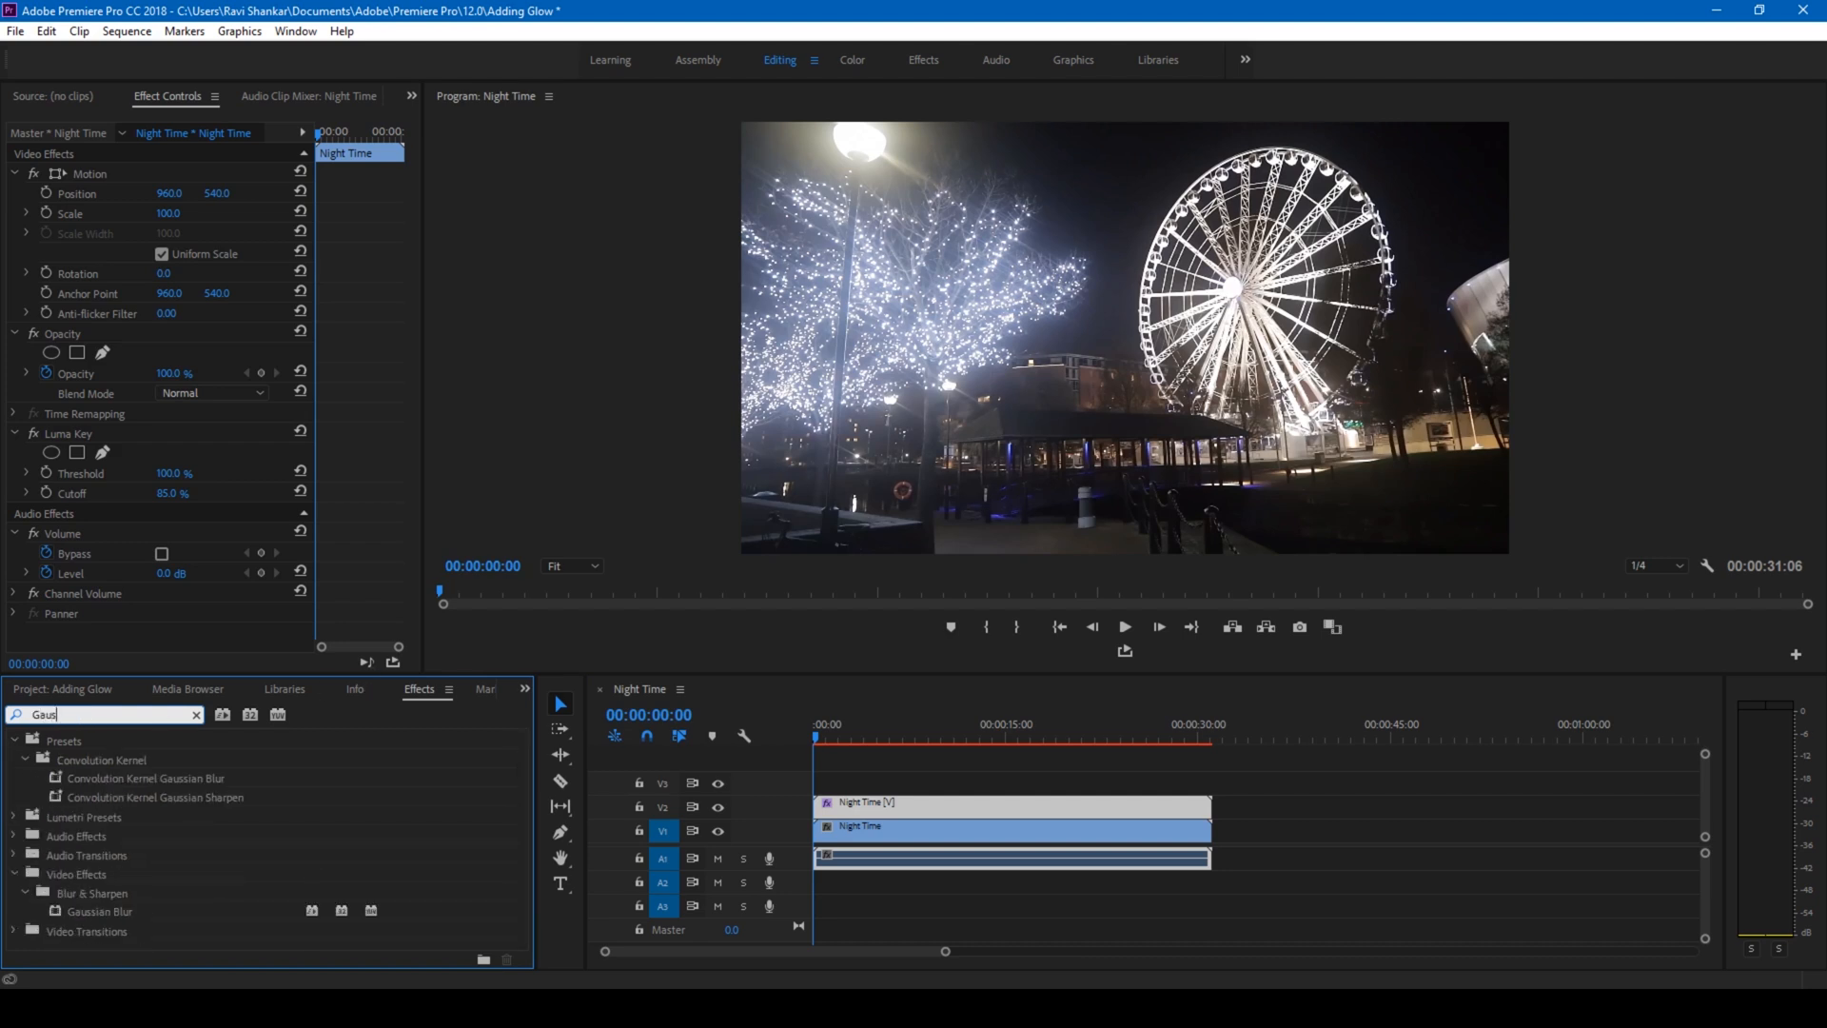
type("sian")
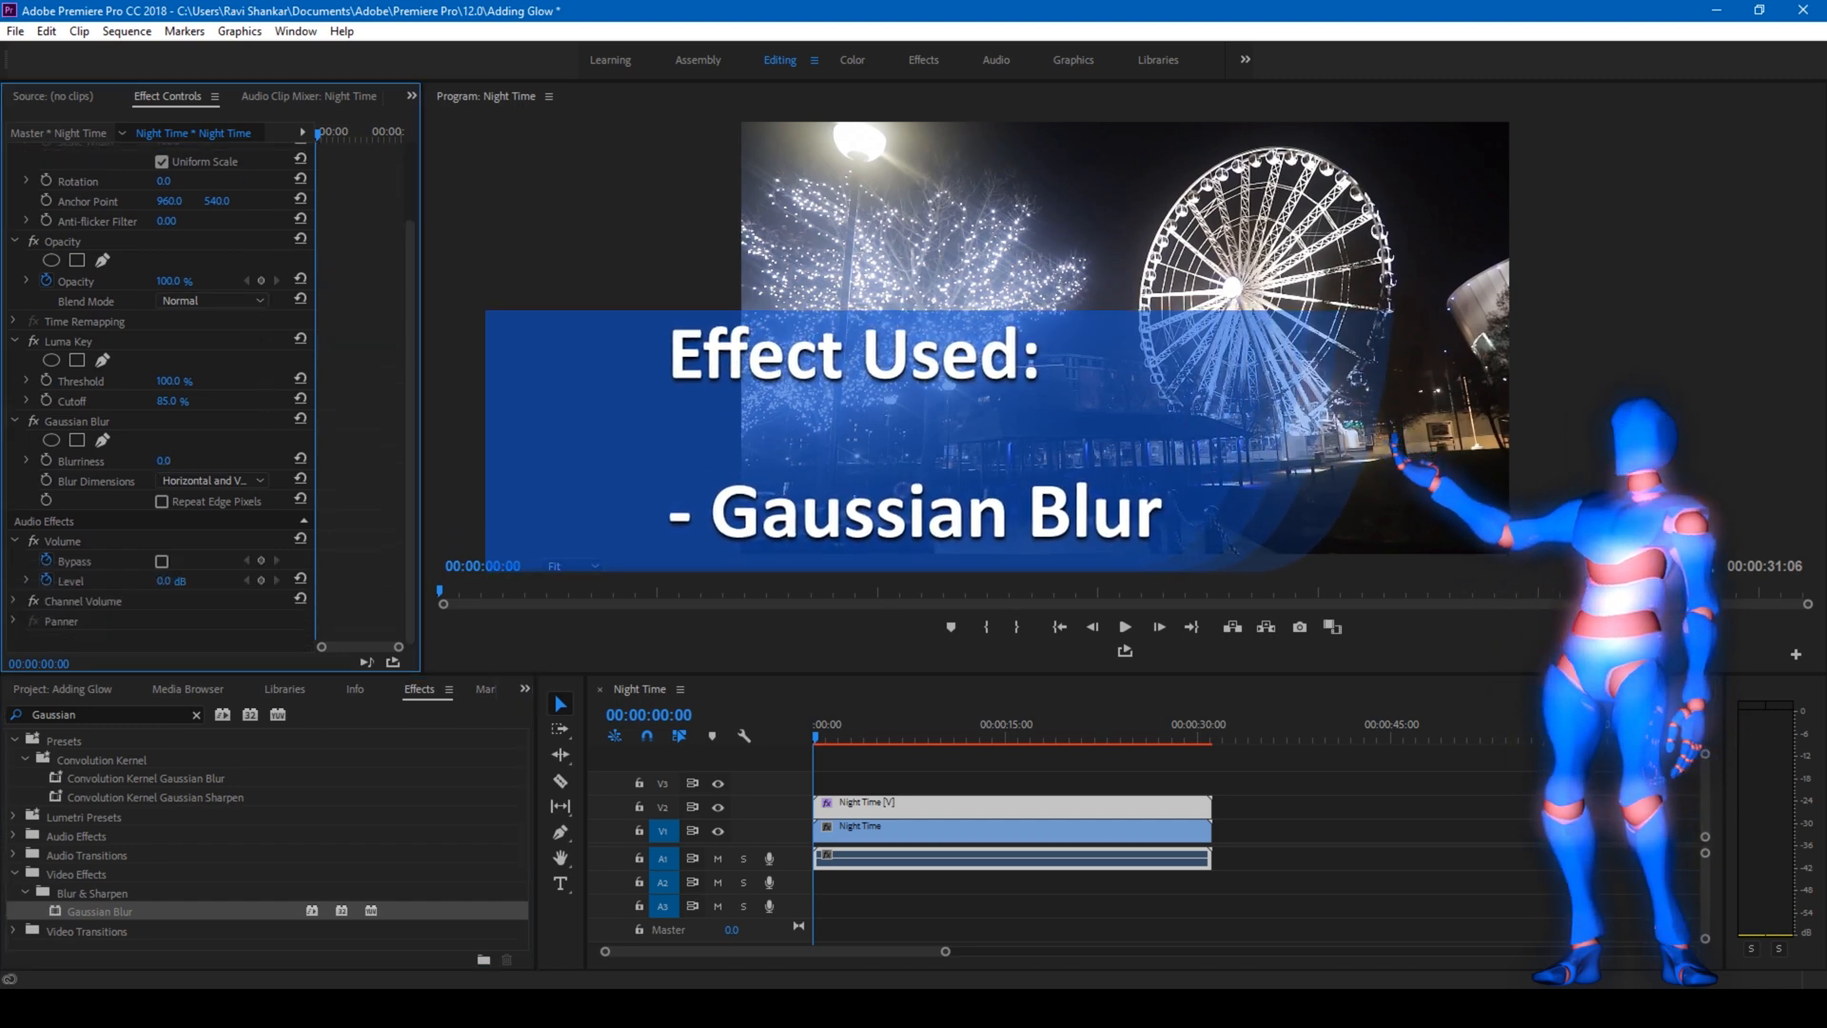
left_click(163, 461)
type("200")
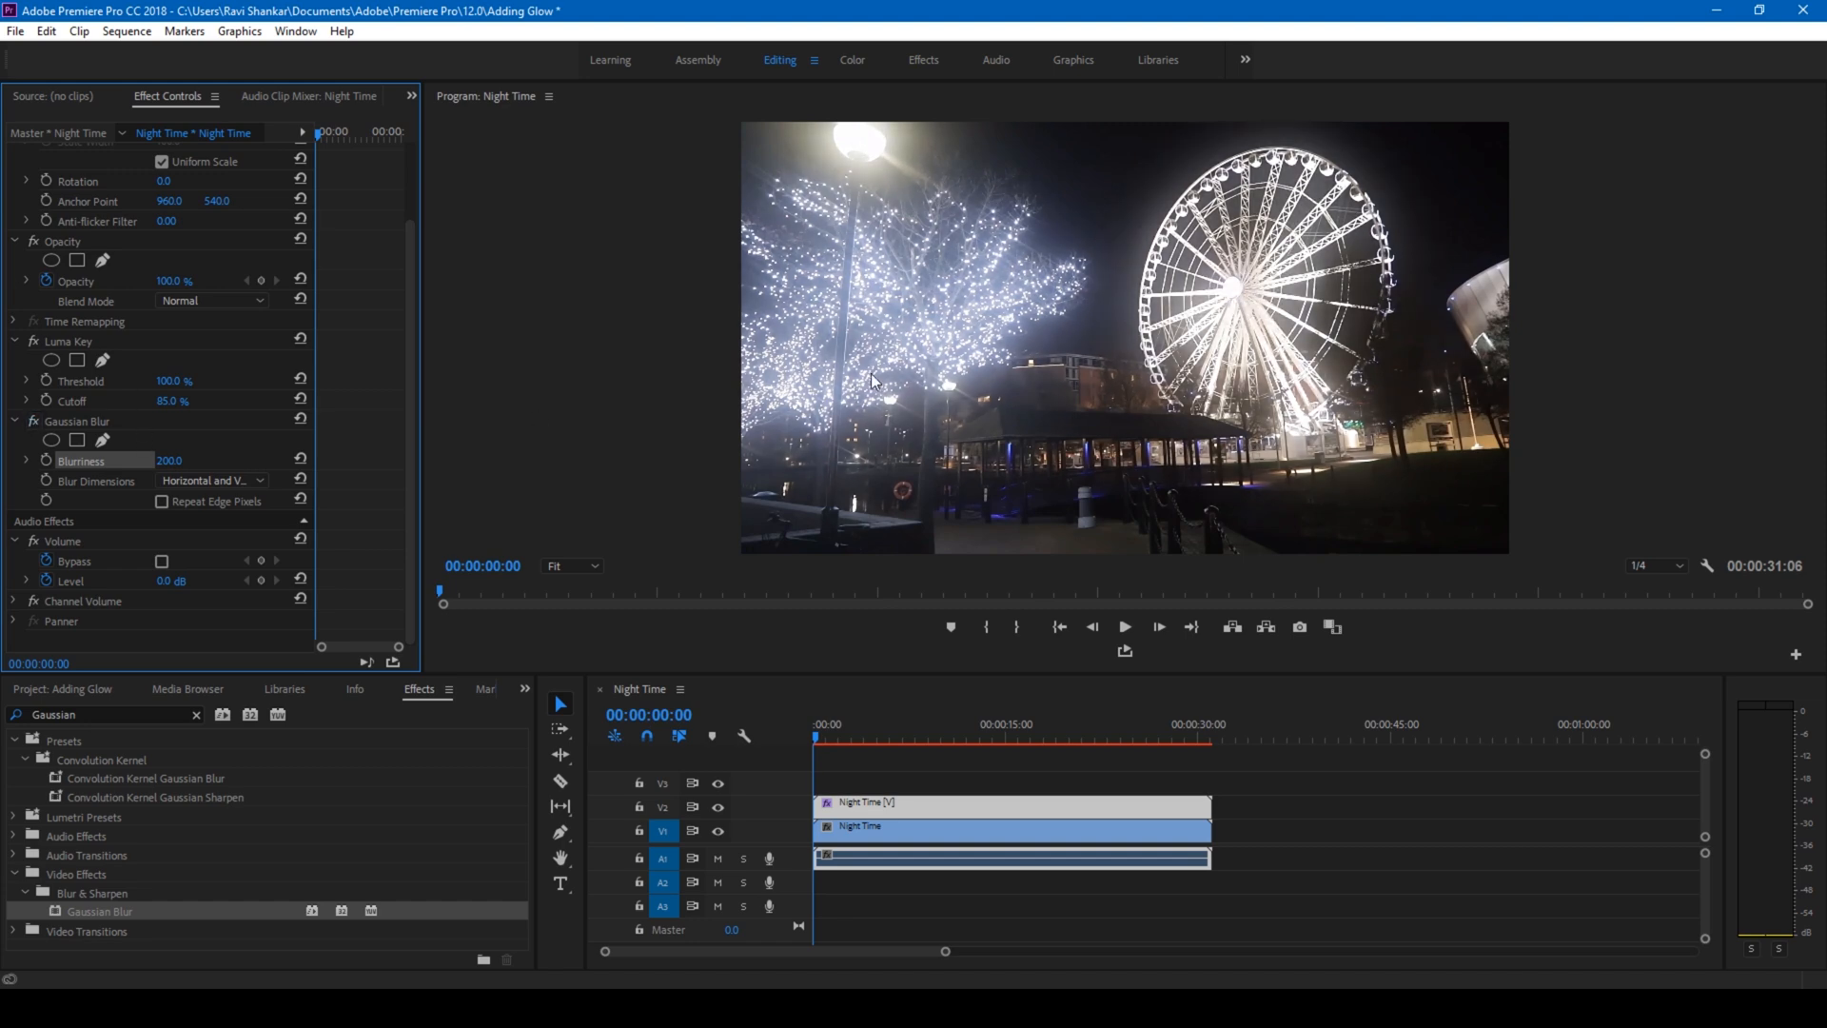
mouse_move(457, 498)
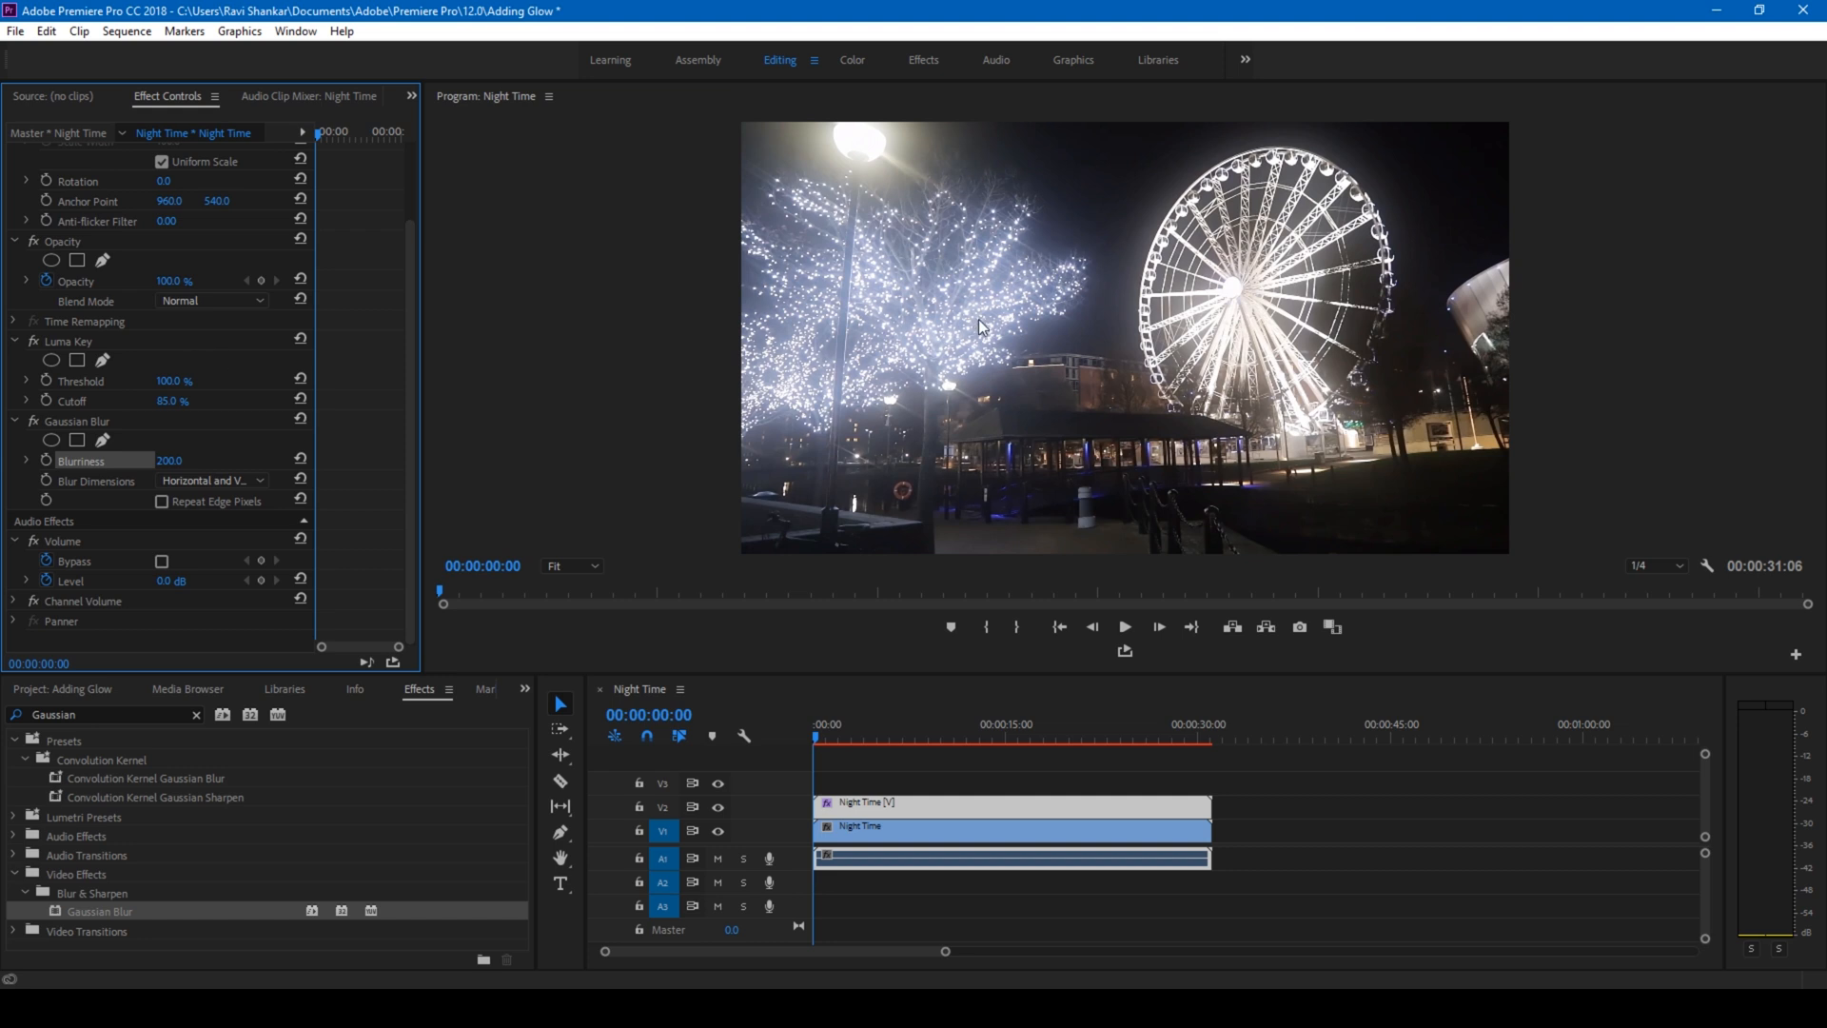
left_click(211, 300)
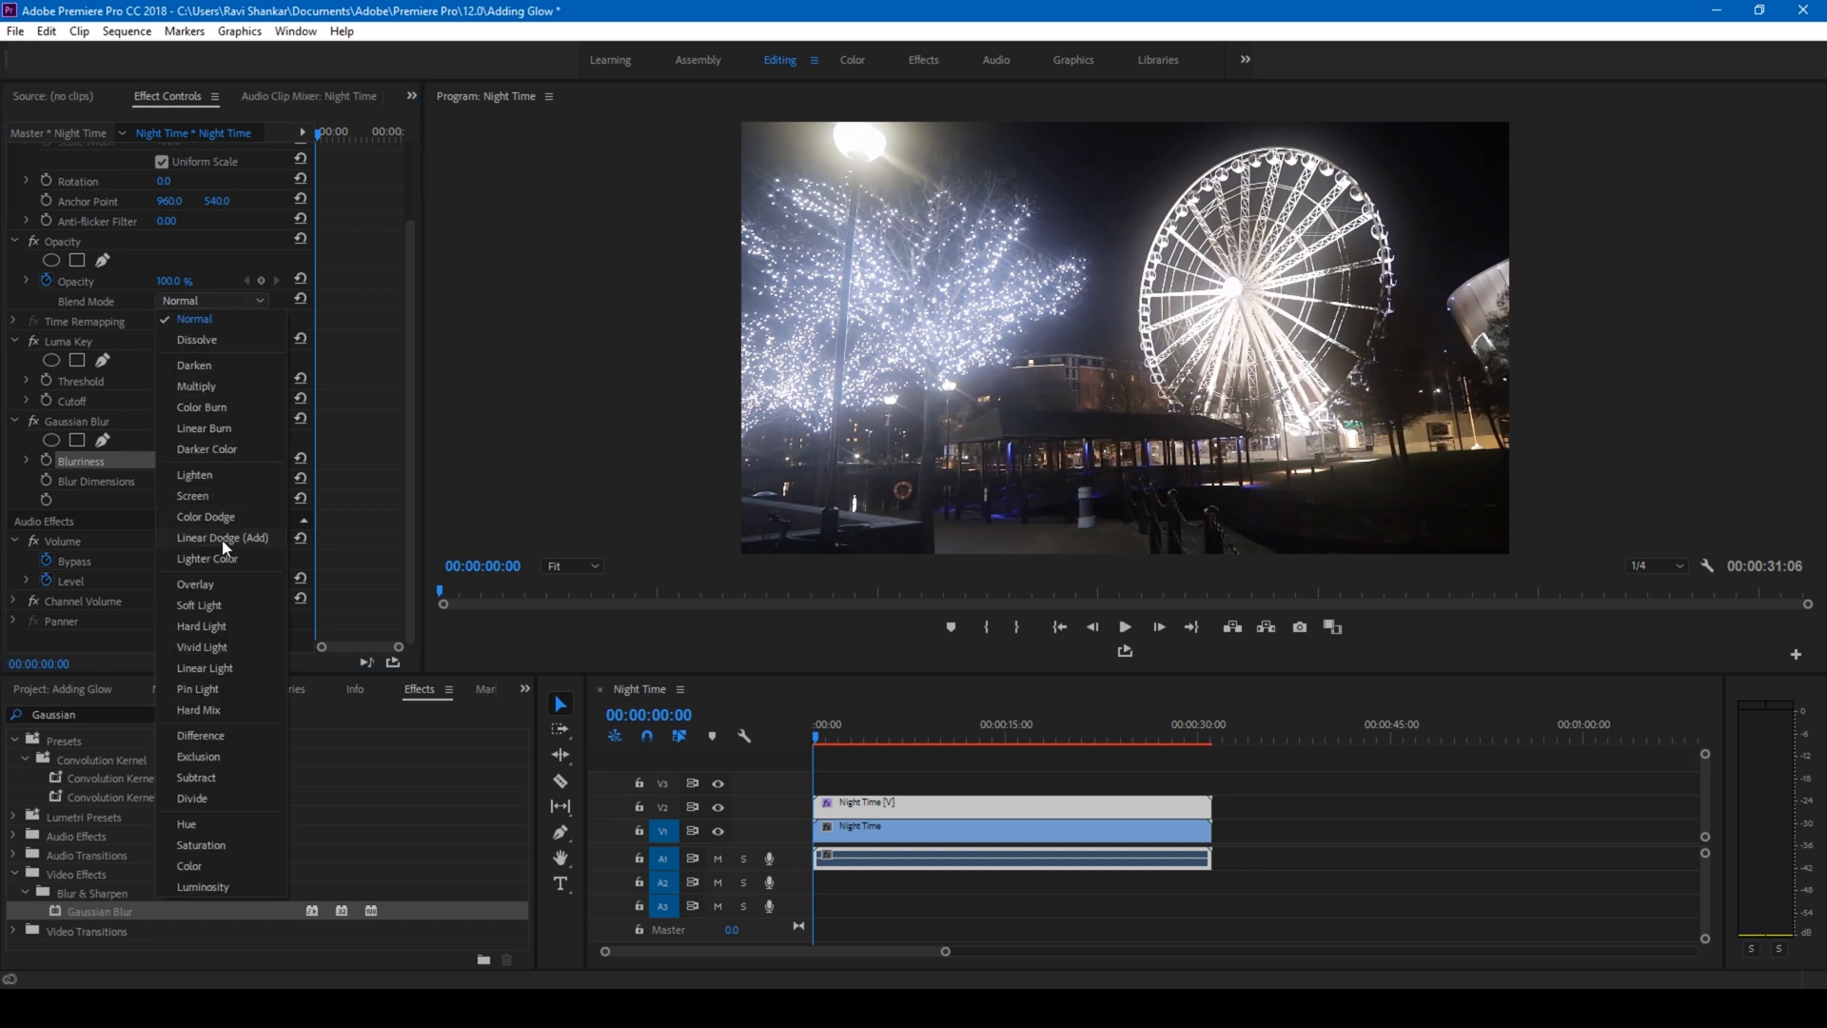
- Set the glow layer's blend mode to Linear Dodge (Add) at 65% opacity
left_click(222, 537)
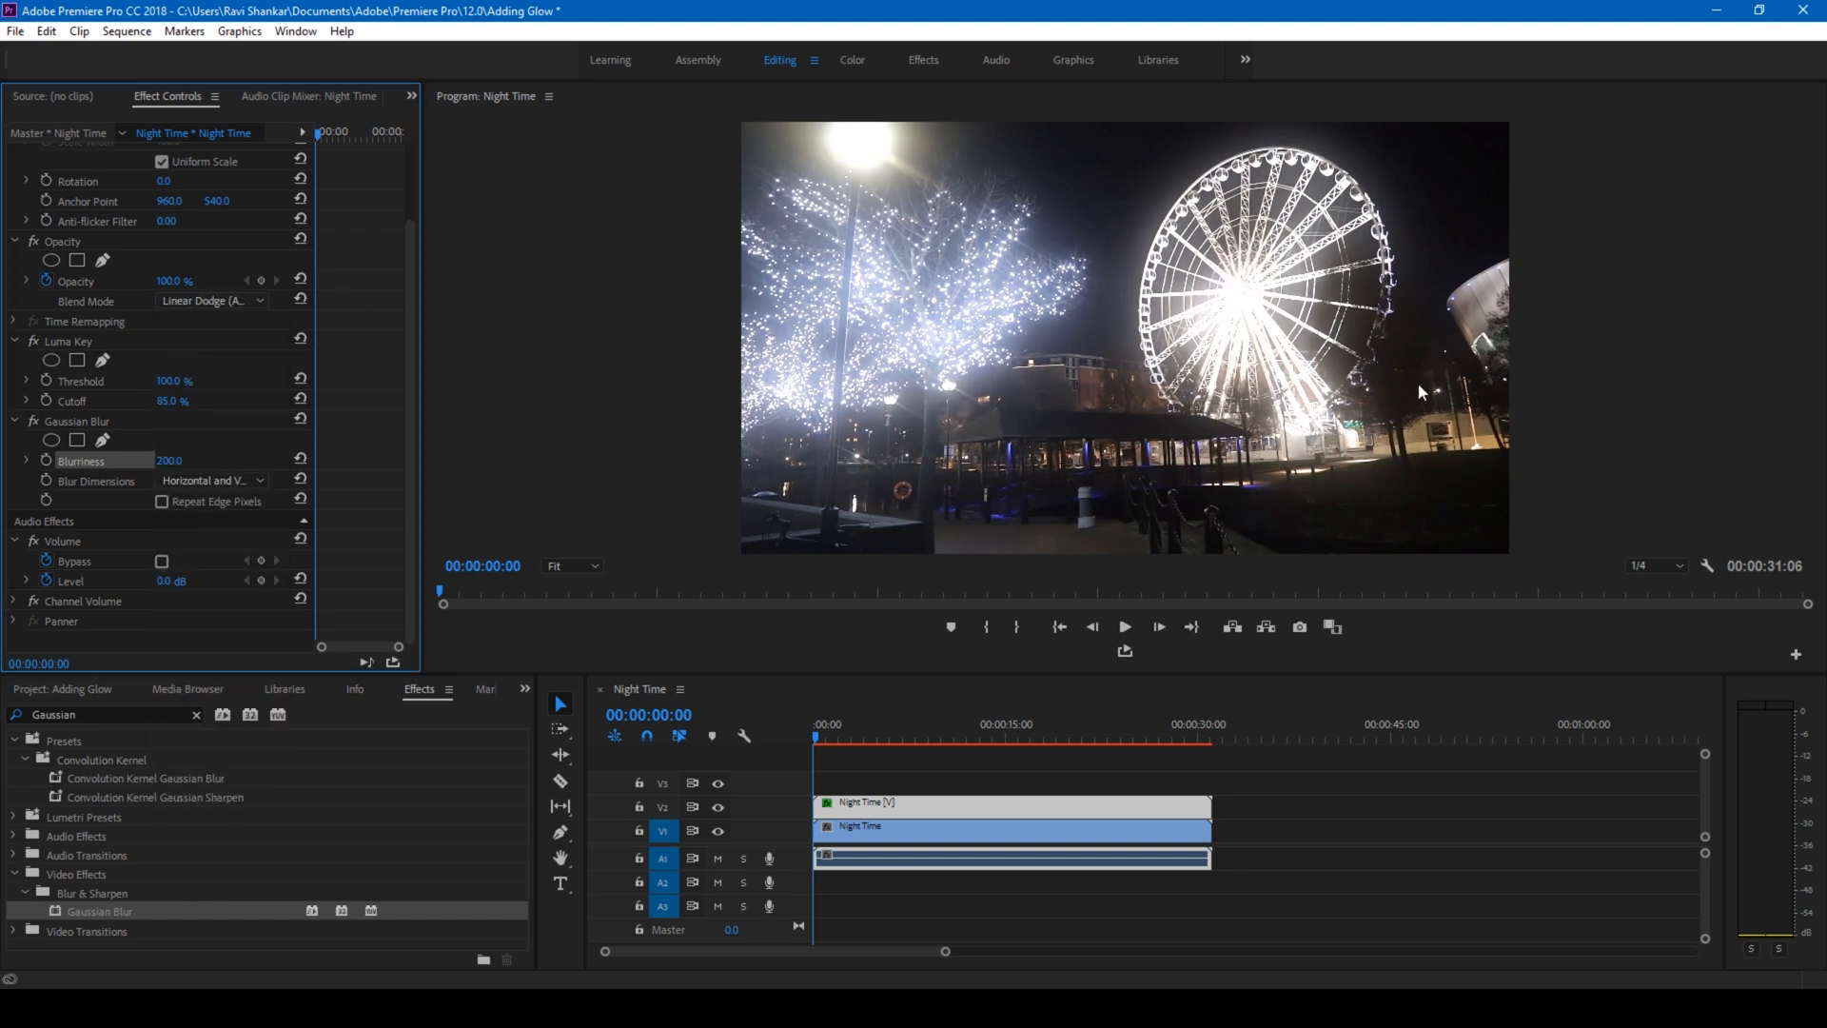
mouse_move(1226, 432)
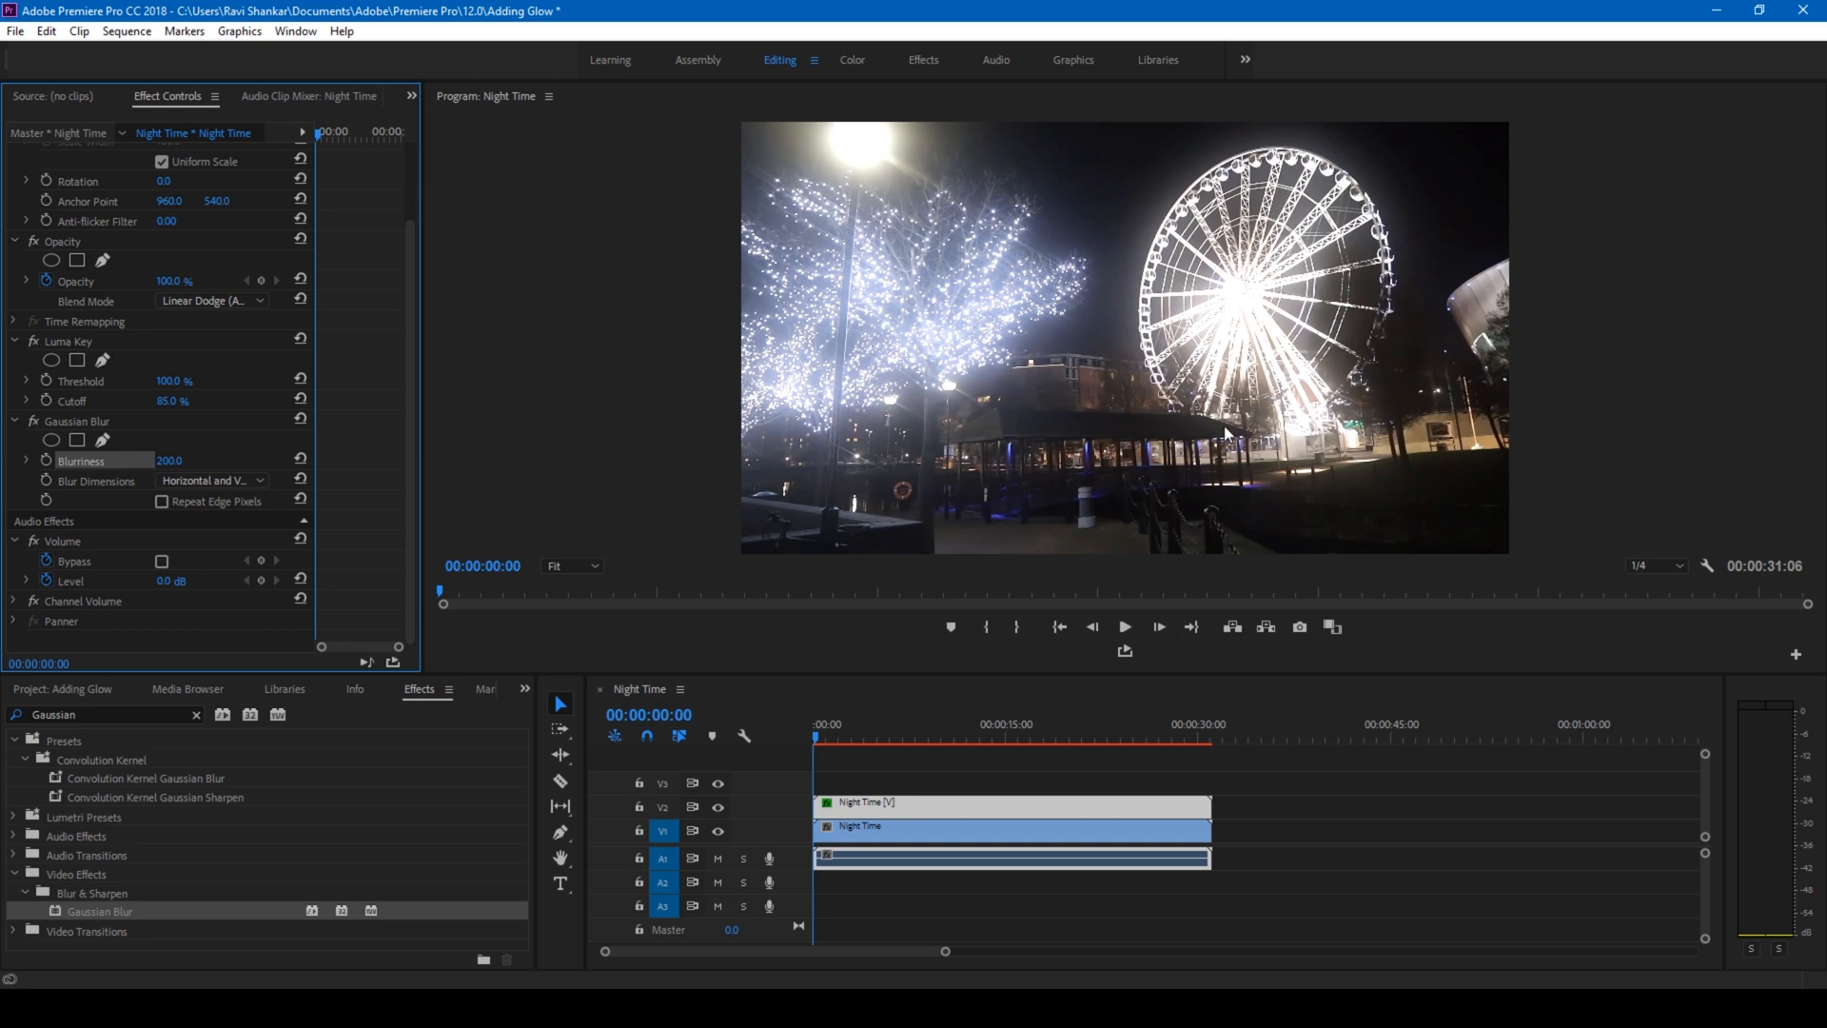
mouse_move(1090, 230)
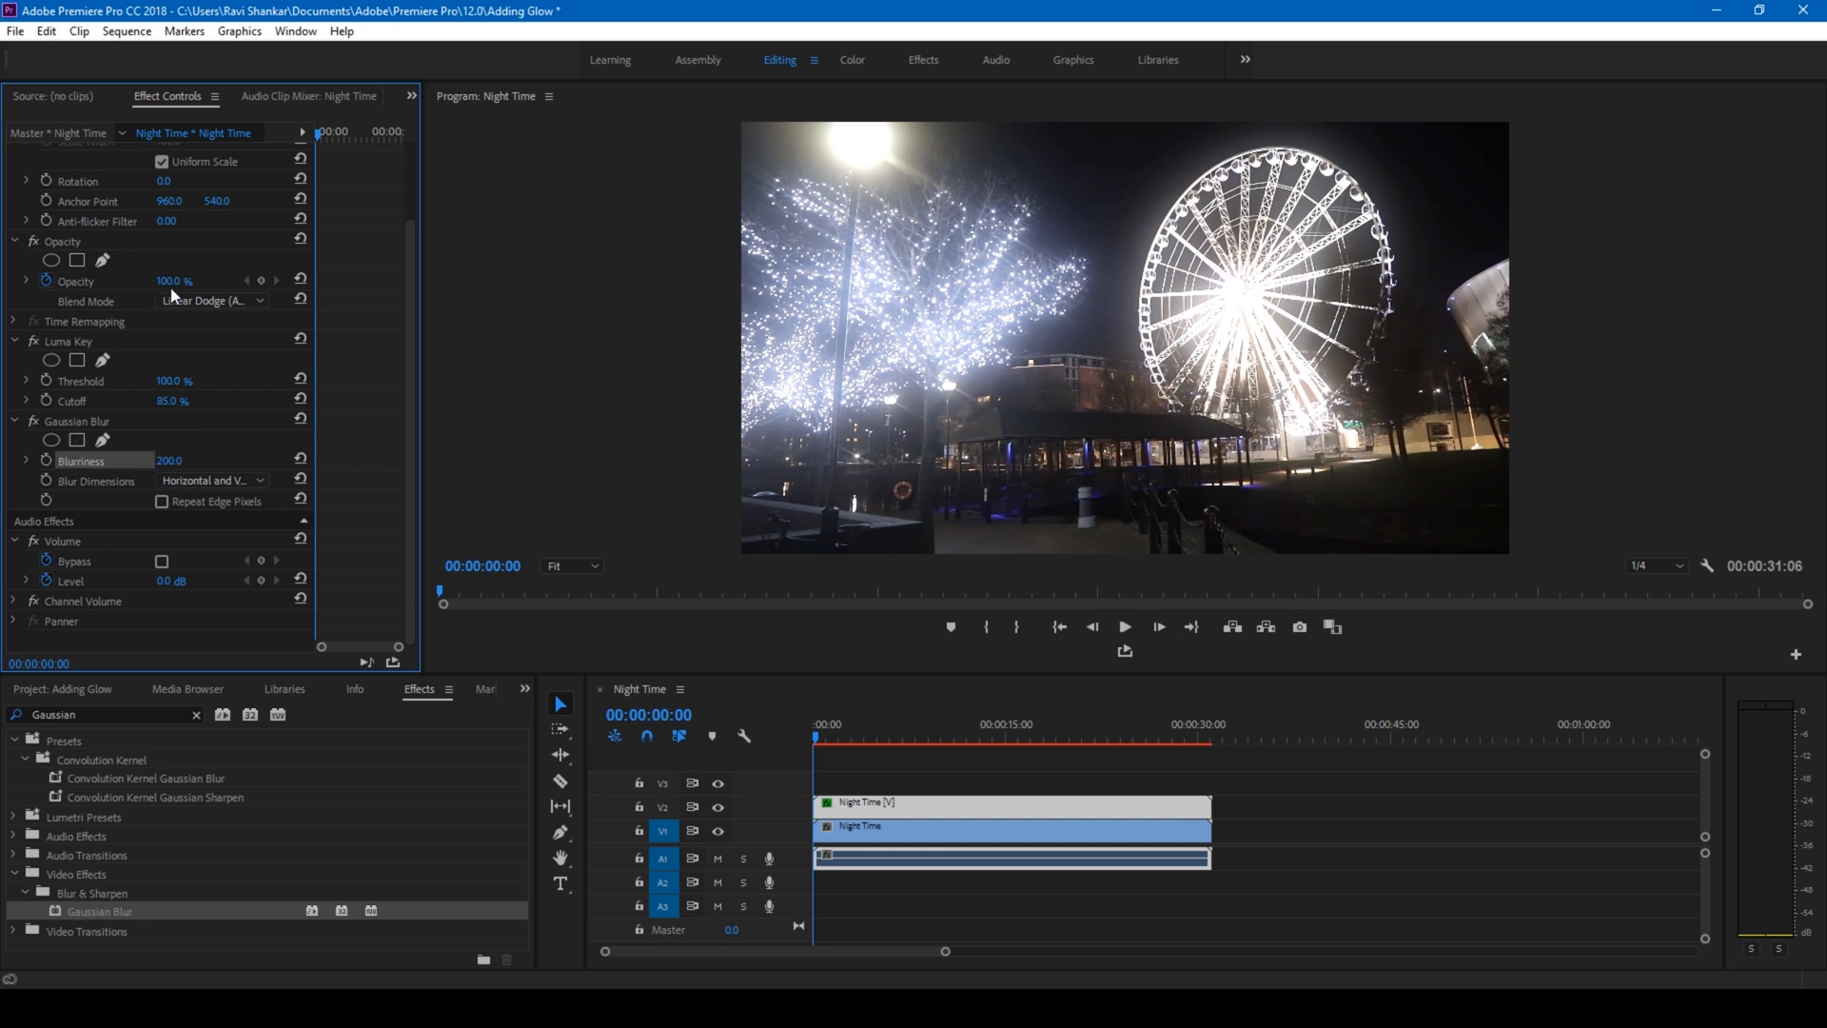
triple_click(175, 281)
type("65")
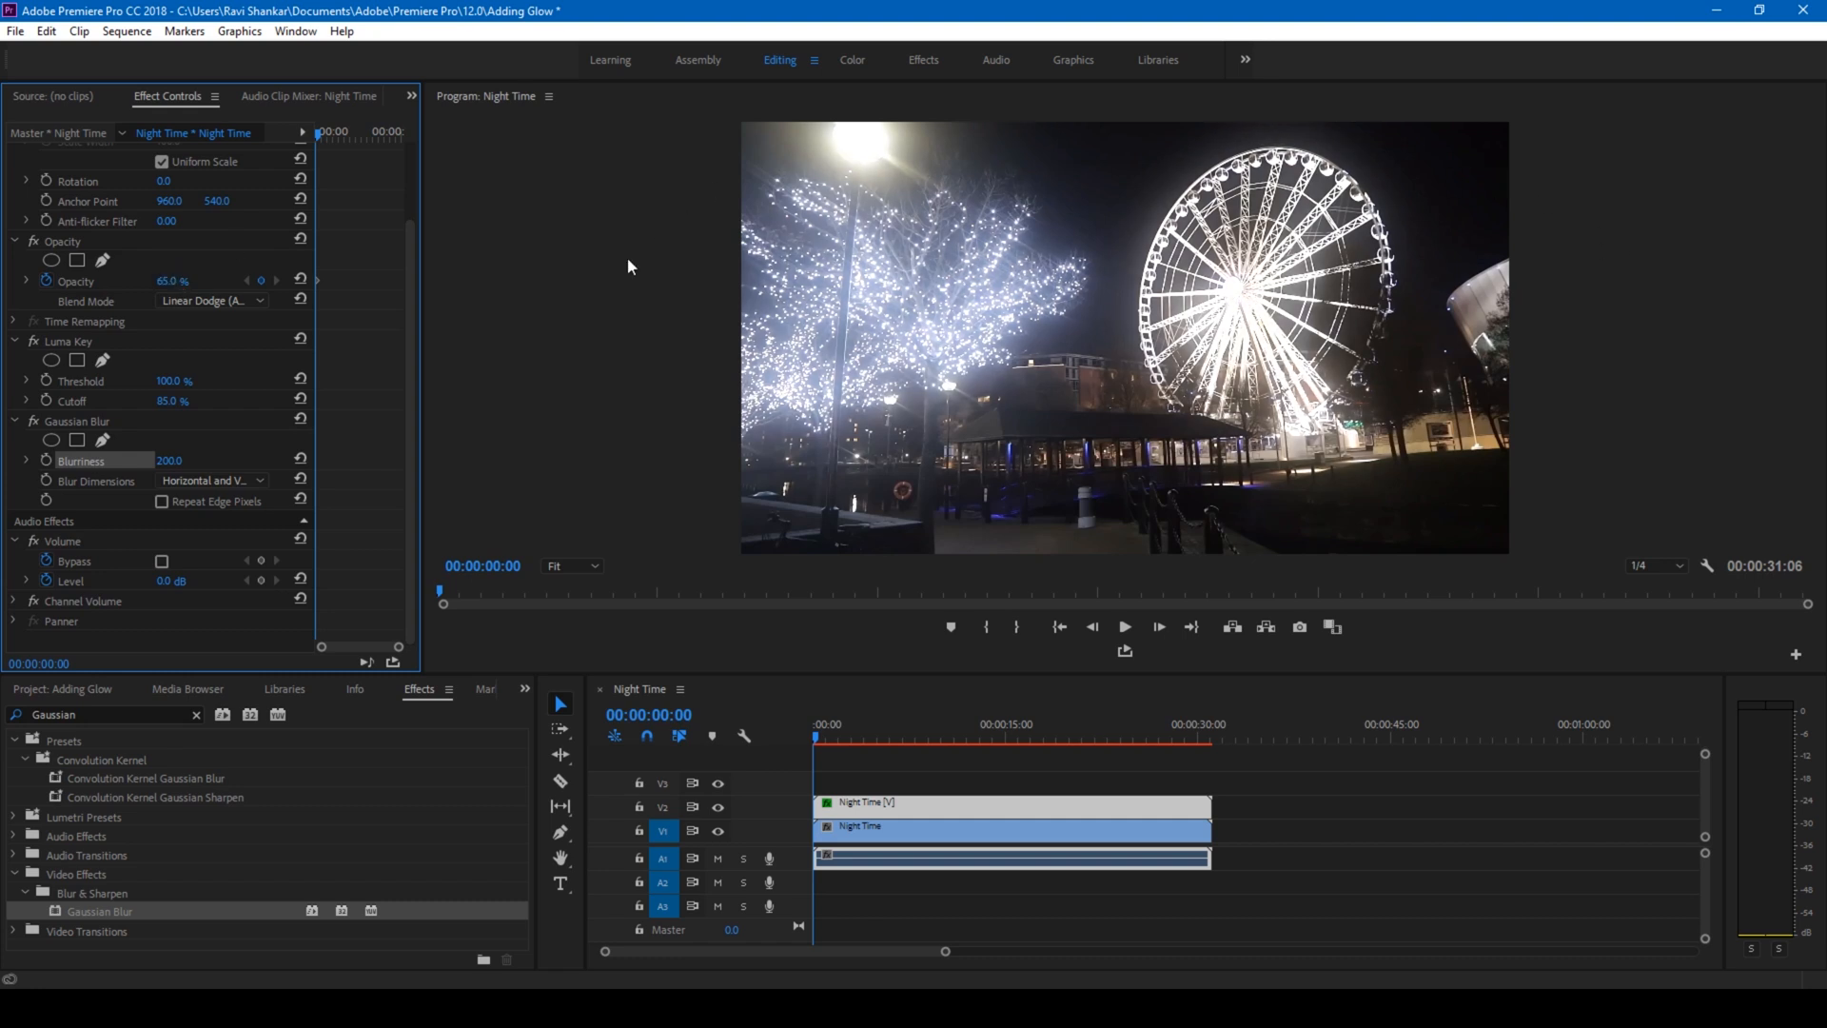
mouse_move(1216, 455)
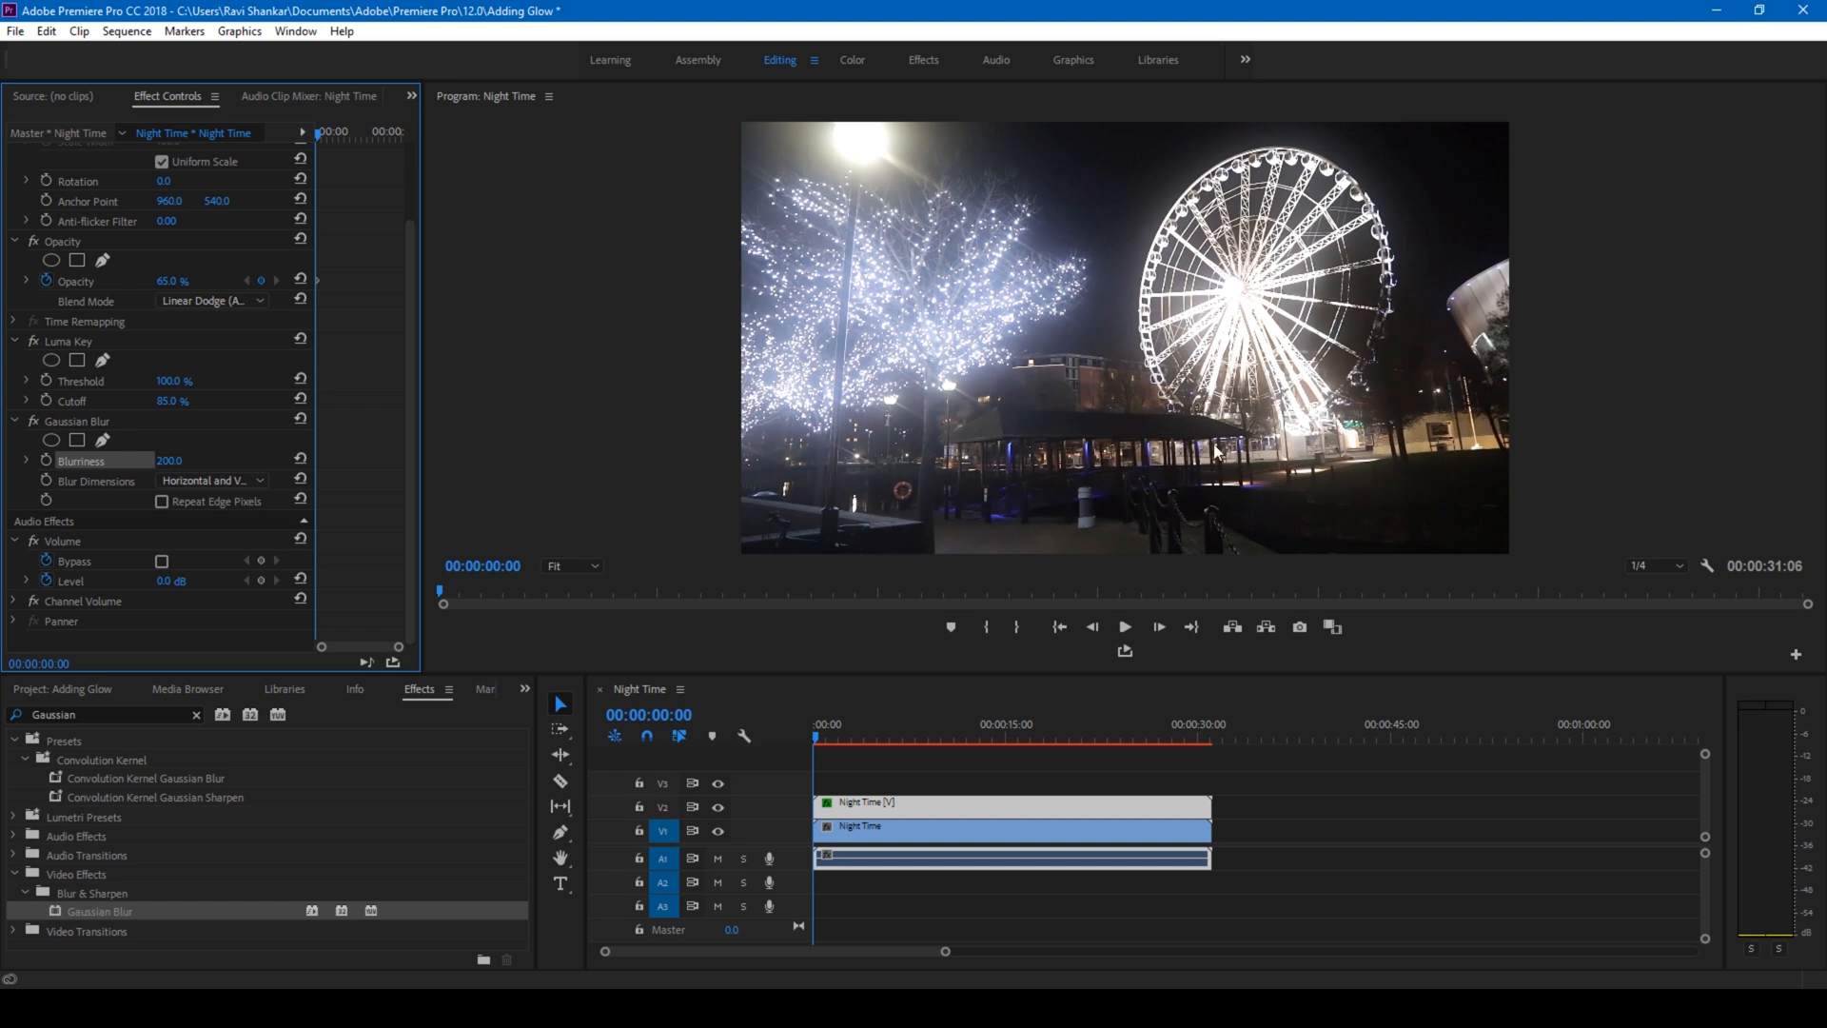
- Search for Tint and add it to the top layer below Gaussian Blur
triple_click(99, 715)
type("Tint")
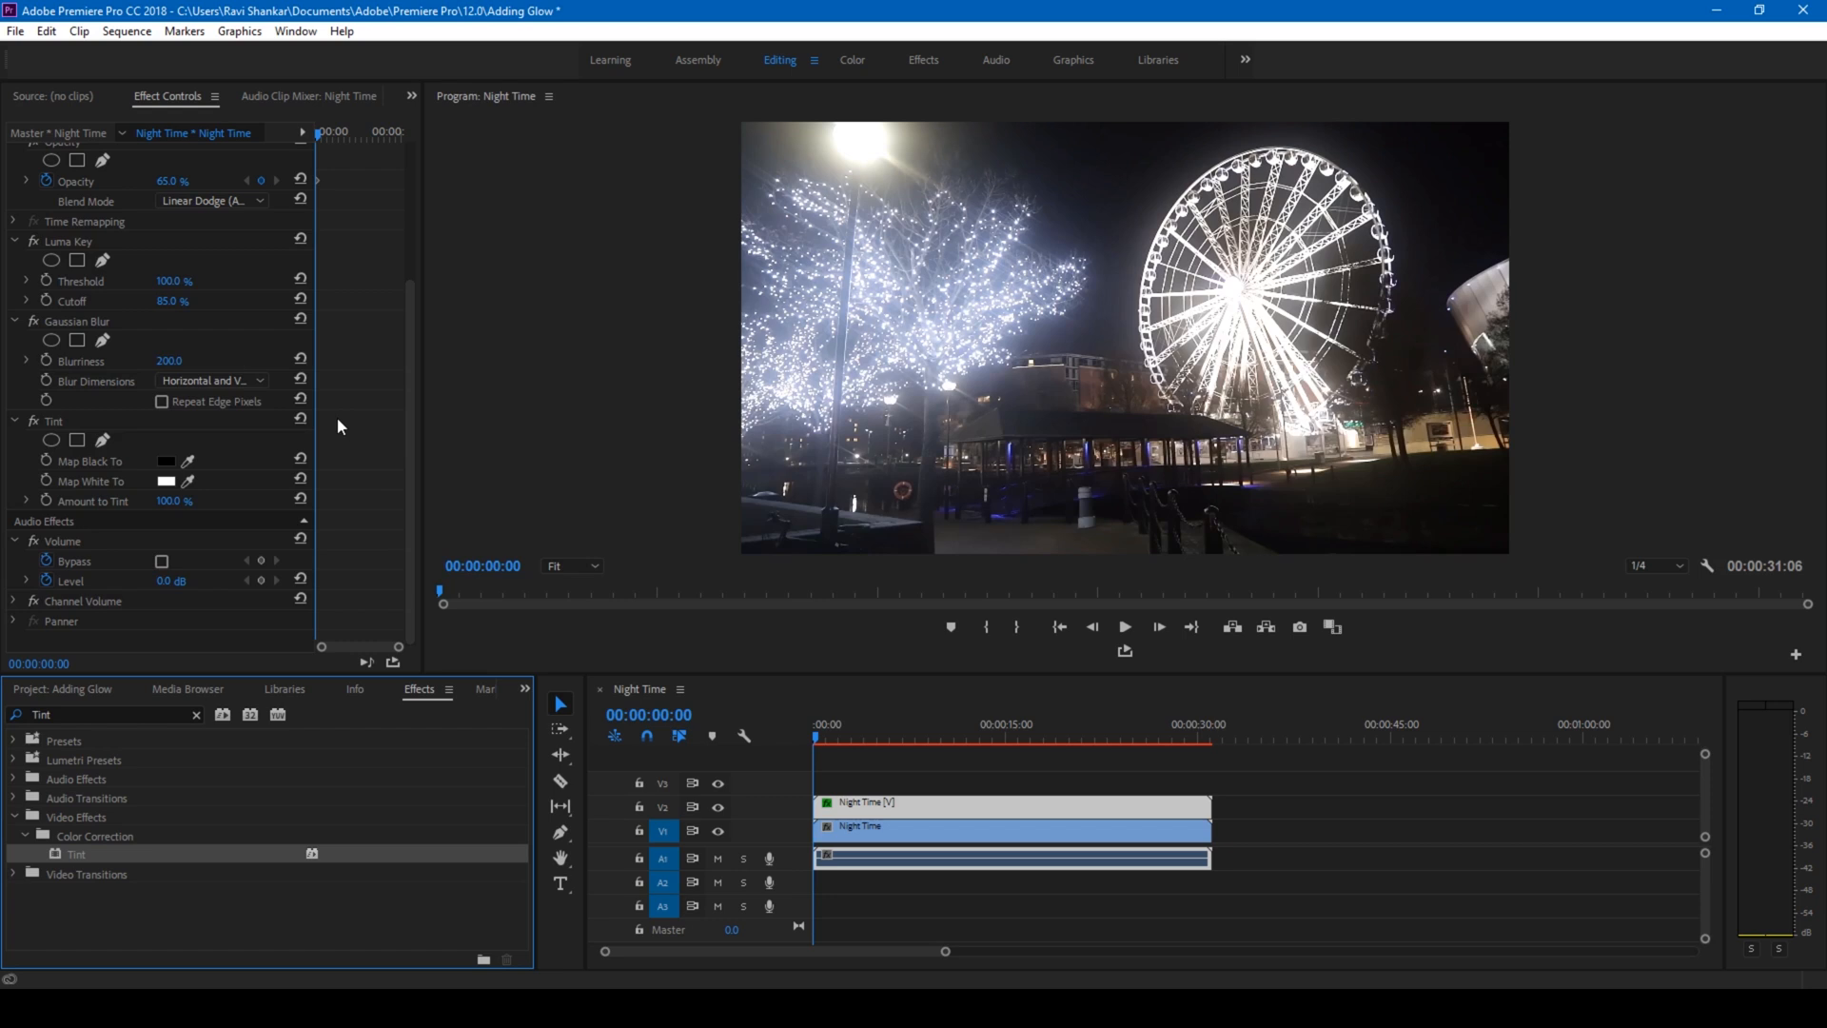
mouse_move(379, 459)
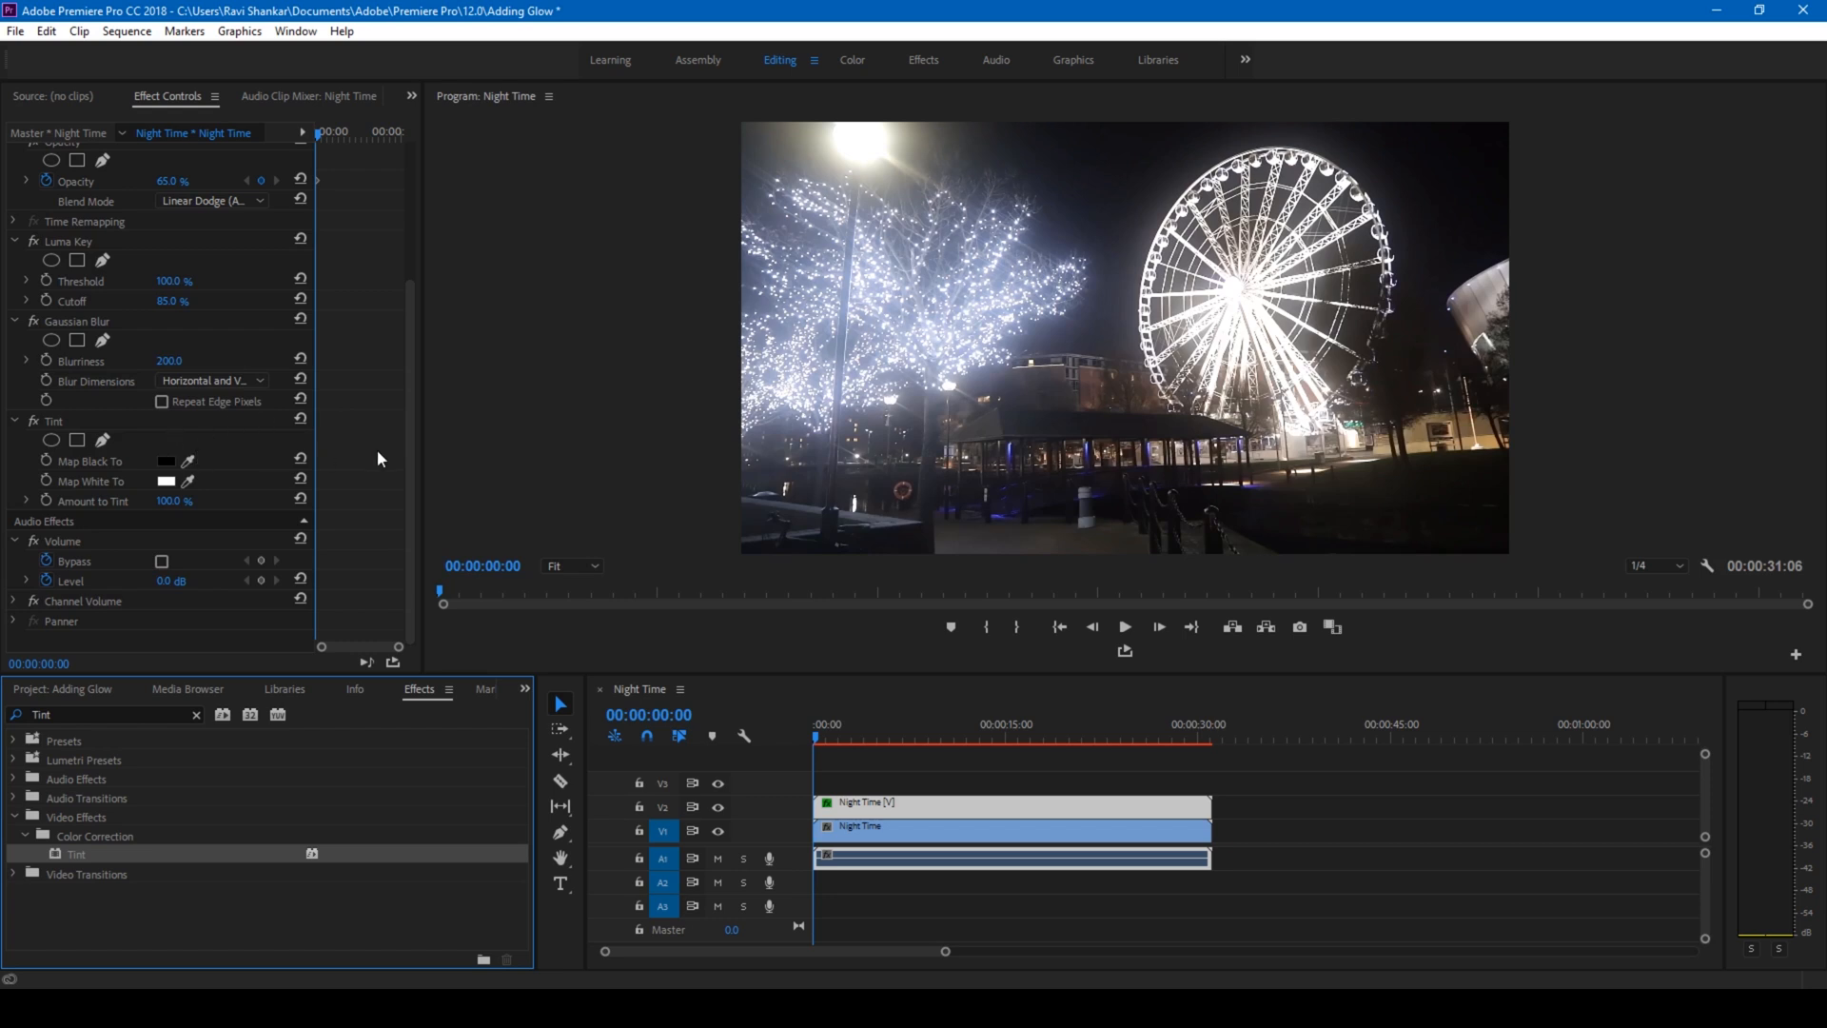
- Set Tint's Map White To colour to deep red for a pinkish-red glow
left_click(166, 481)
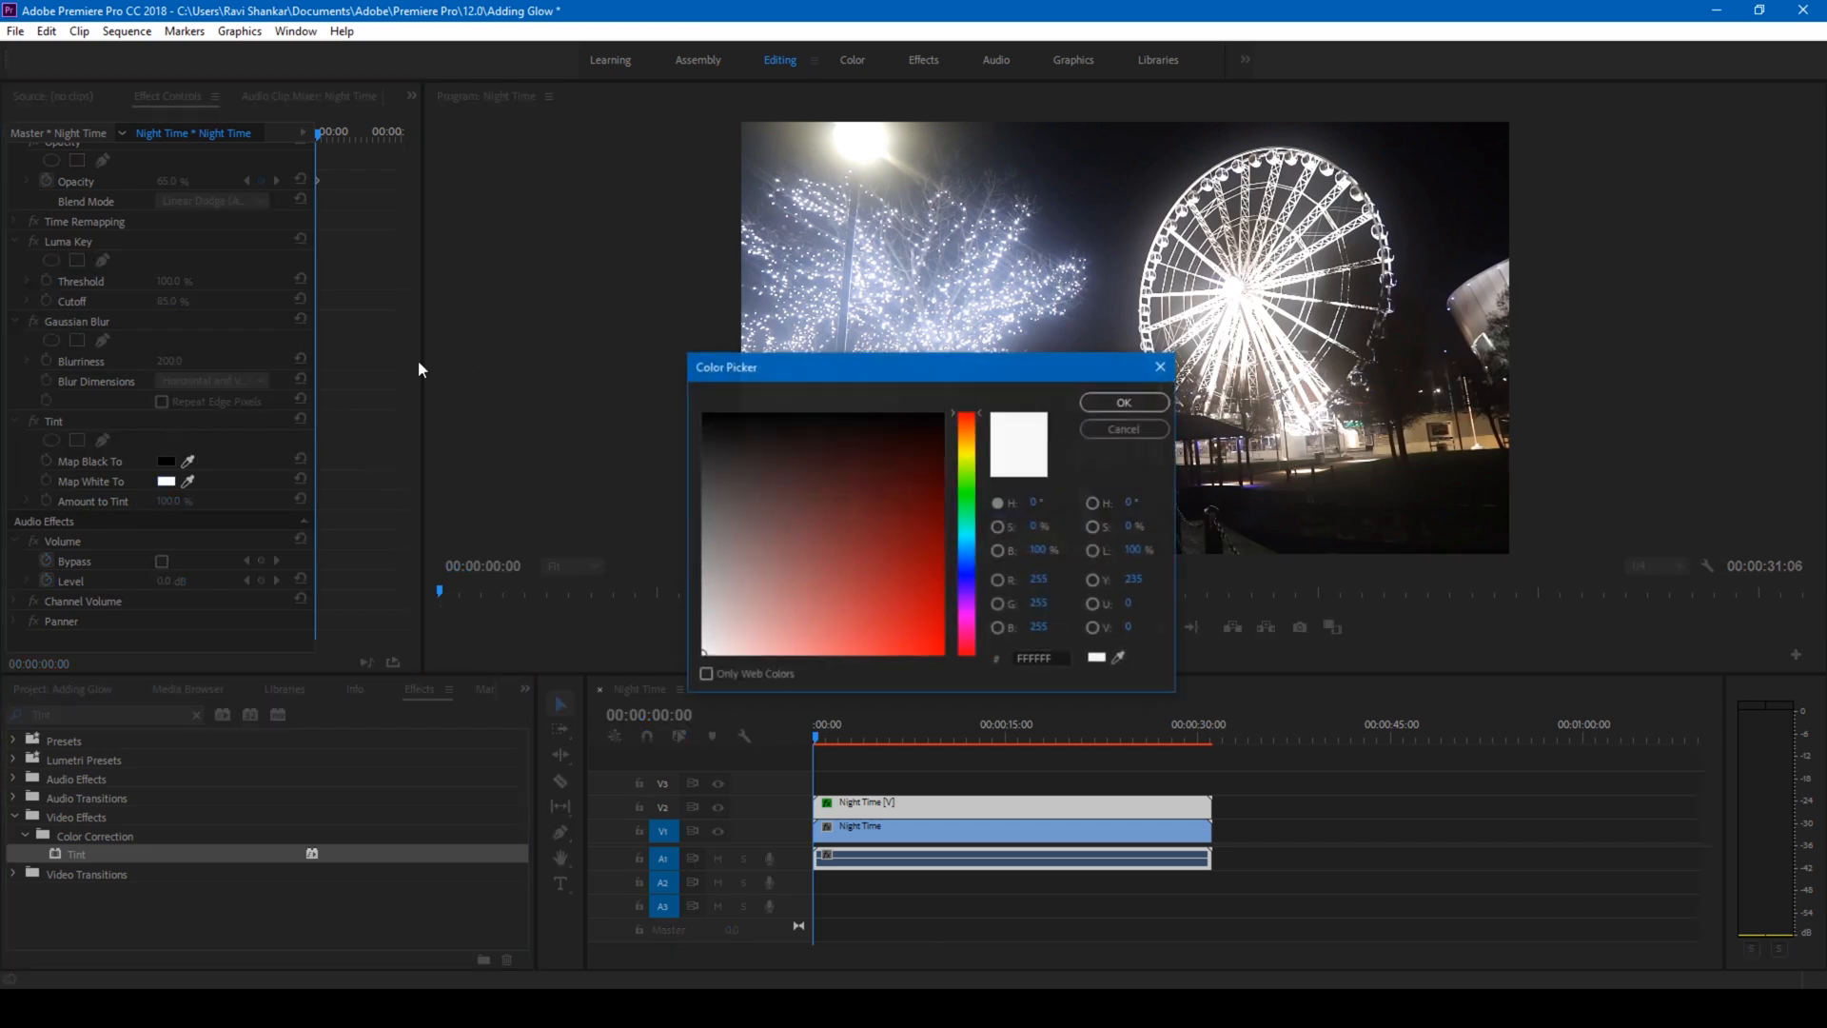
mouse_move(1119, 244)
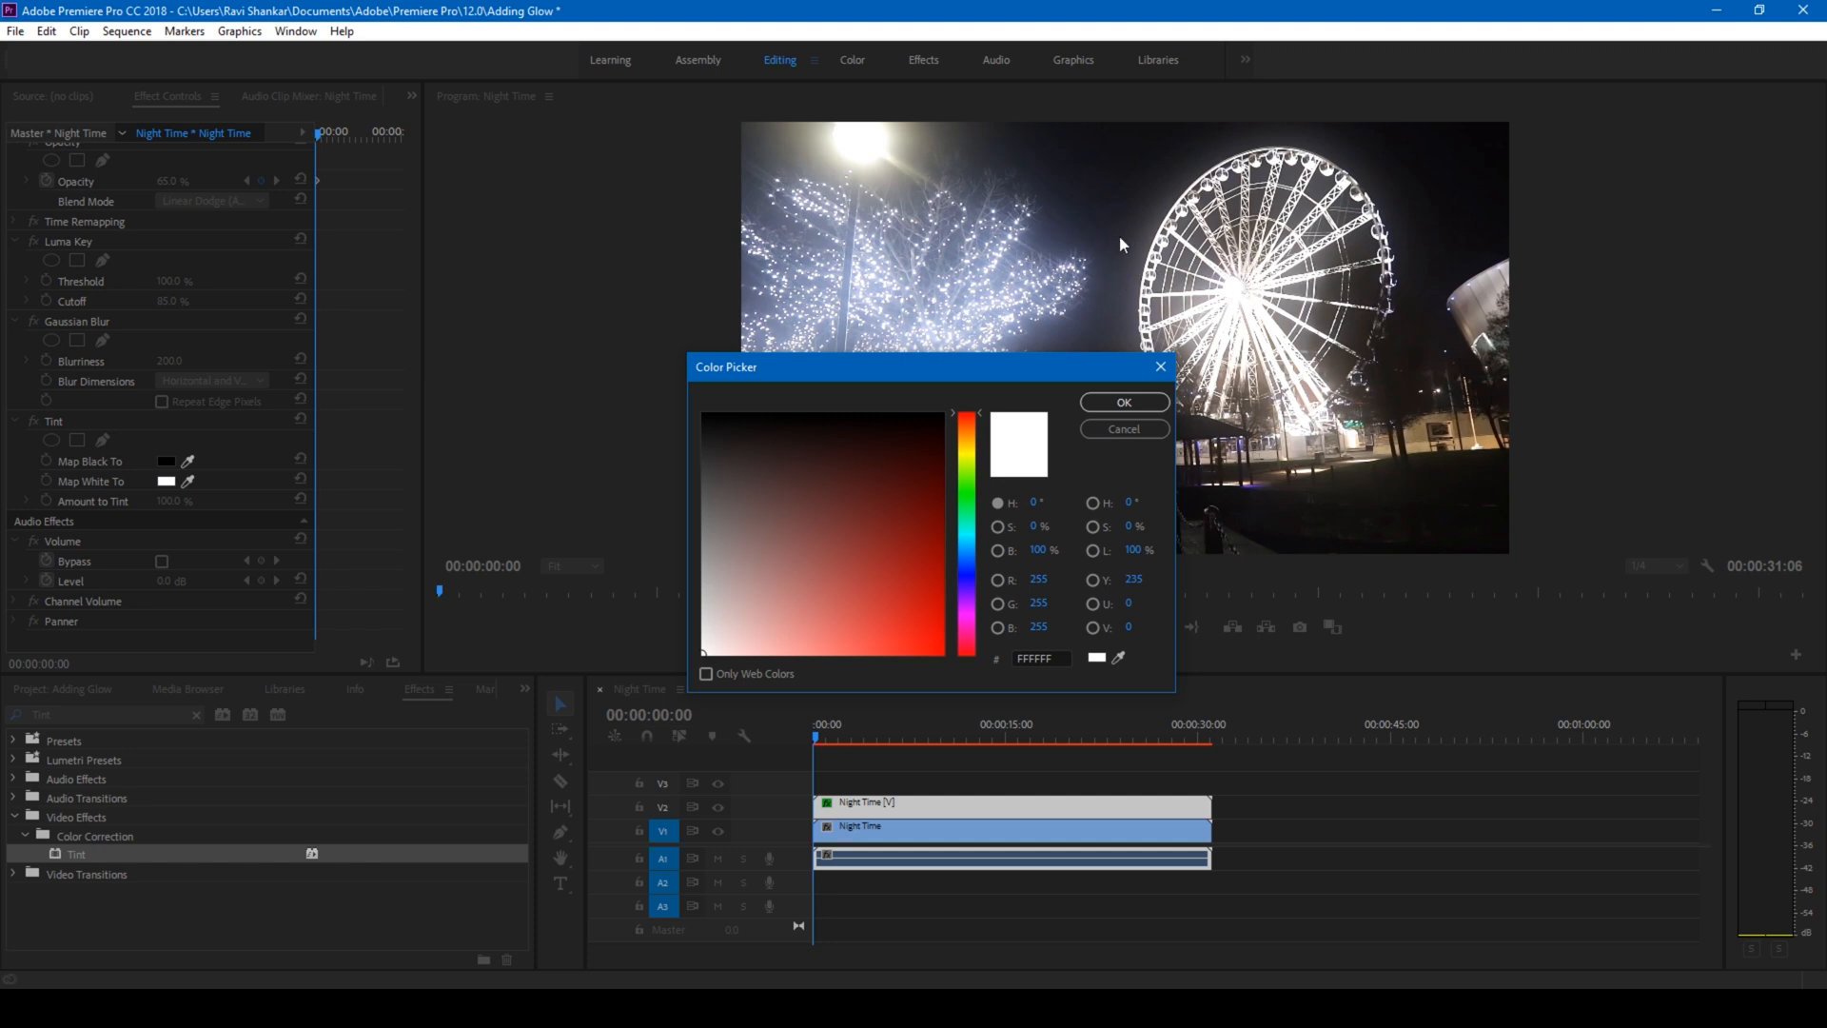
mouse_move(960, 515)
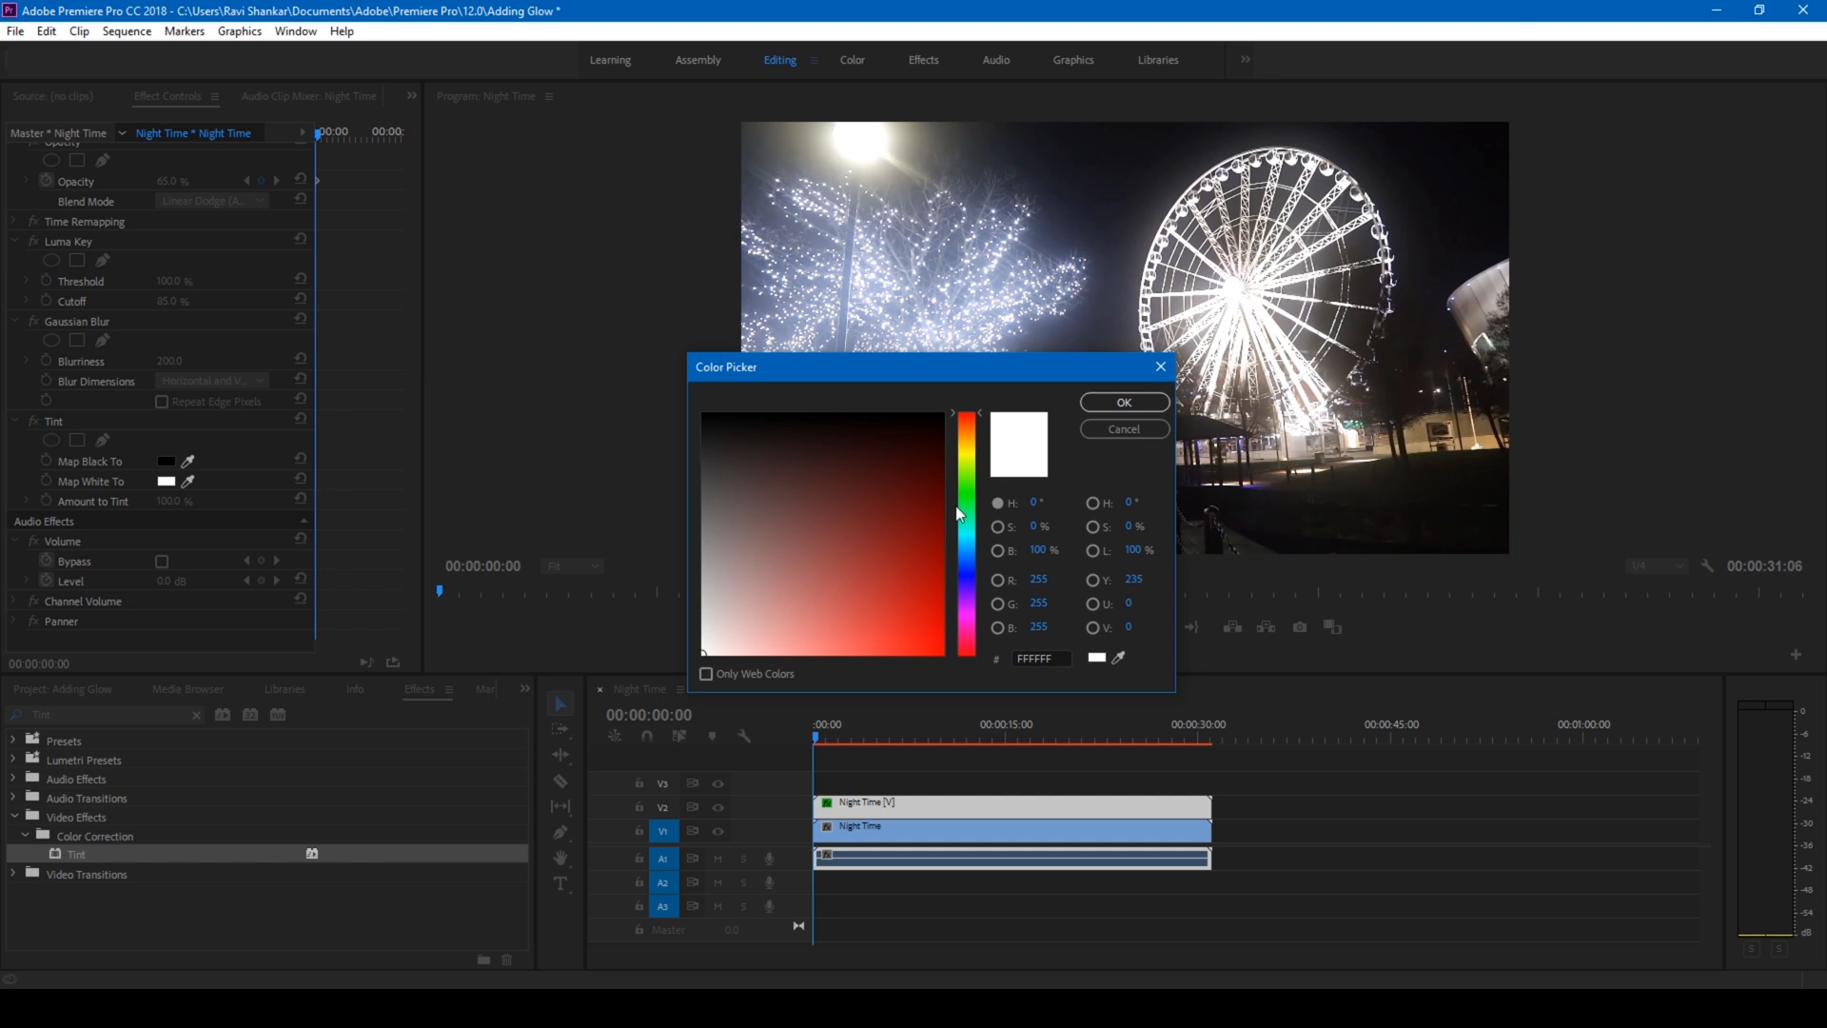
left_click(931, 567)
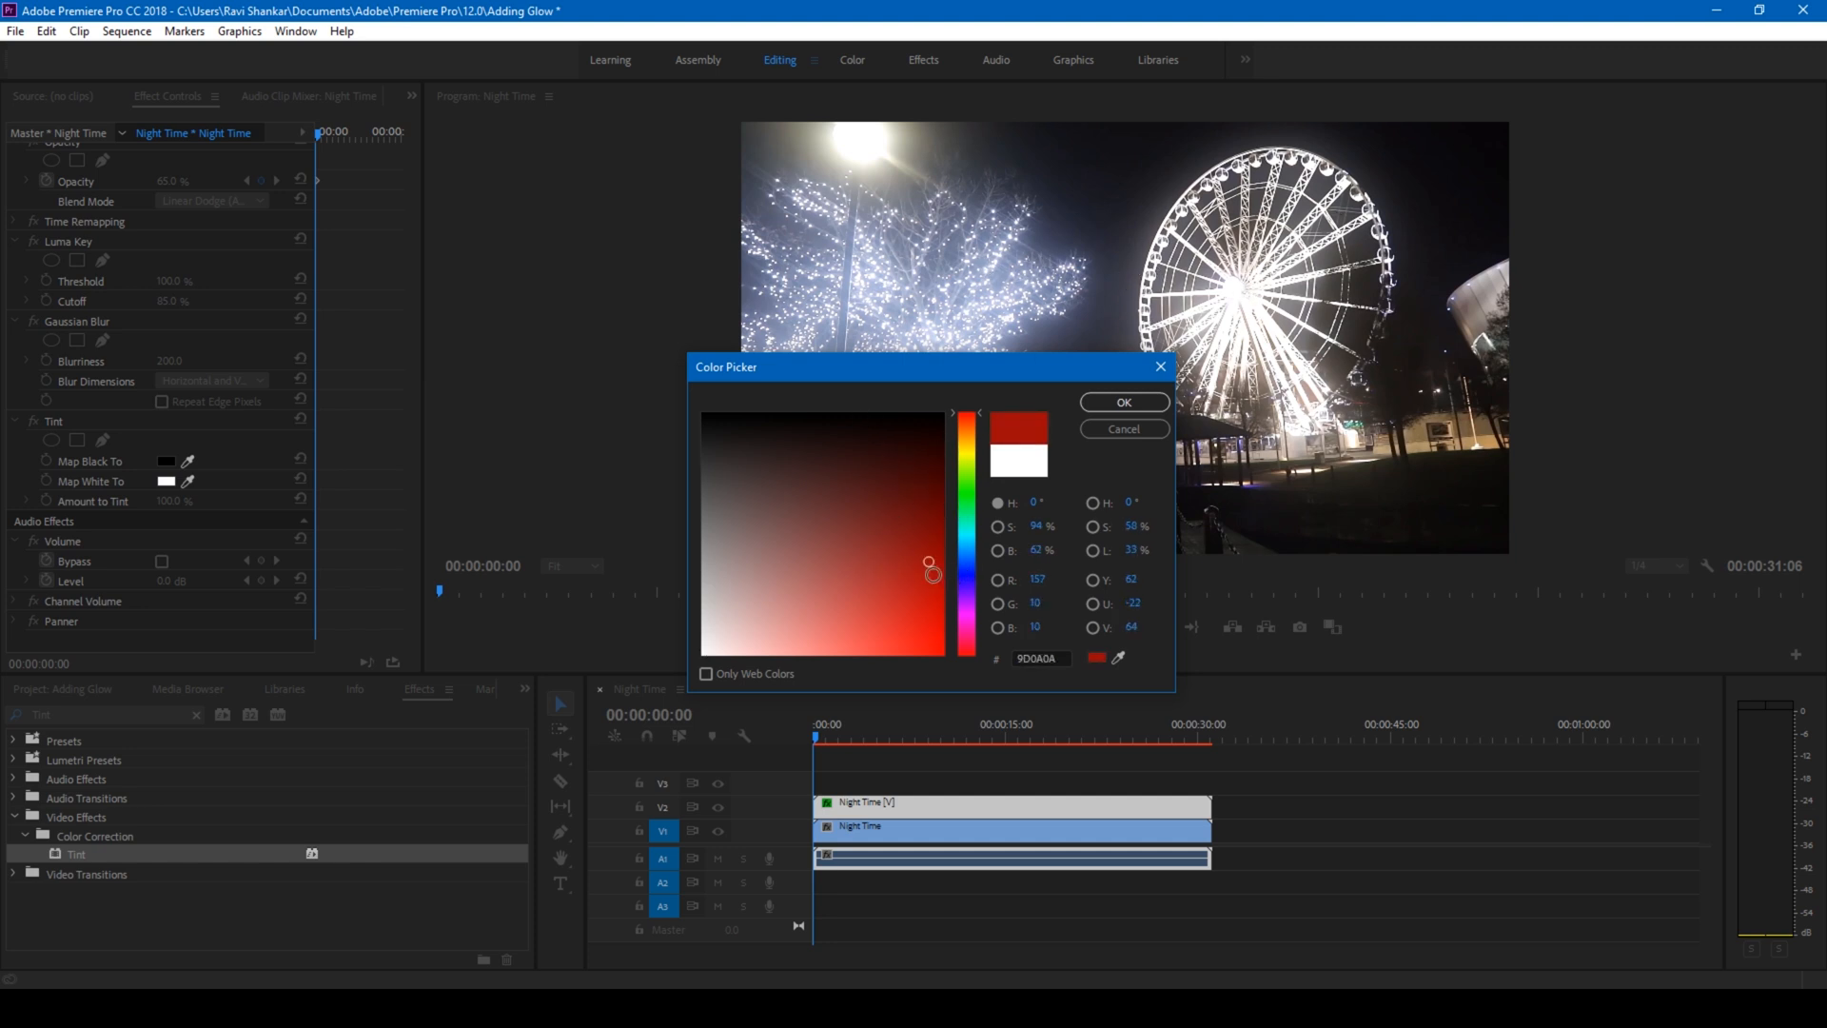
left_click(1123, 401)
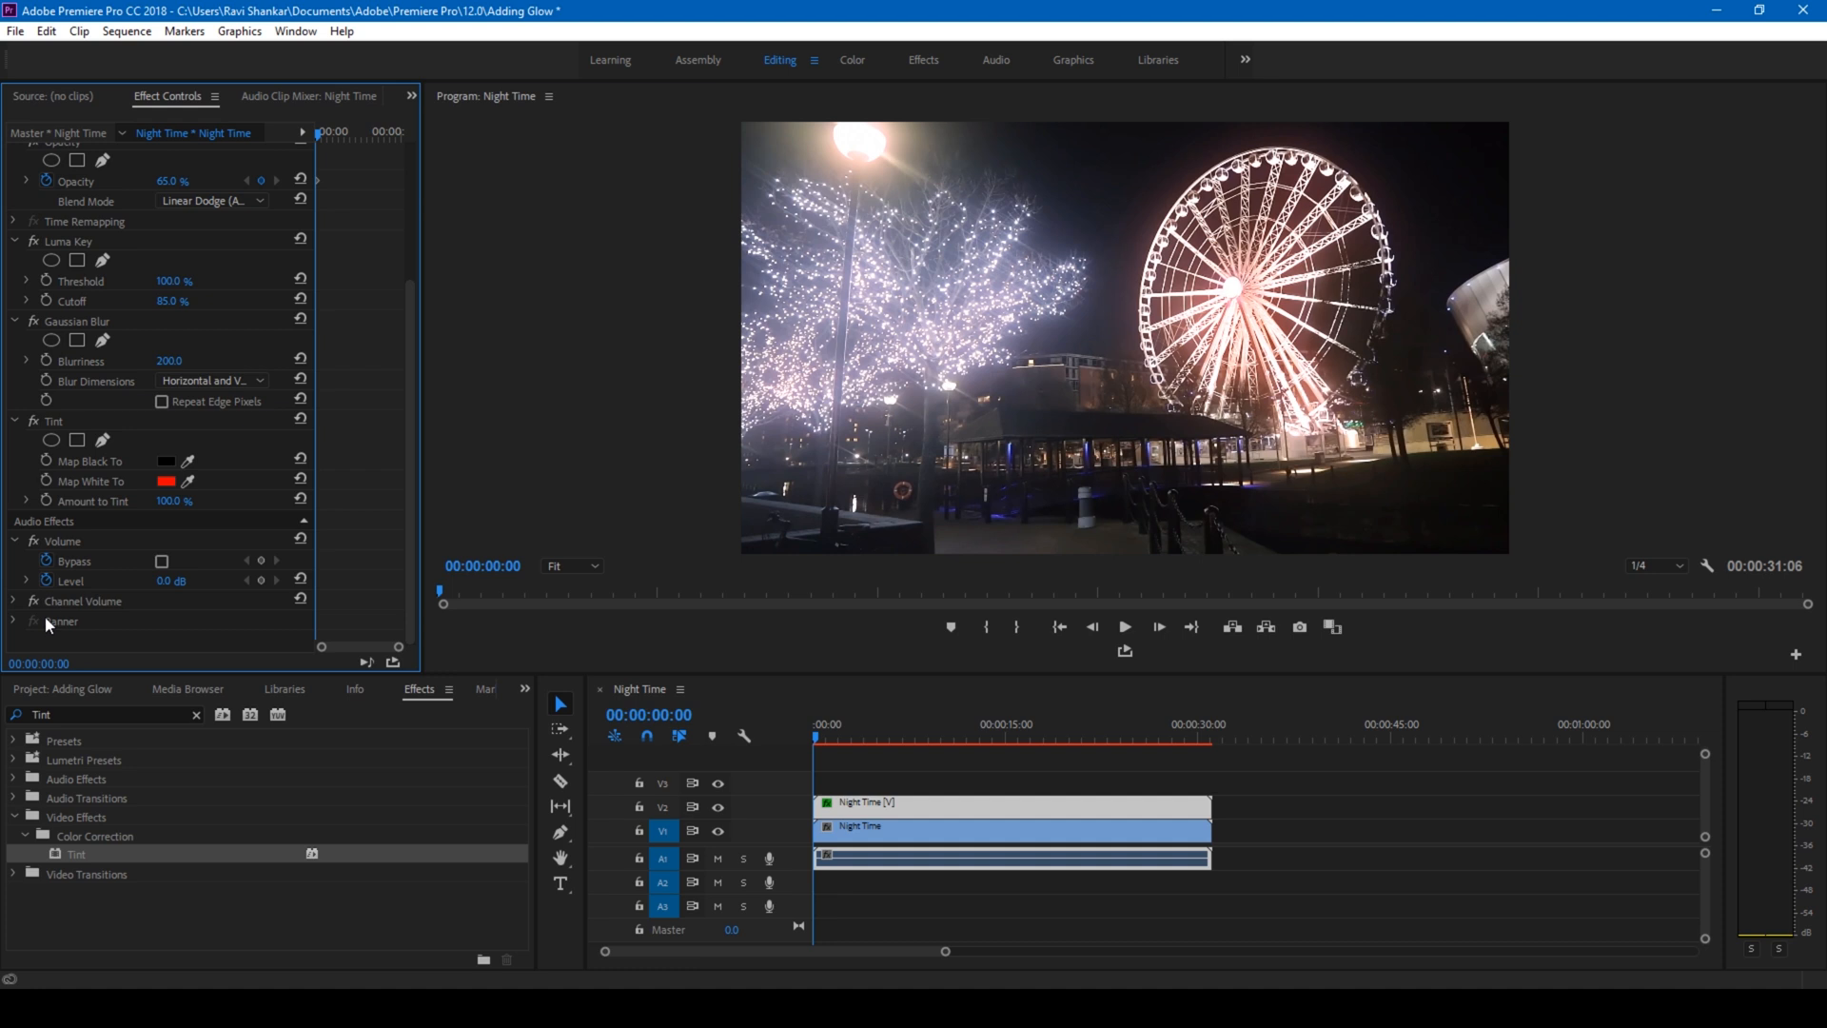
mouse_move(170, 507)
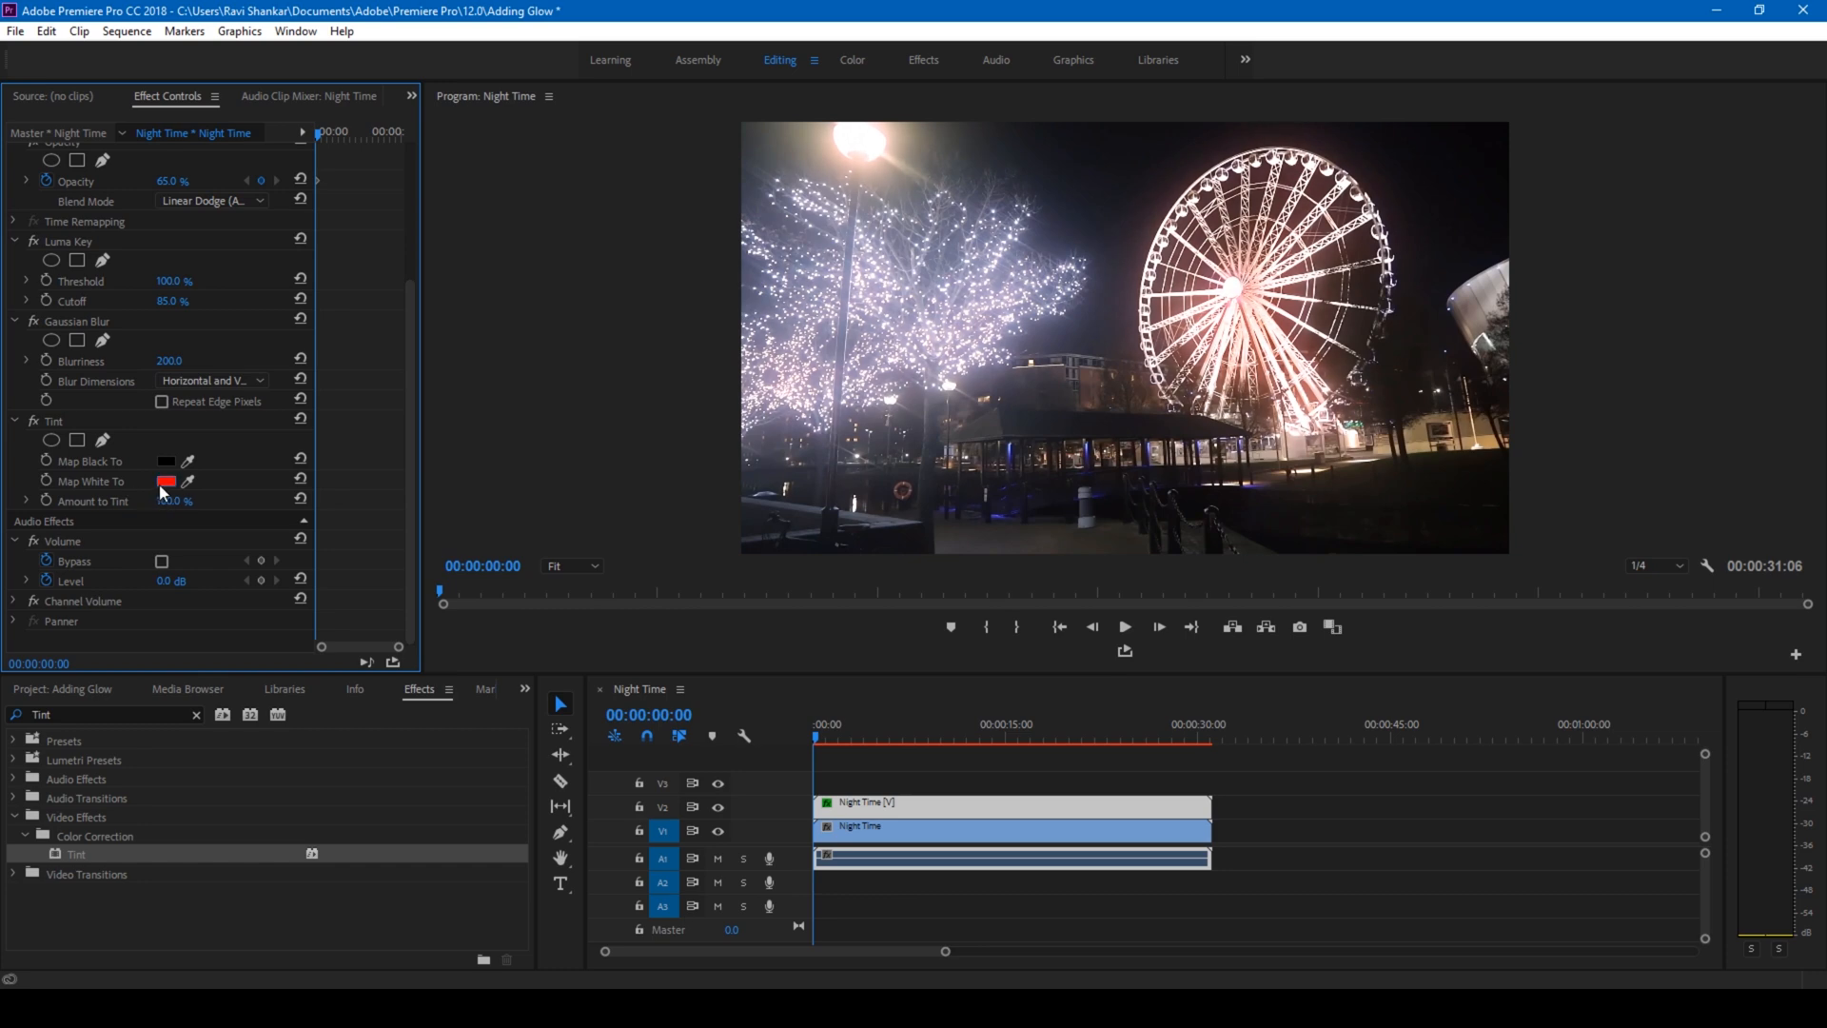
- Change Tint's Map White To colour to bright blue for a cool glow
left_click(166, 482)
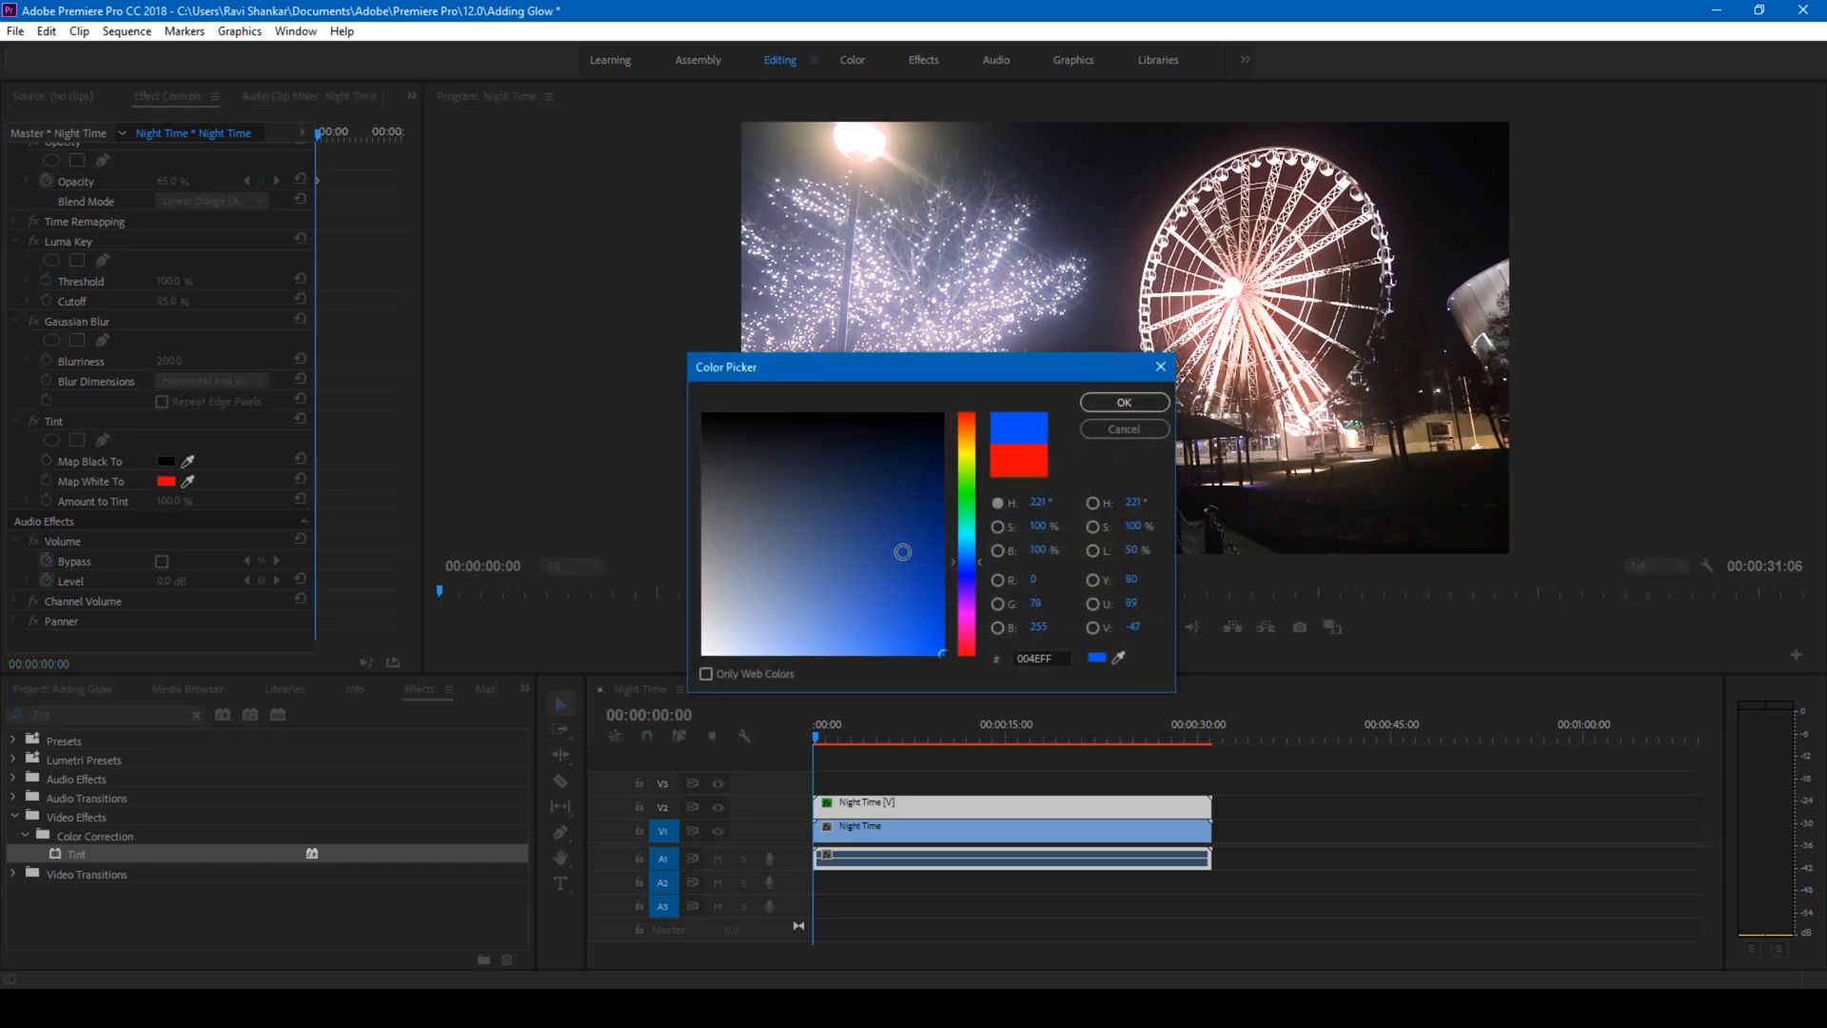
left_click(1122, 402)
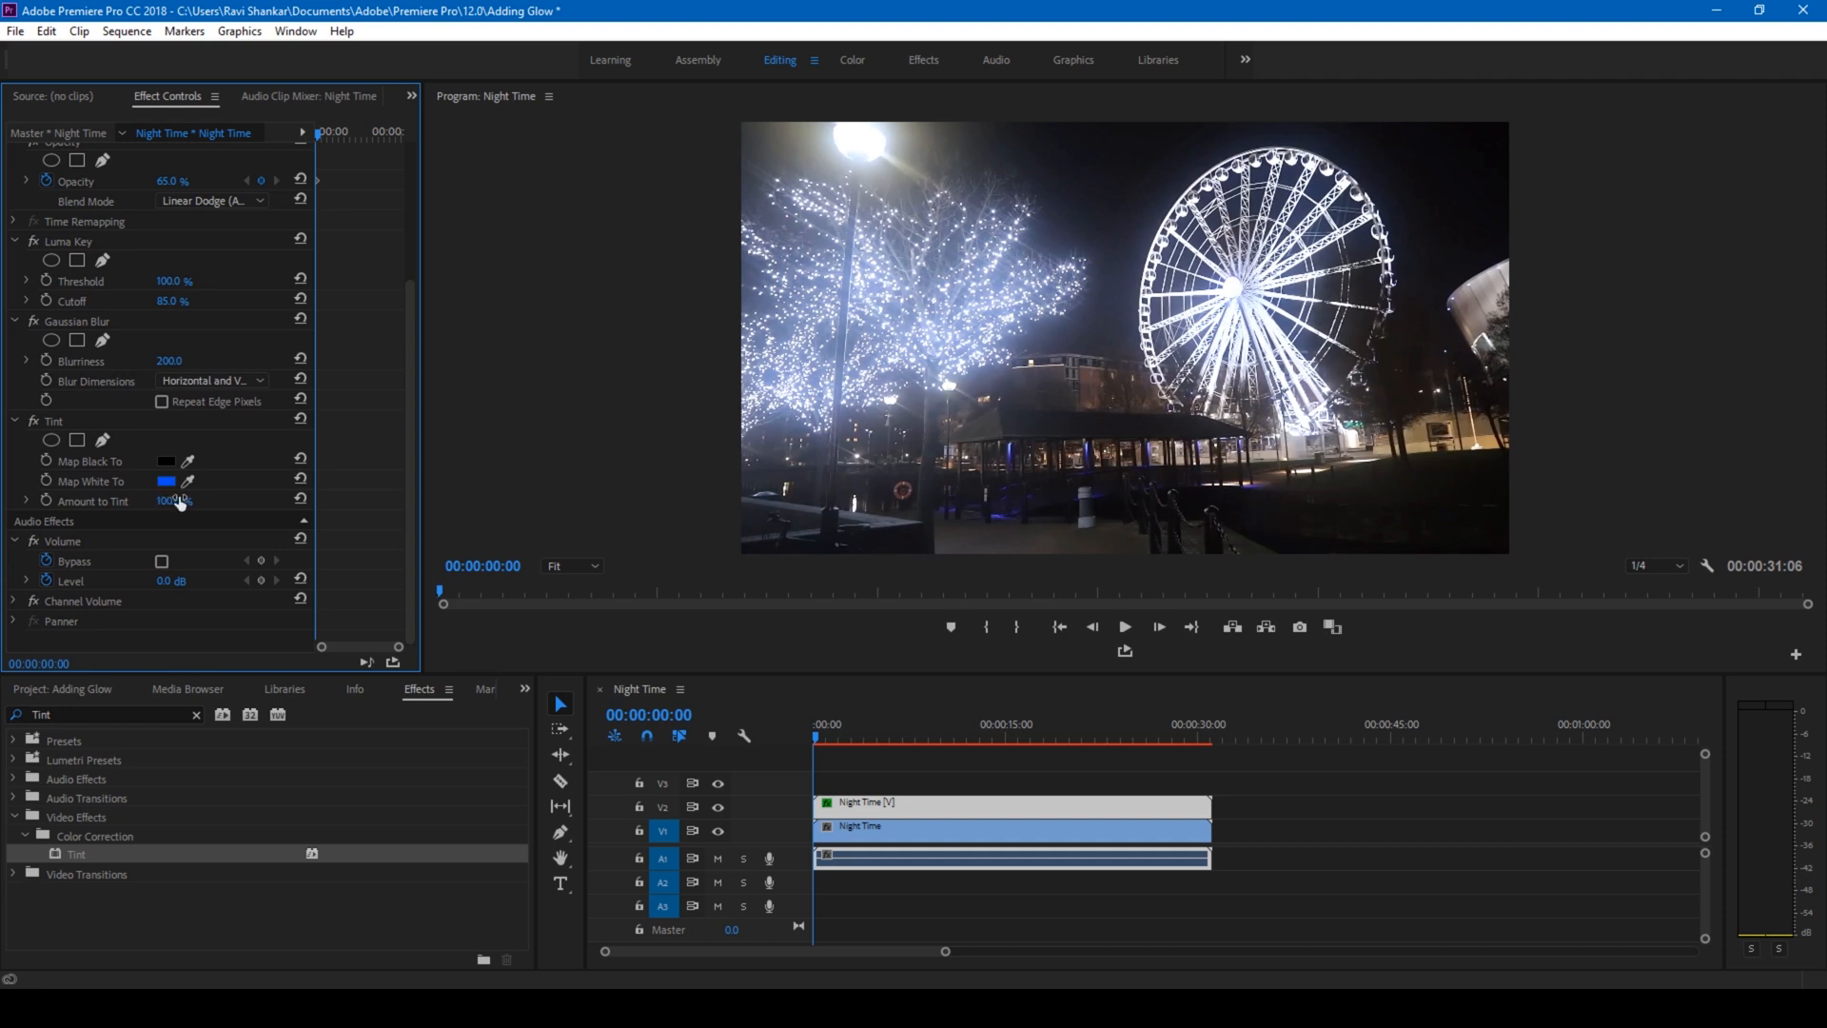
mouse_move(1189, 463)
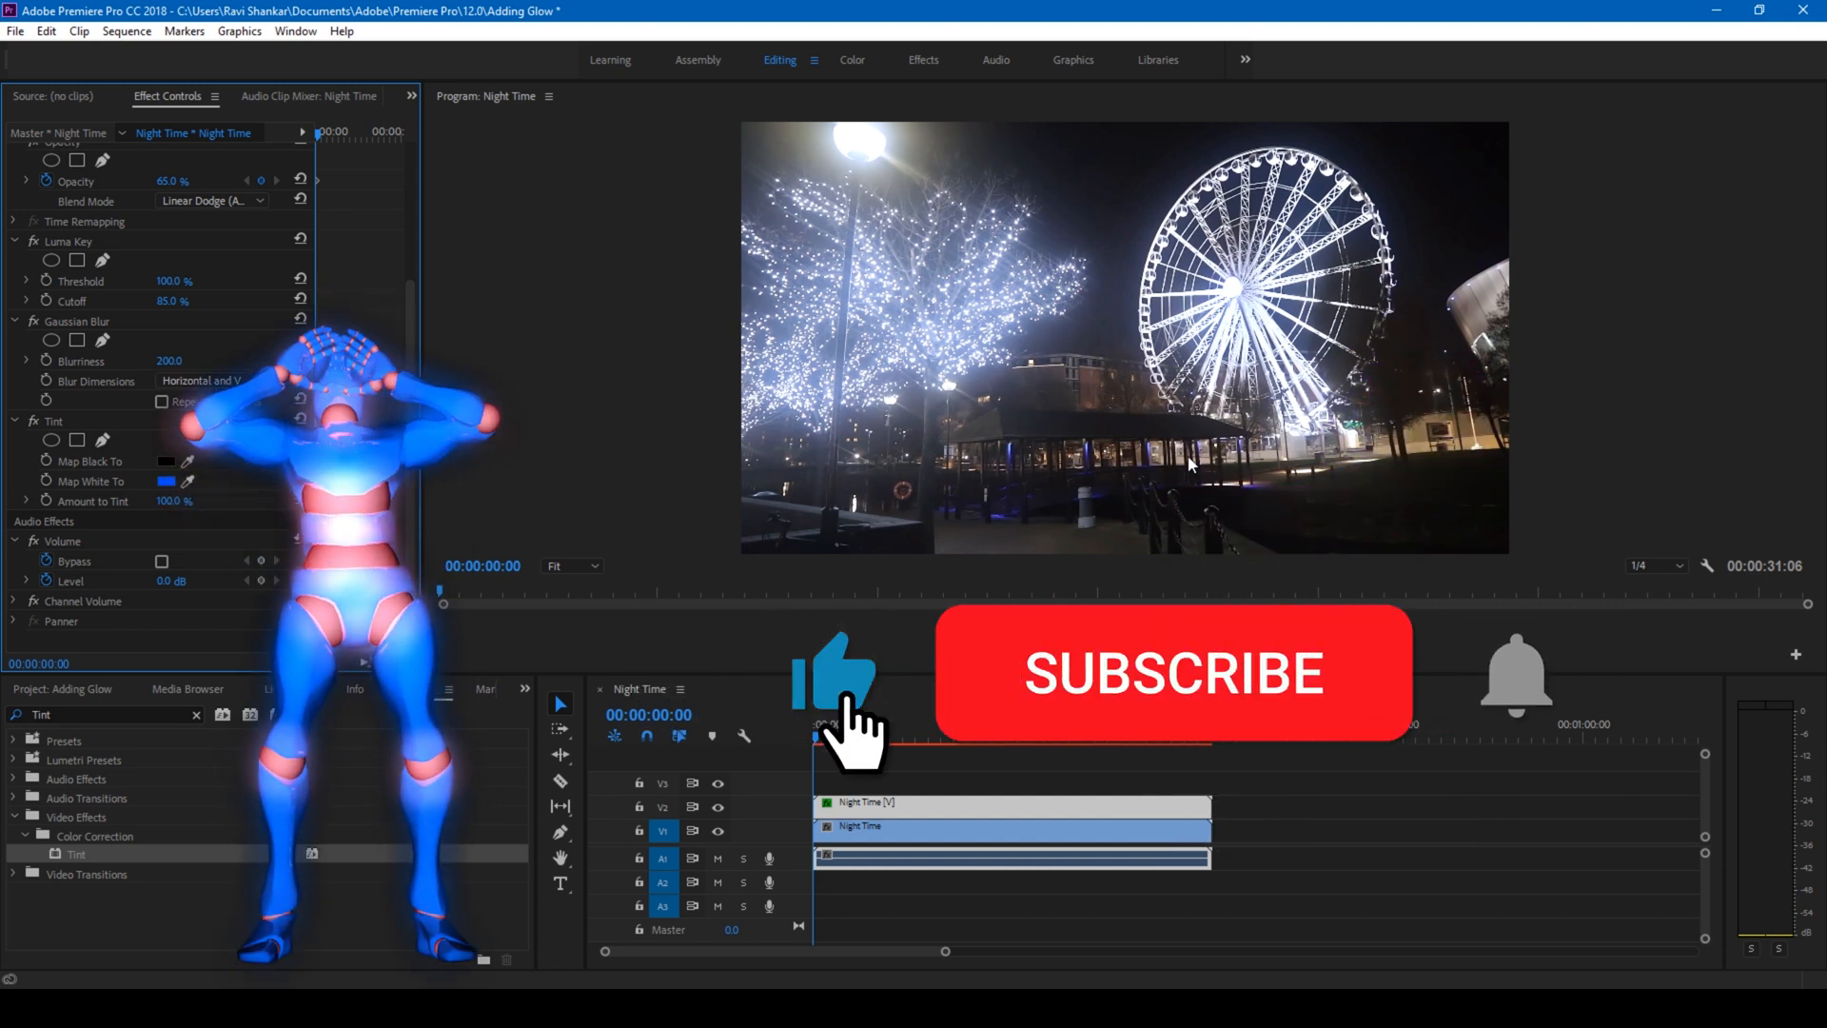
left_click(1172, 671)
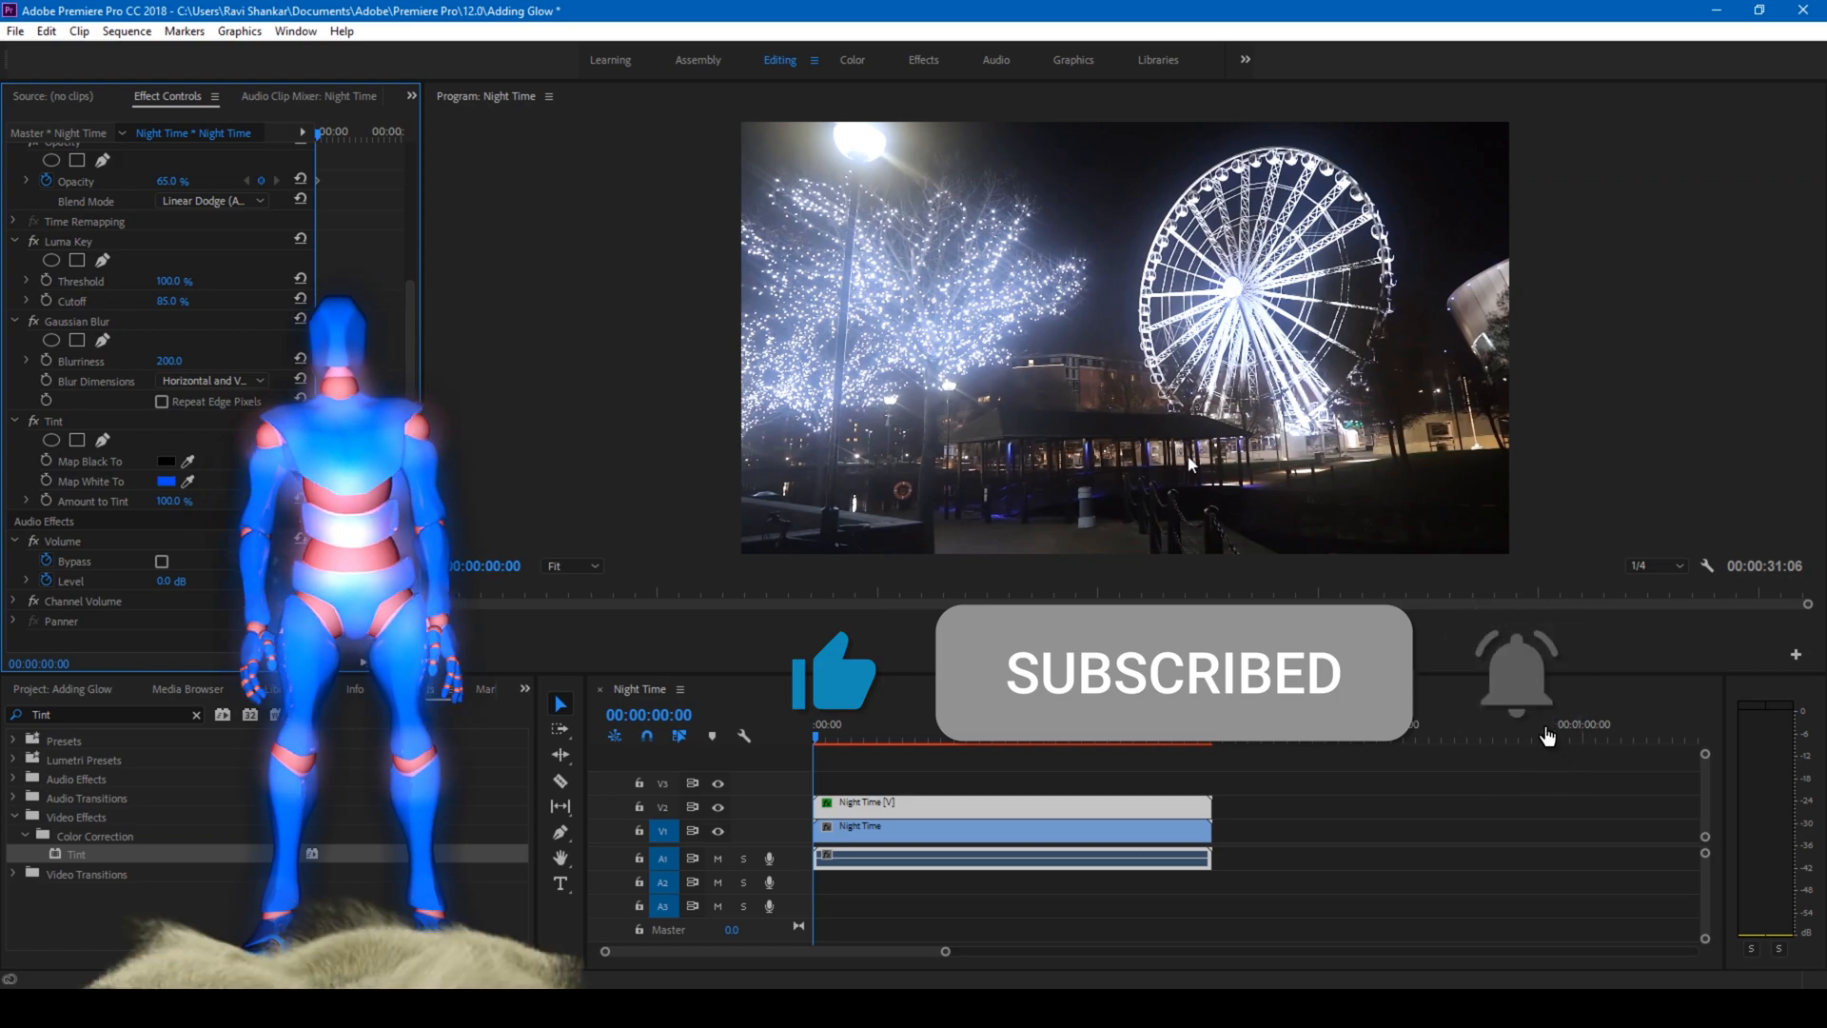